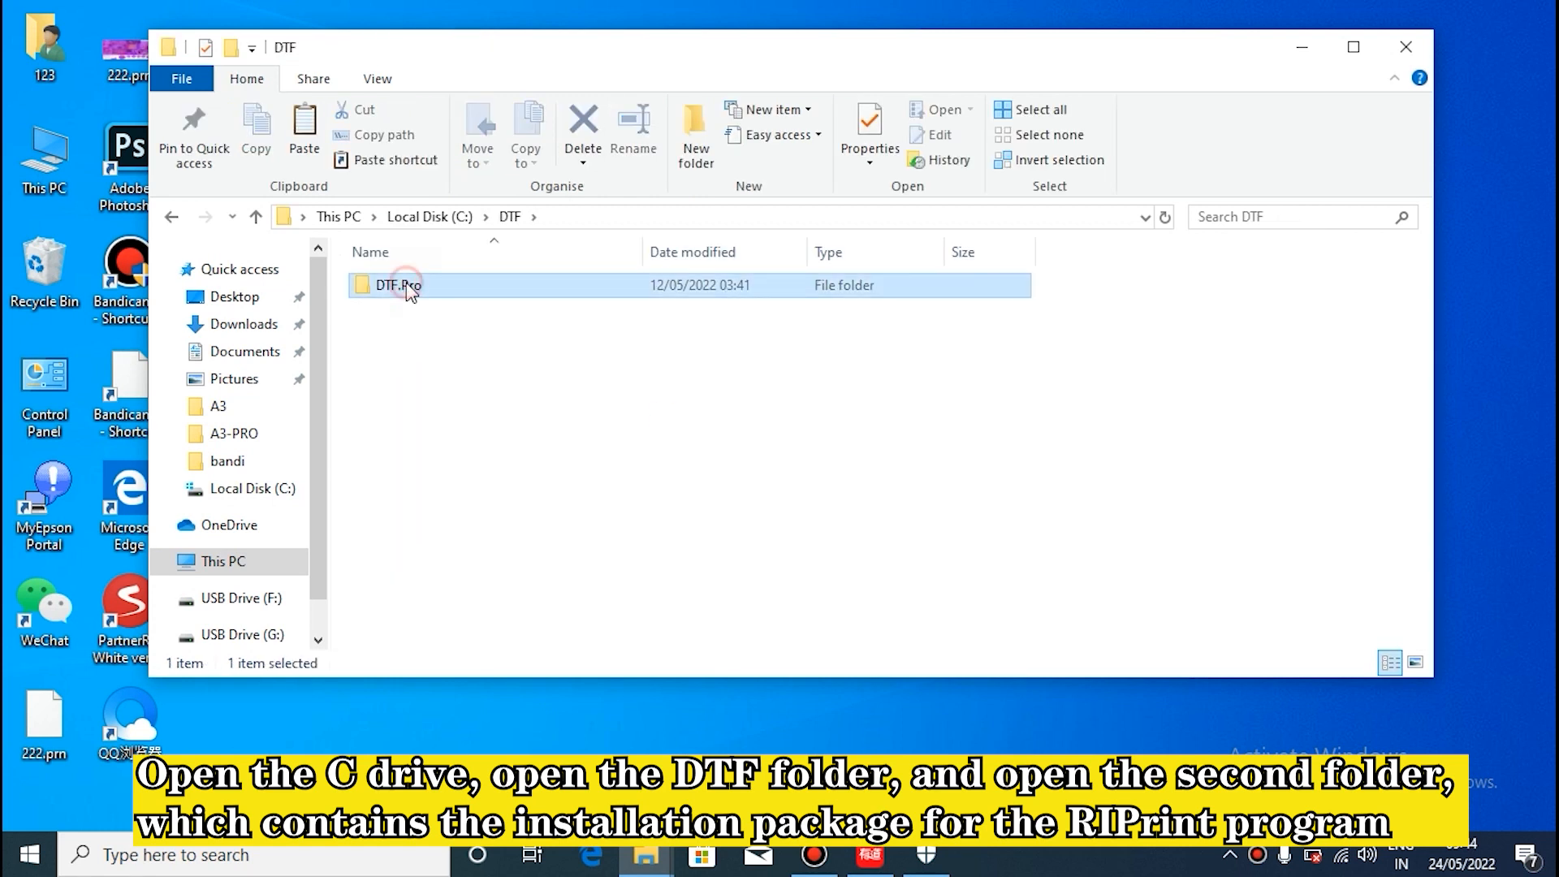
# - Open DTF.Pro's 2.software driver folder and select the RIPrint V5.11 setup application
pyautogui.doubleClick(409, 285)
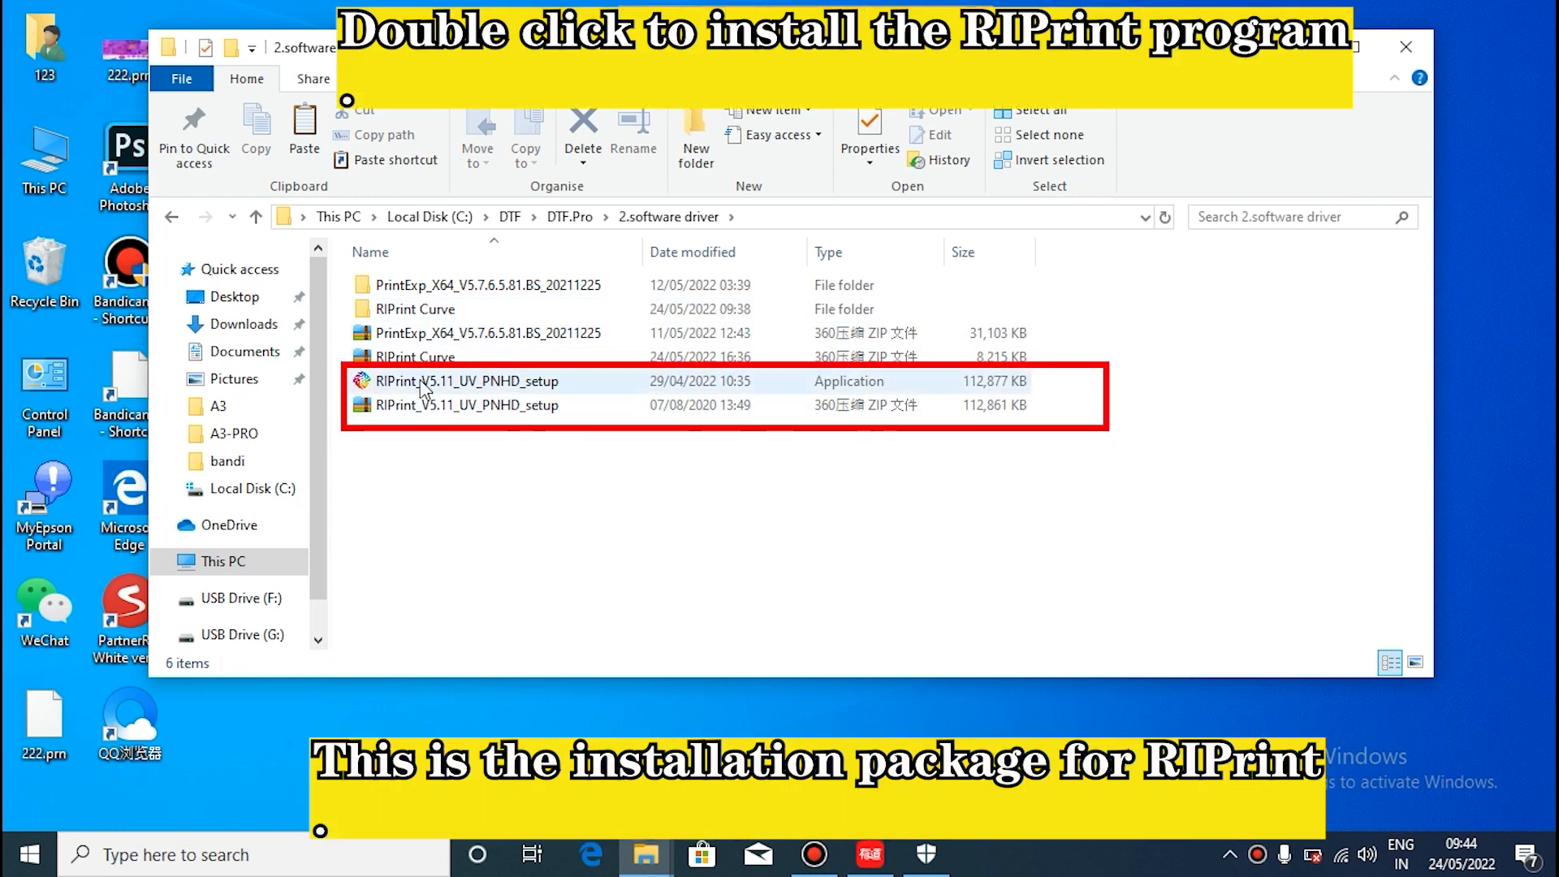
pyautogui.click(464, 381)
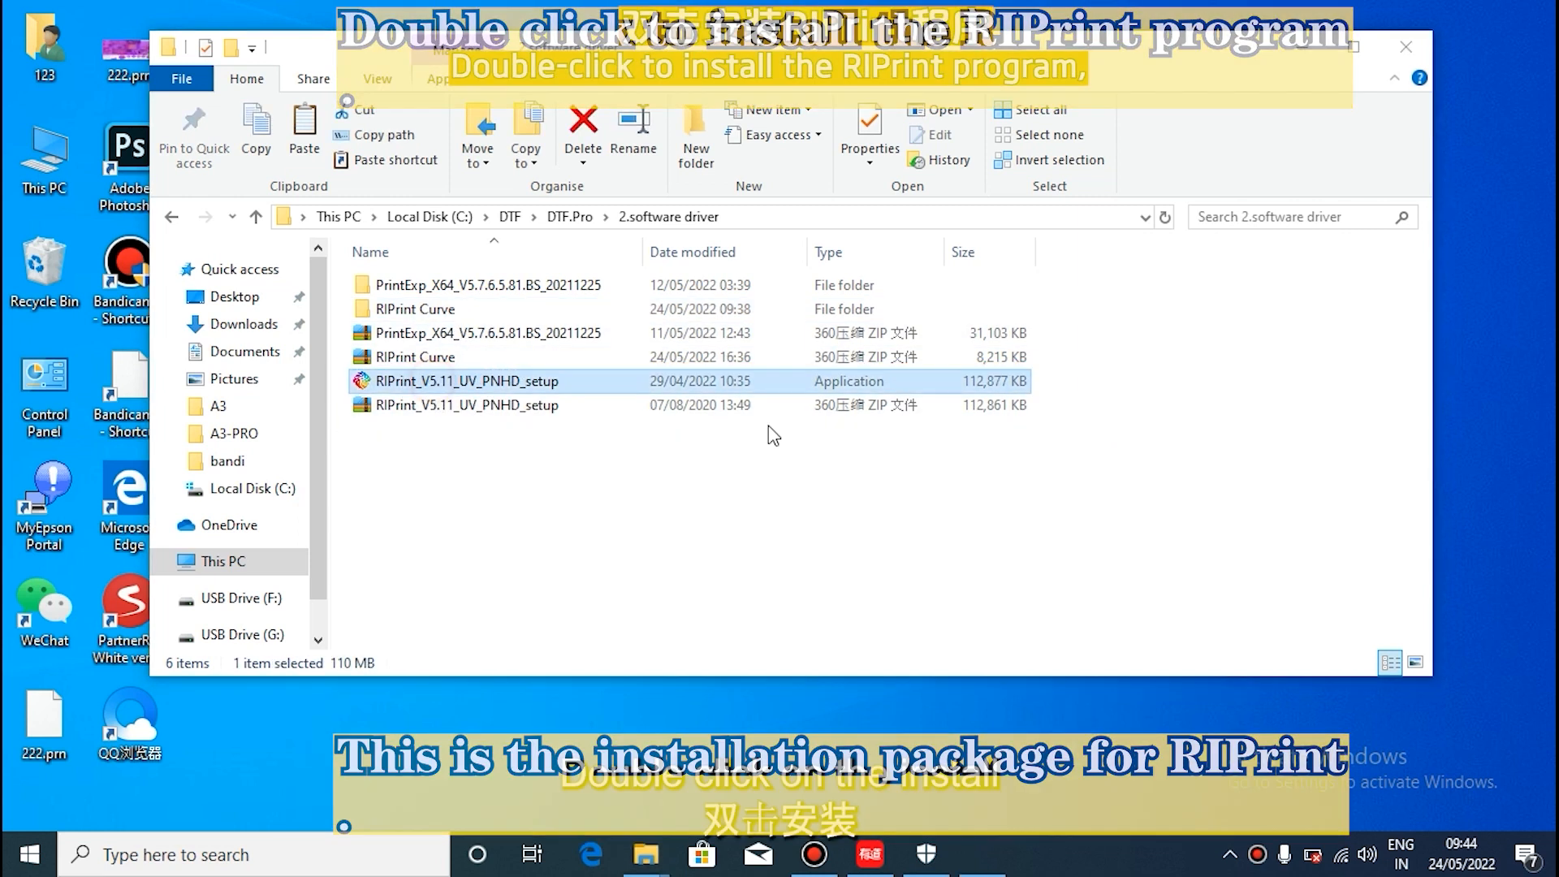
# - Run the RIPrint installer with default folder and desktop icon settings
pyautogui.doubleClick(467, 381)
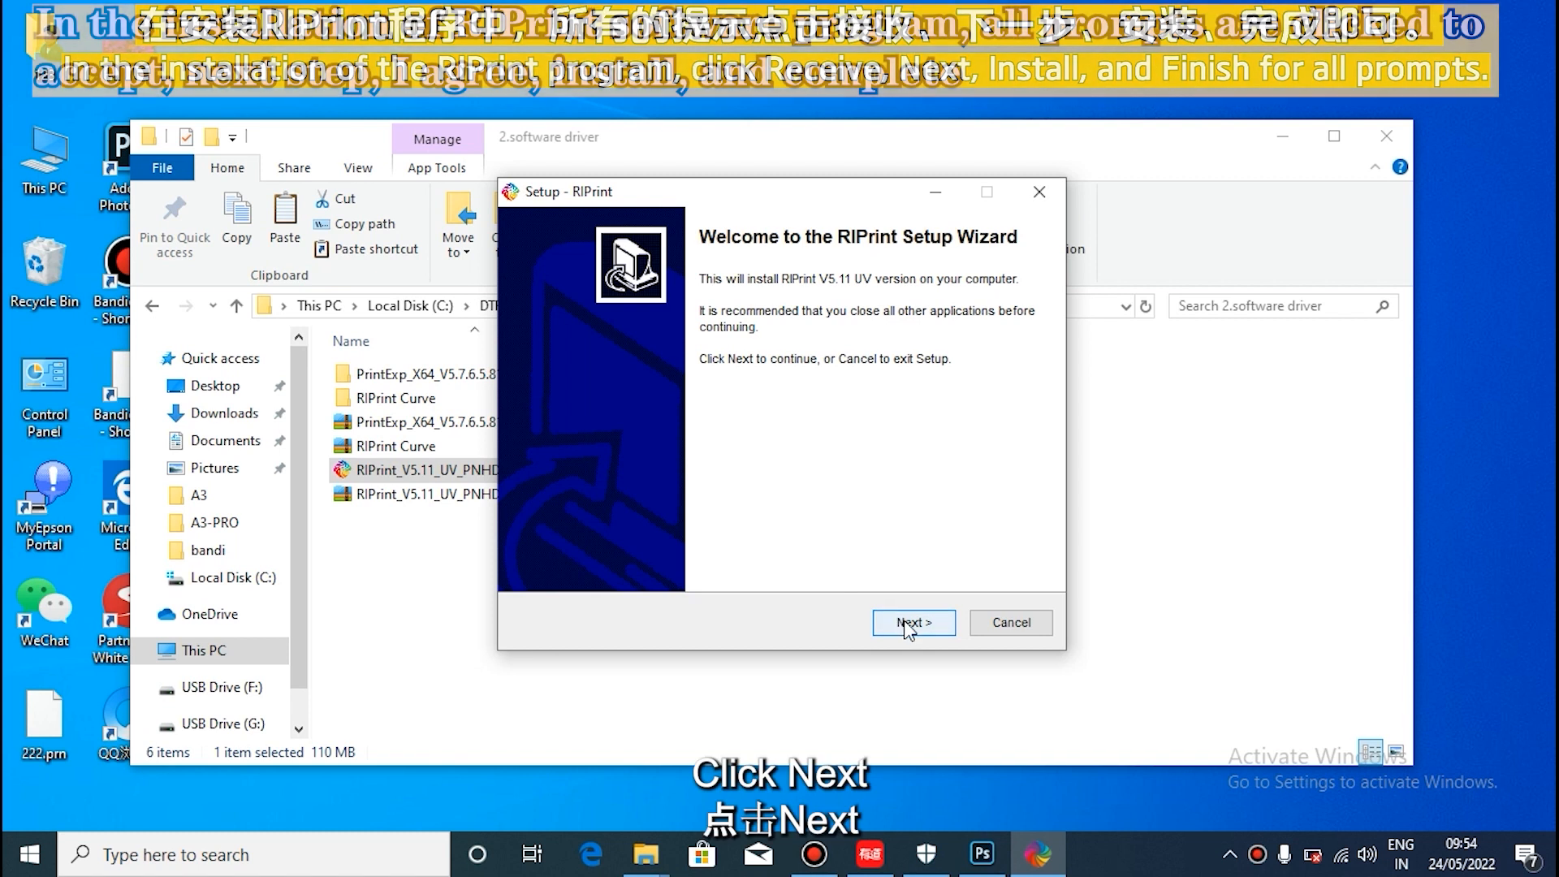
pyautogui.click(914, 622)
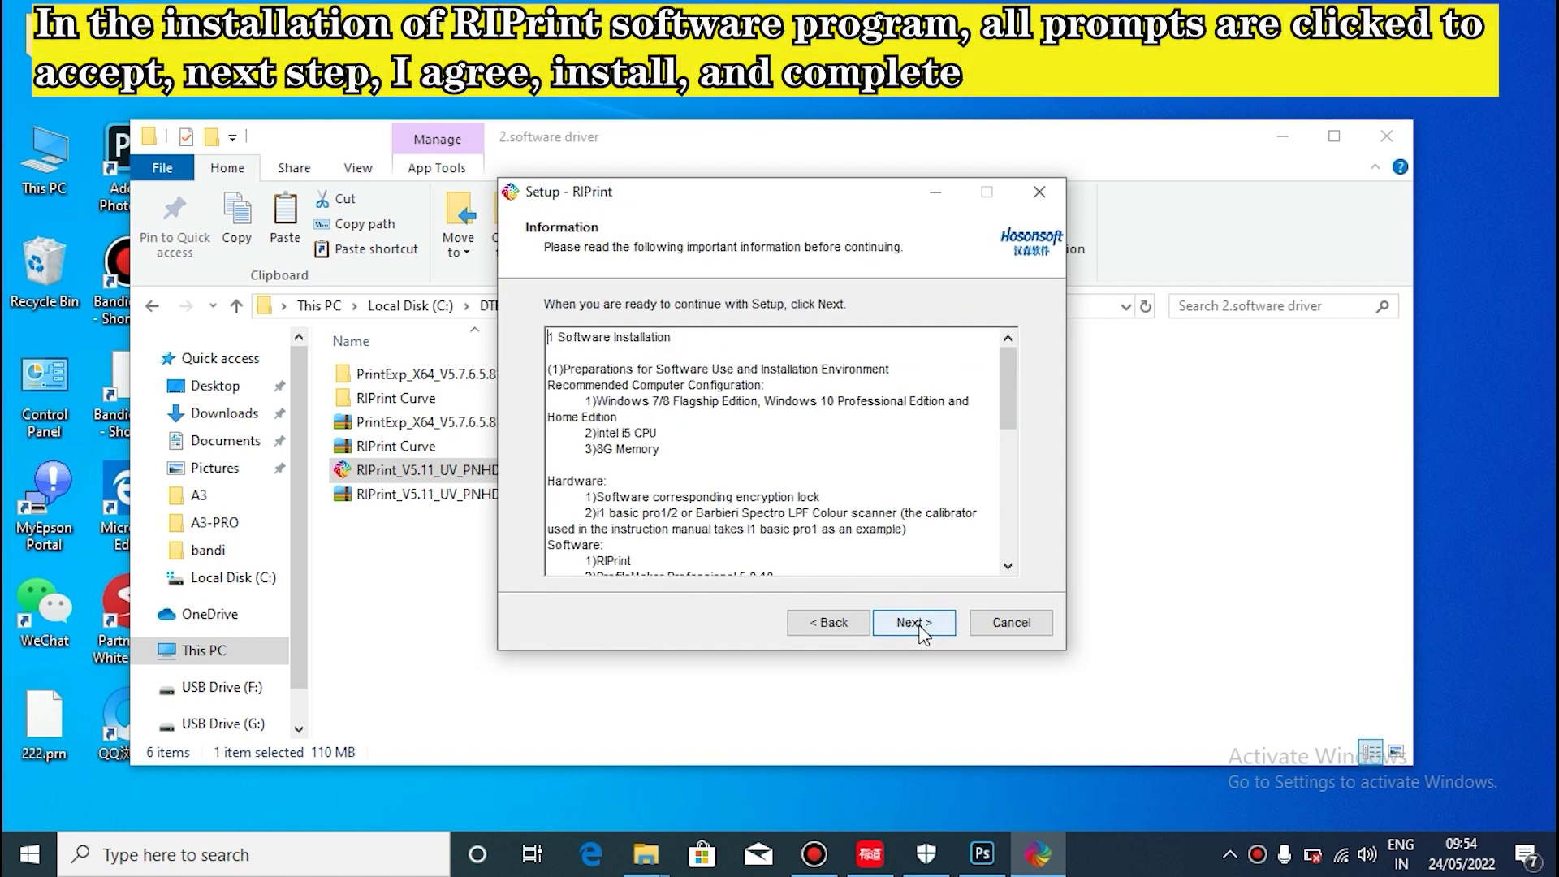
pyautogui.click(913, 623)
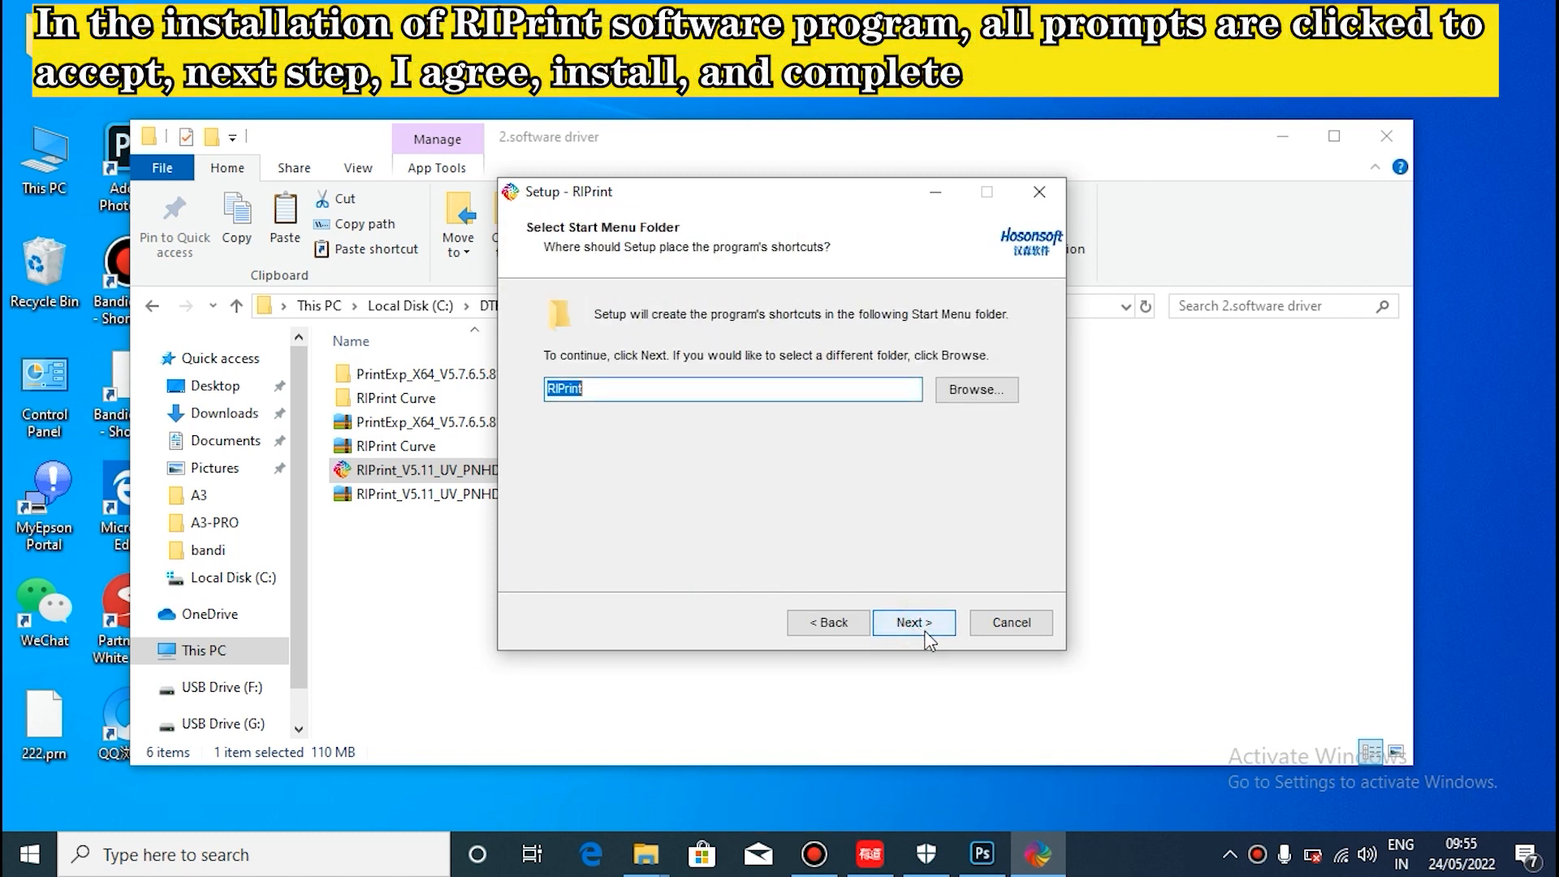
pyautogui.click(914, 623)
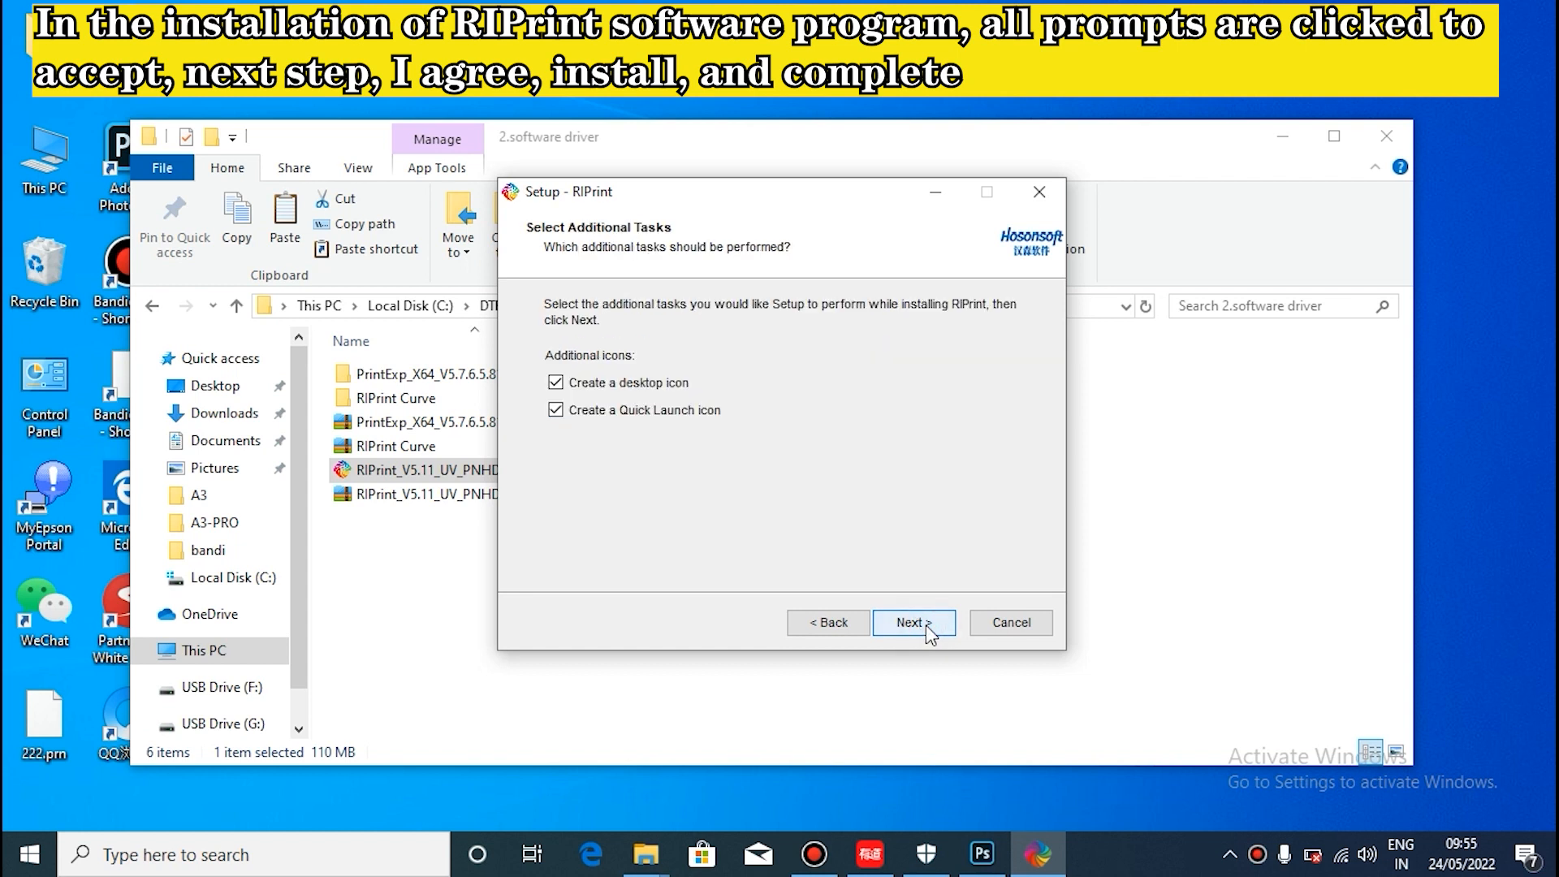
pyautogui.click(914, 622)
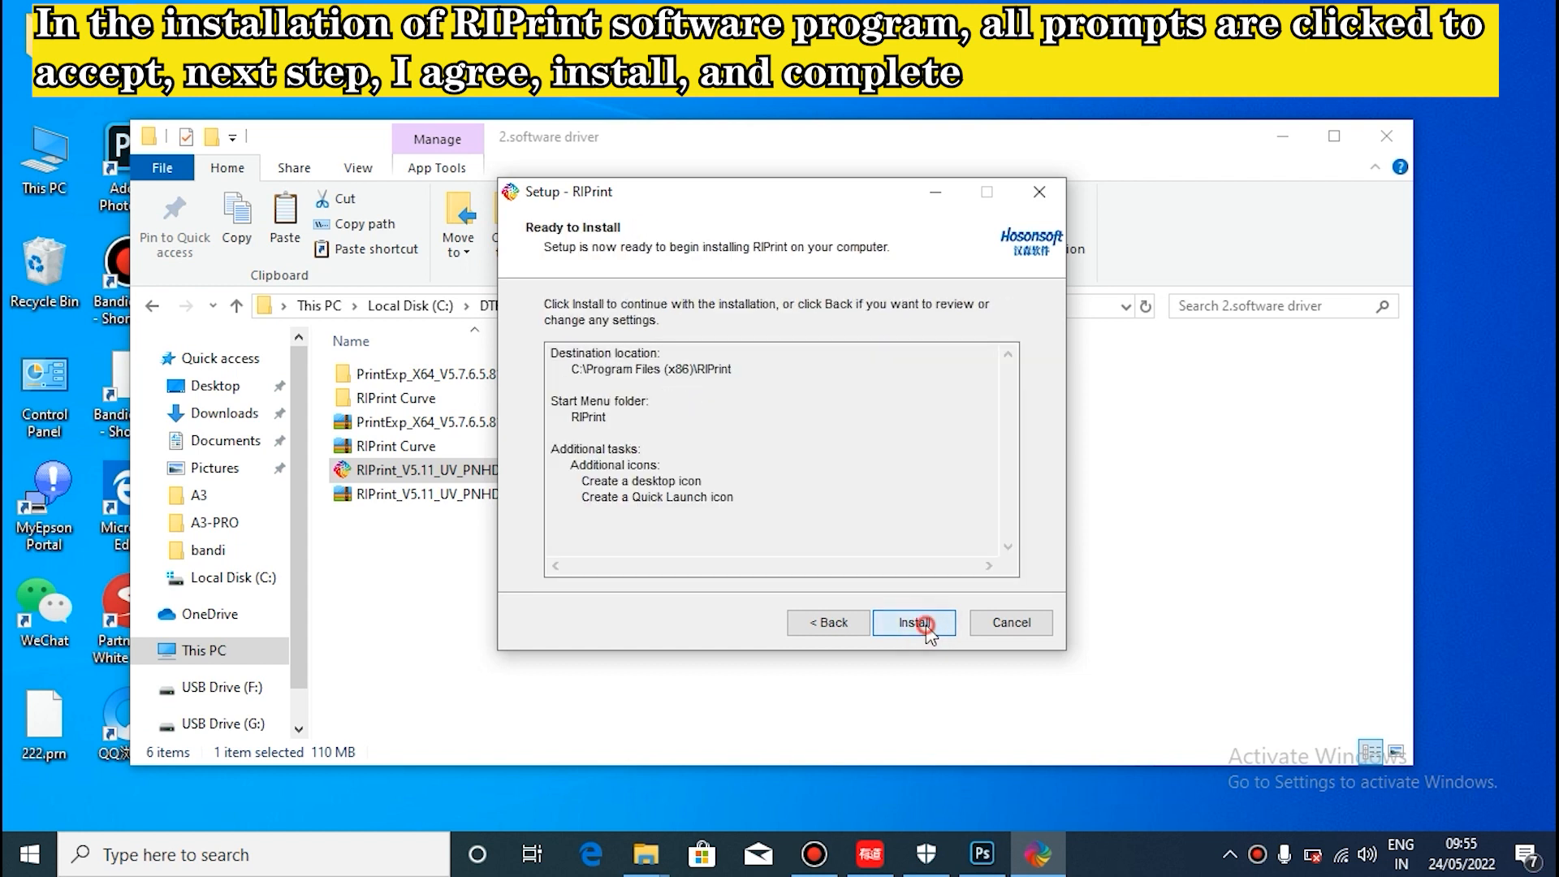
pyautogui.click(914, 623)
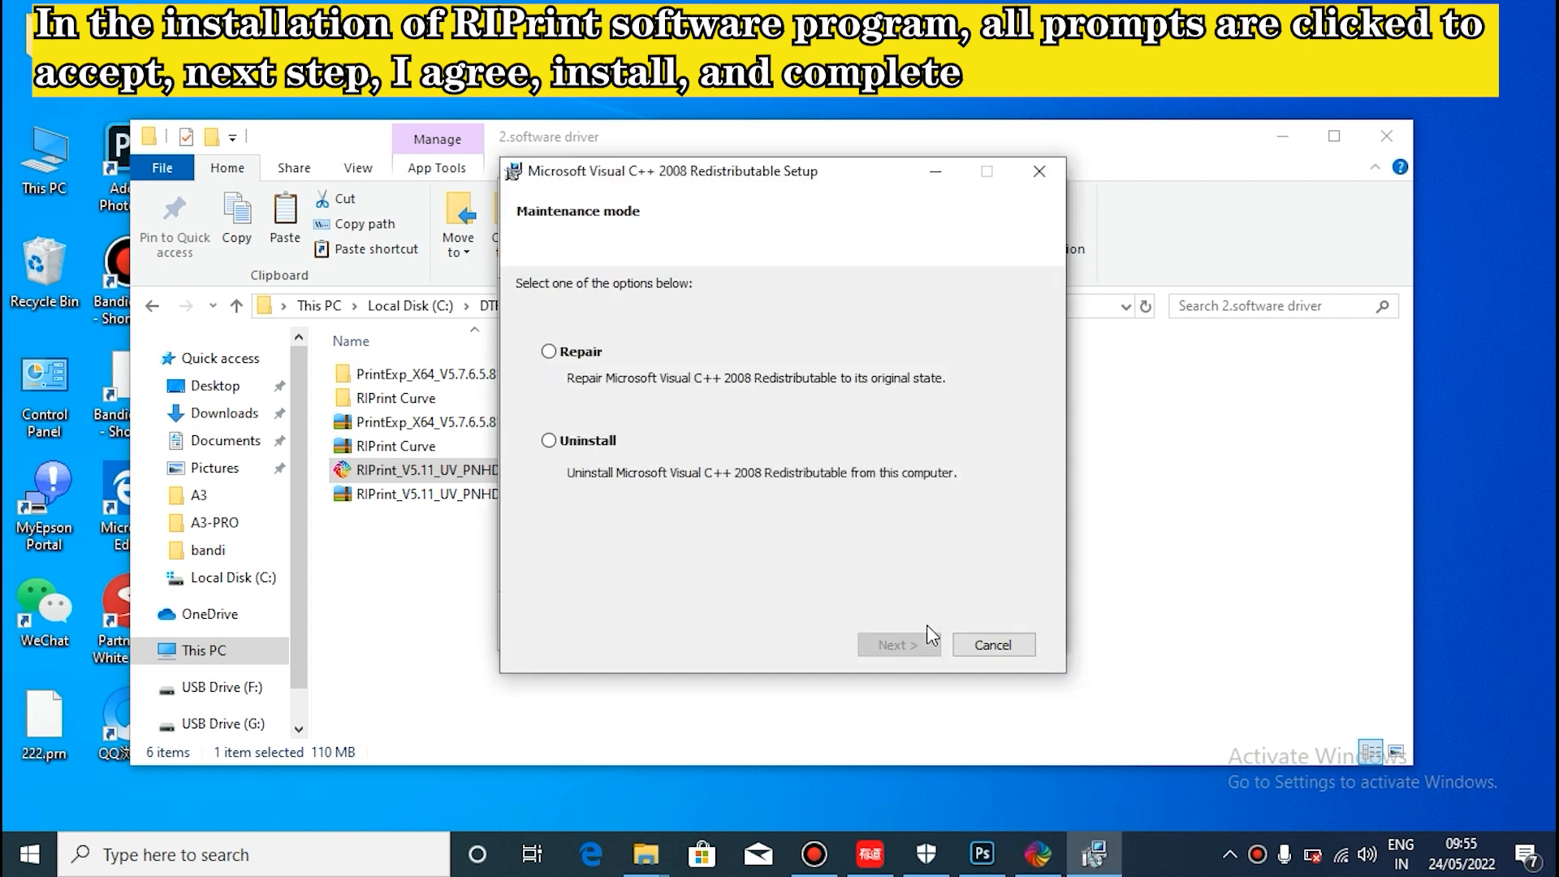
# - Repair the Visual C++ 2008 and 2010 runtimes and finish RIPrint setup
pyautogui.click(548, 351)
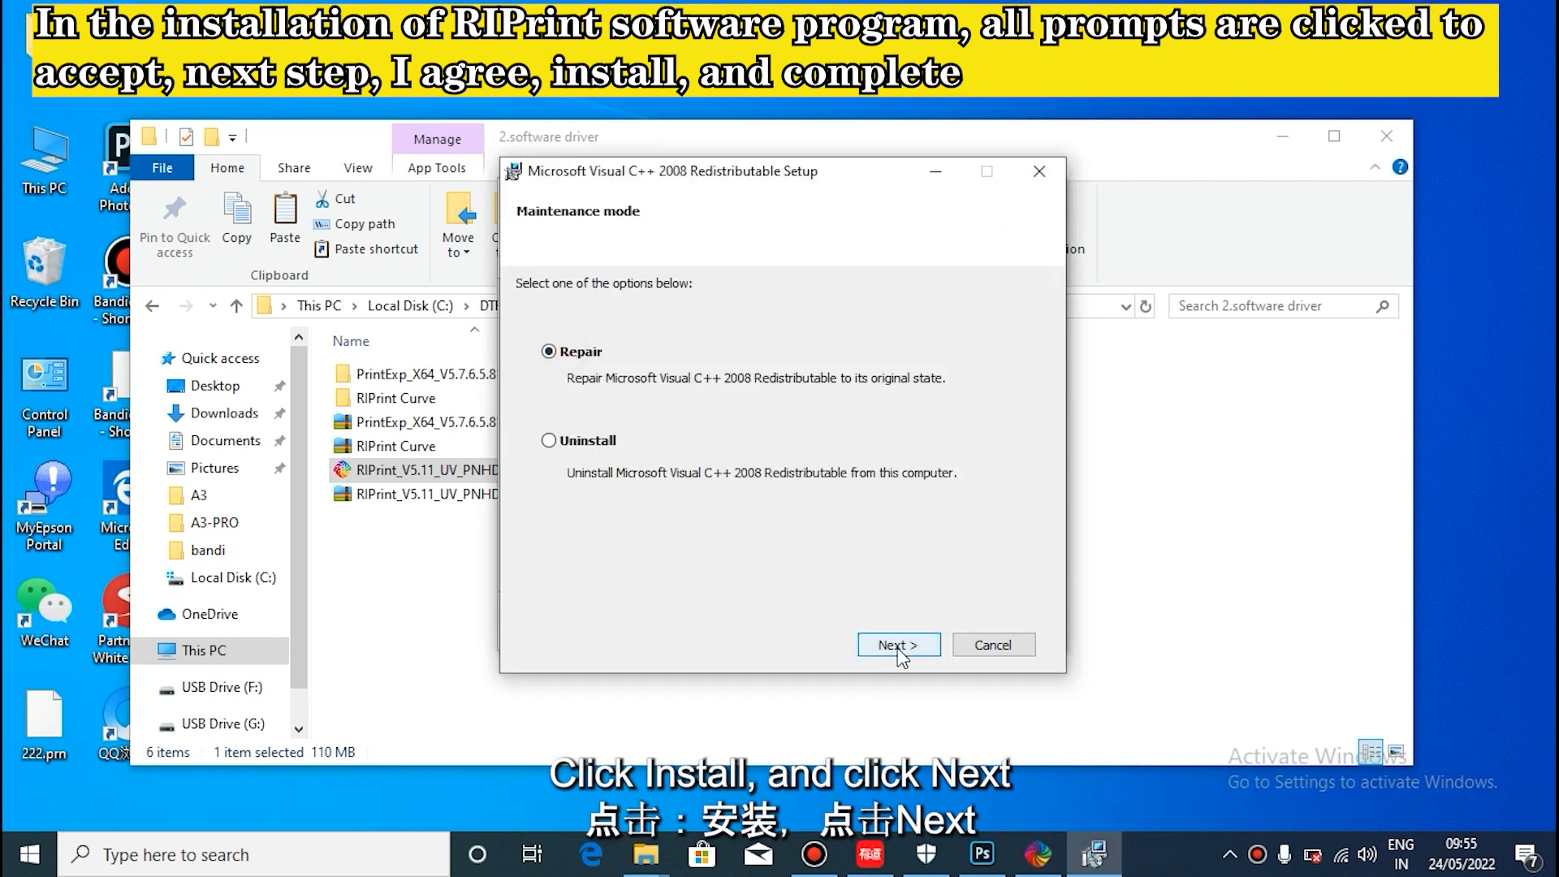
pyautogui.click(899, 645)
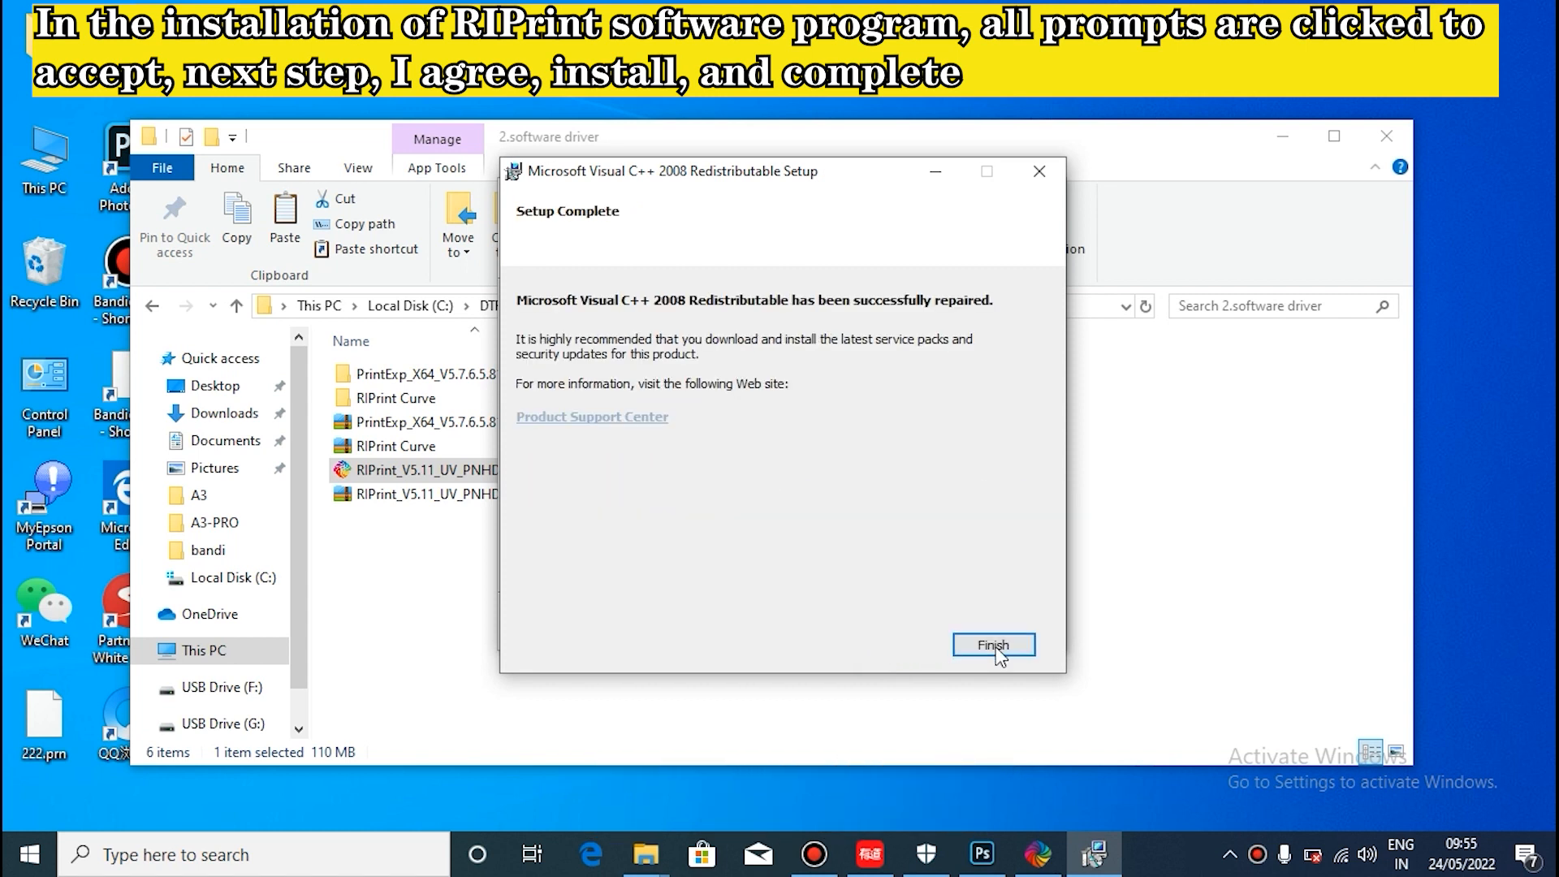
pyautogui.click(993, 644)
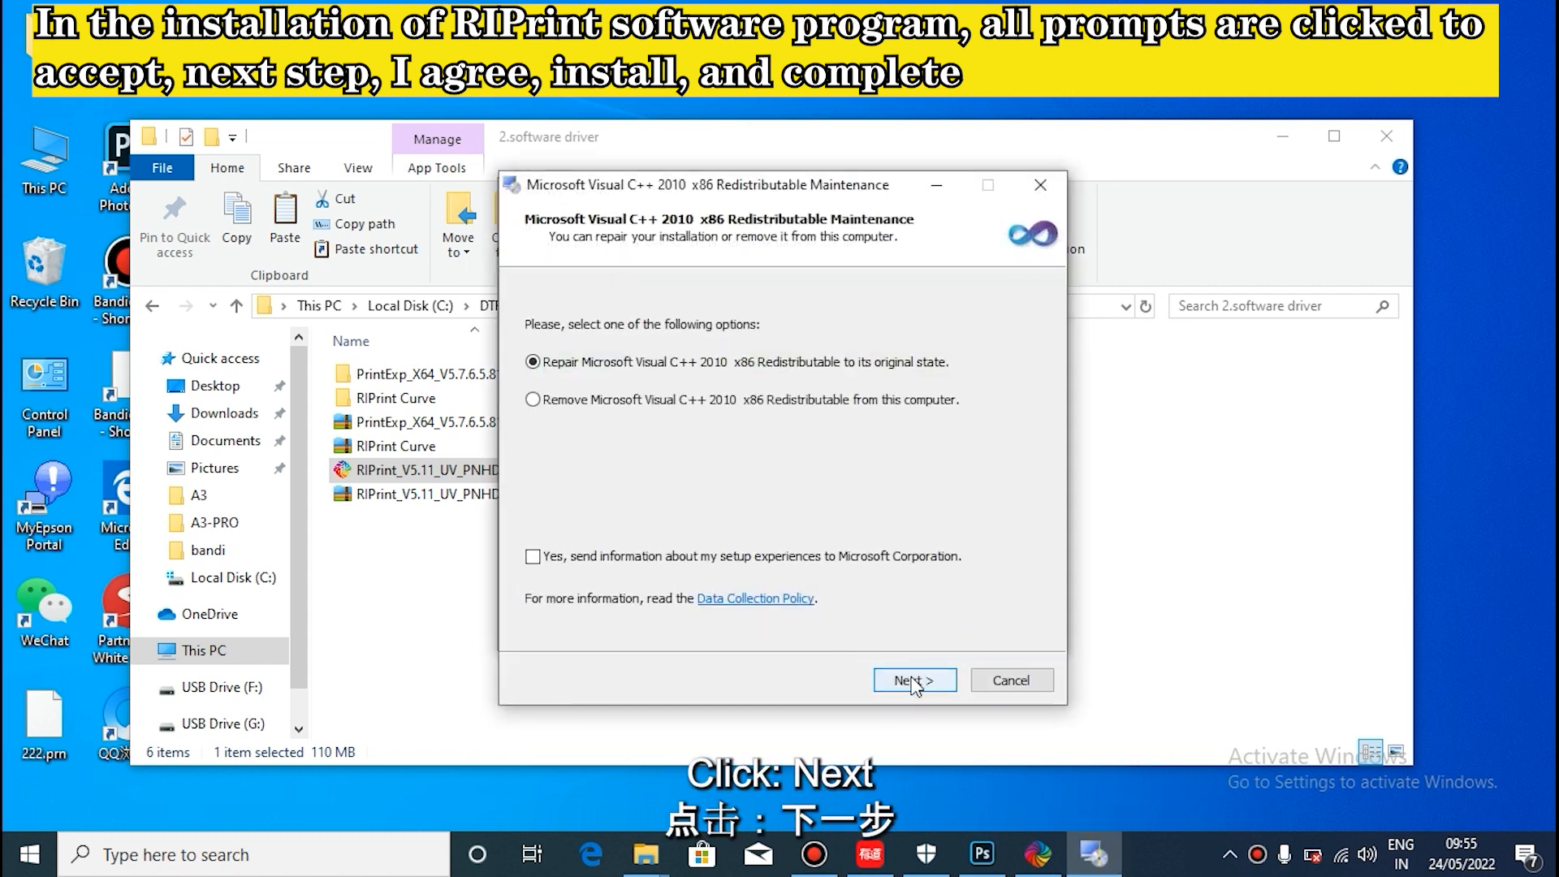
pyautogui.click(915, 680)
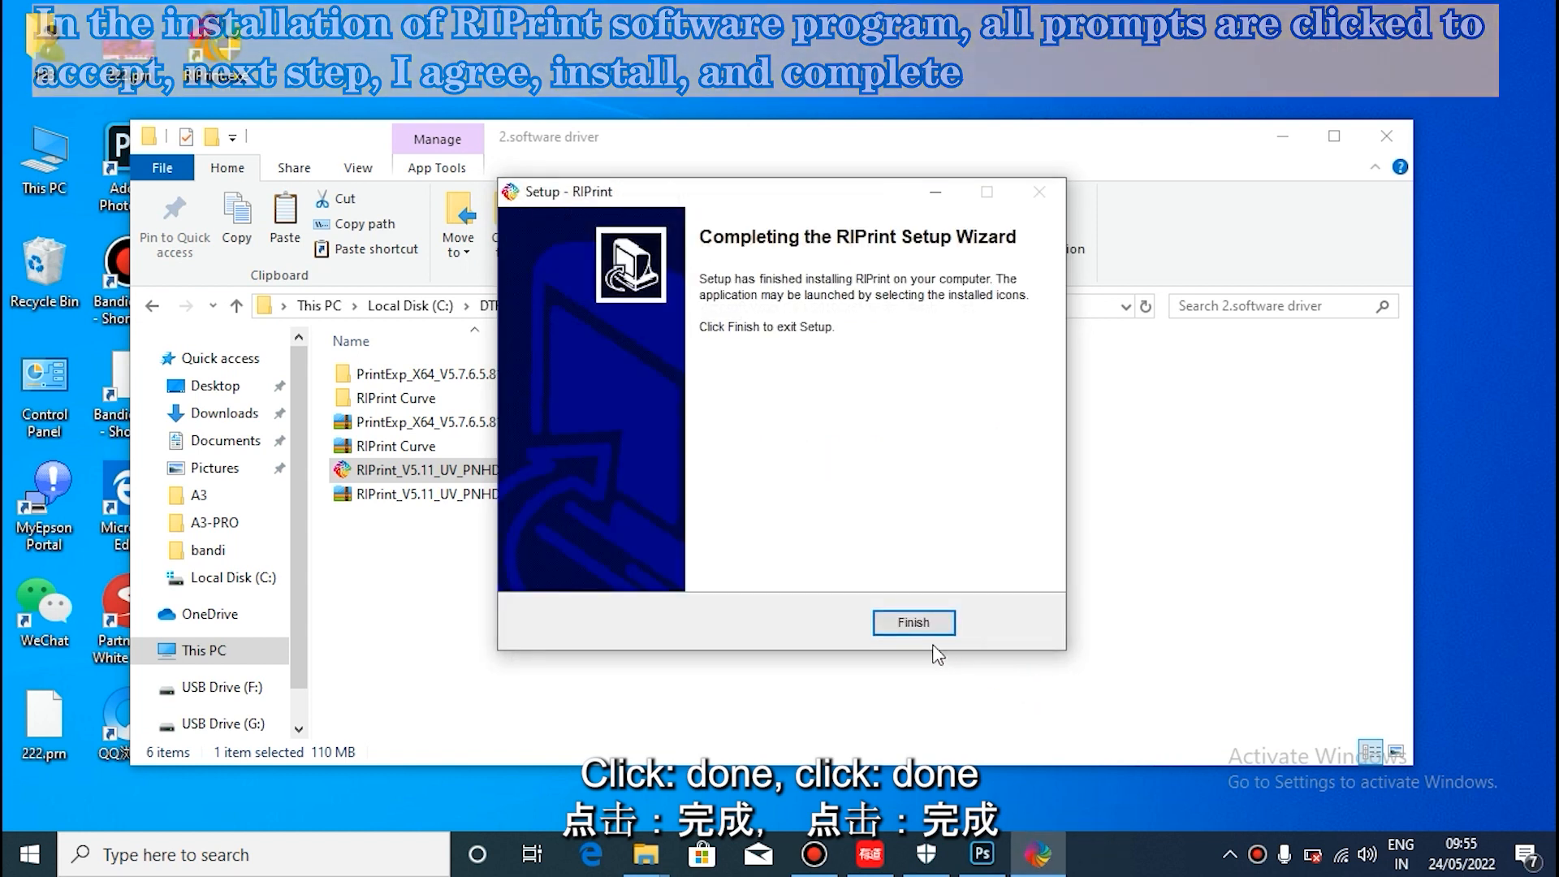
pyautogui.click(913, 623)
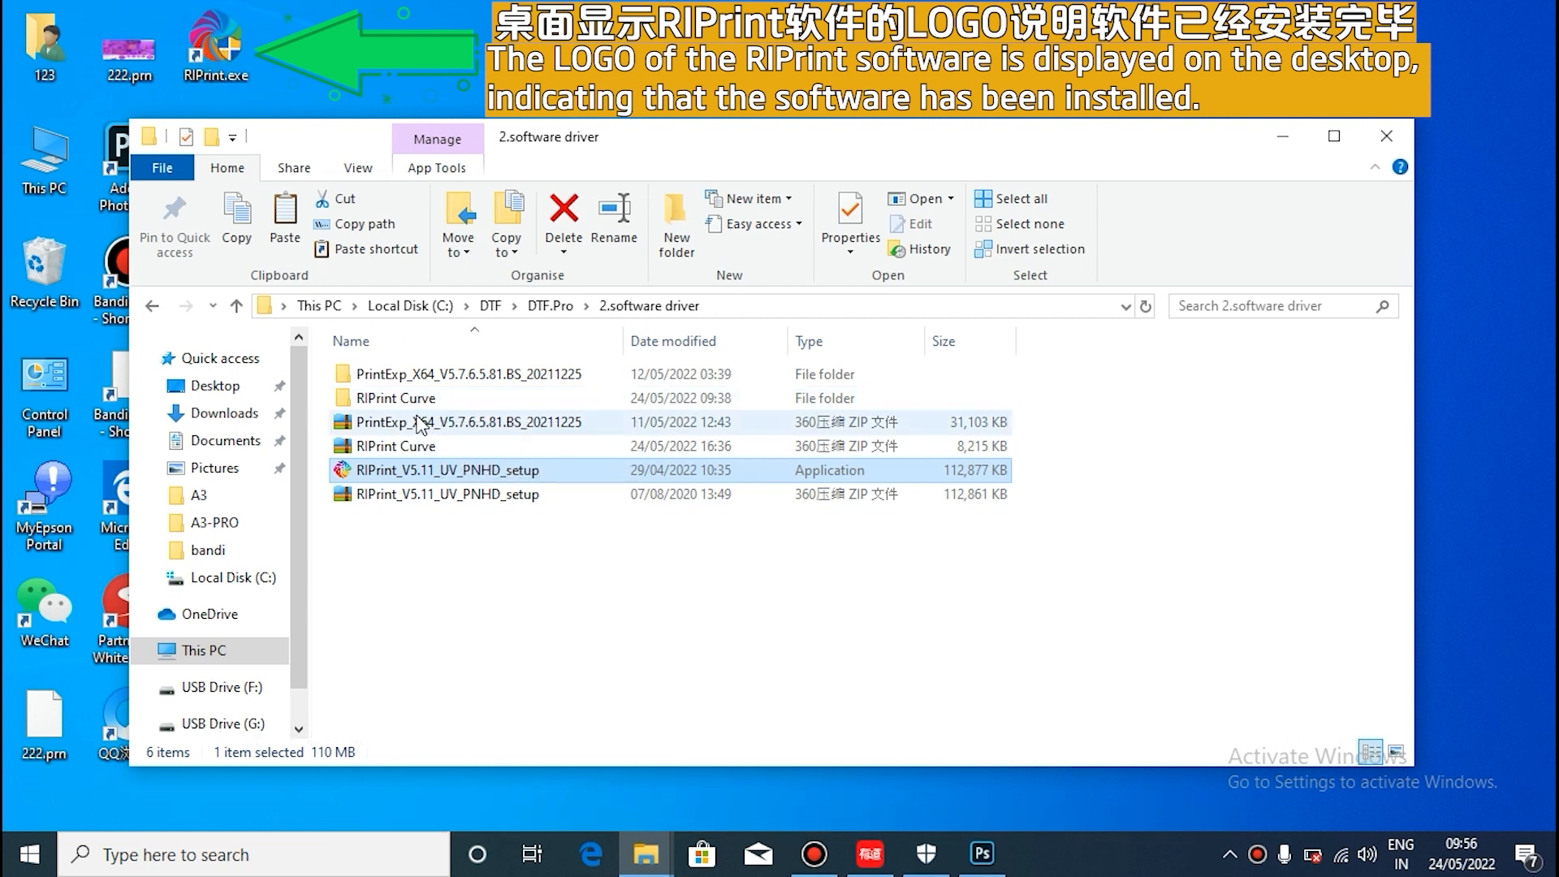
# - Copy the Printer folder from the RIPrint Curve folder
pyautogui.doubleClick(401, 398)
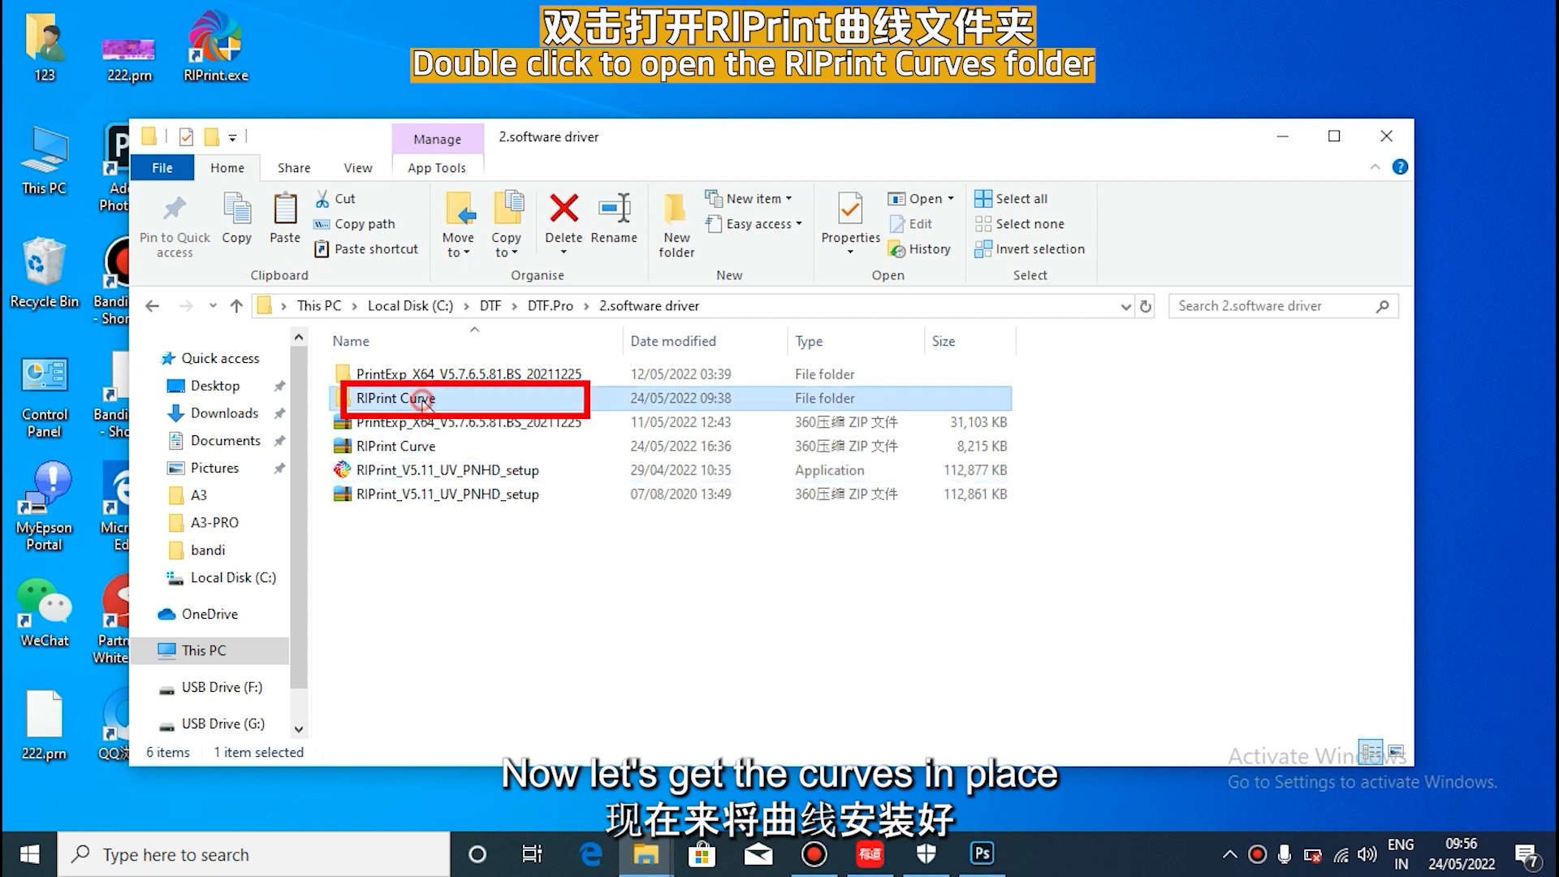
pyautogui.rightClick(379, 285)
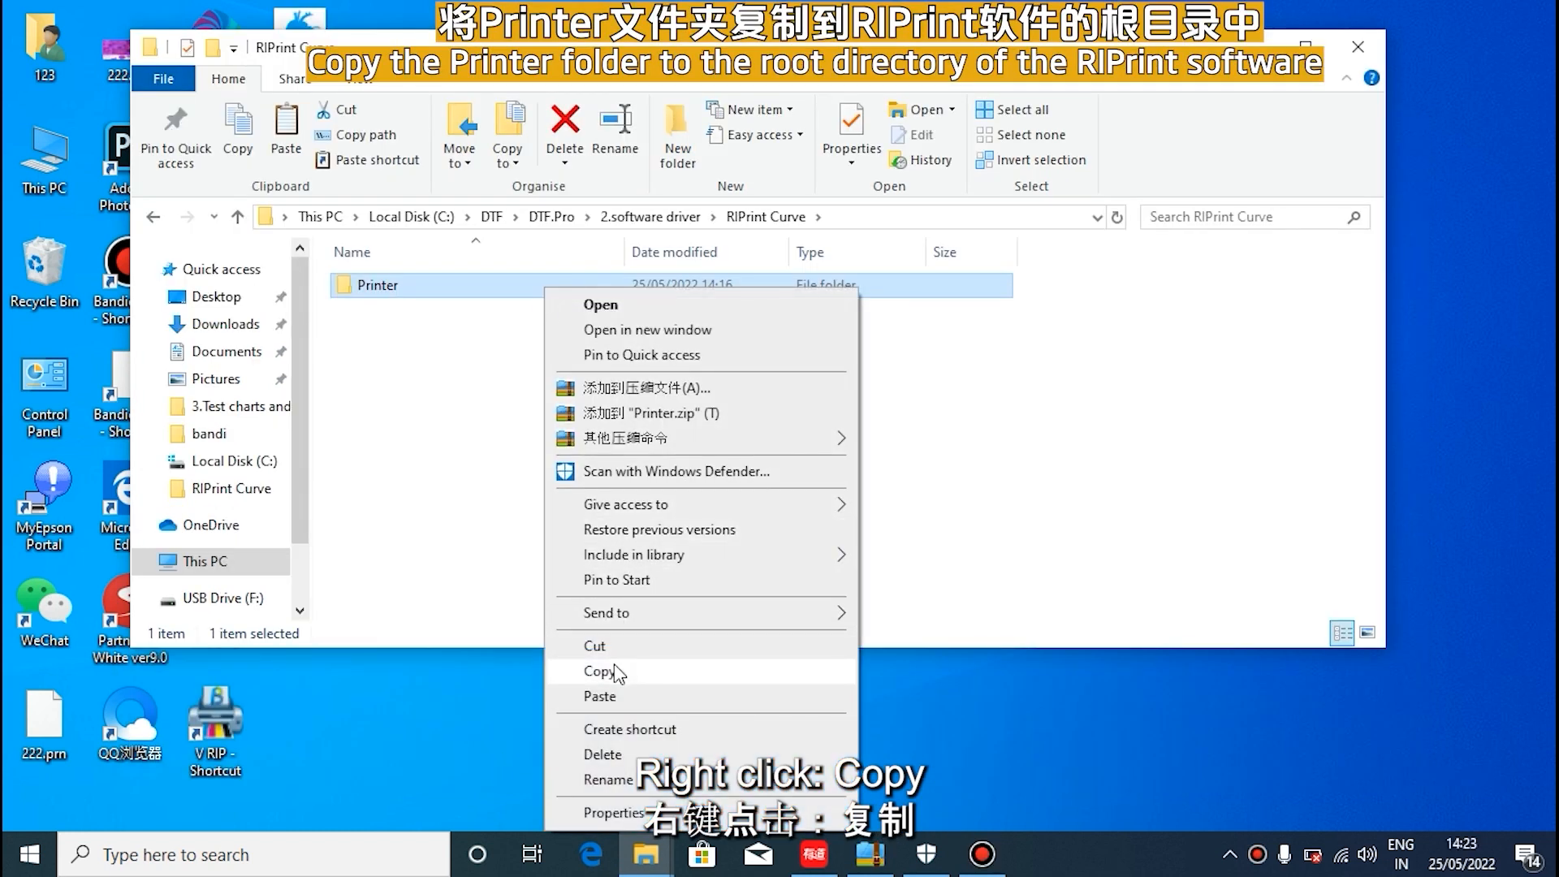
pyautogui.click(599, 672)
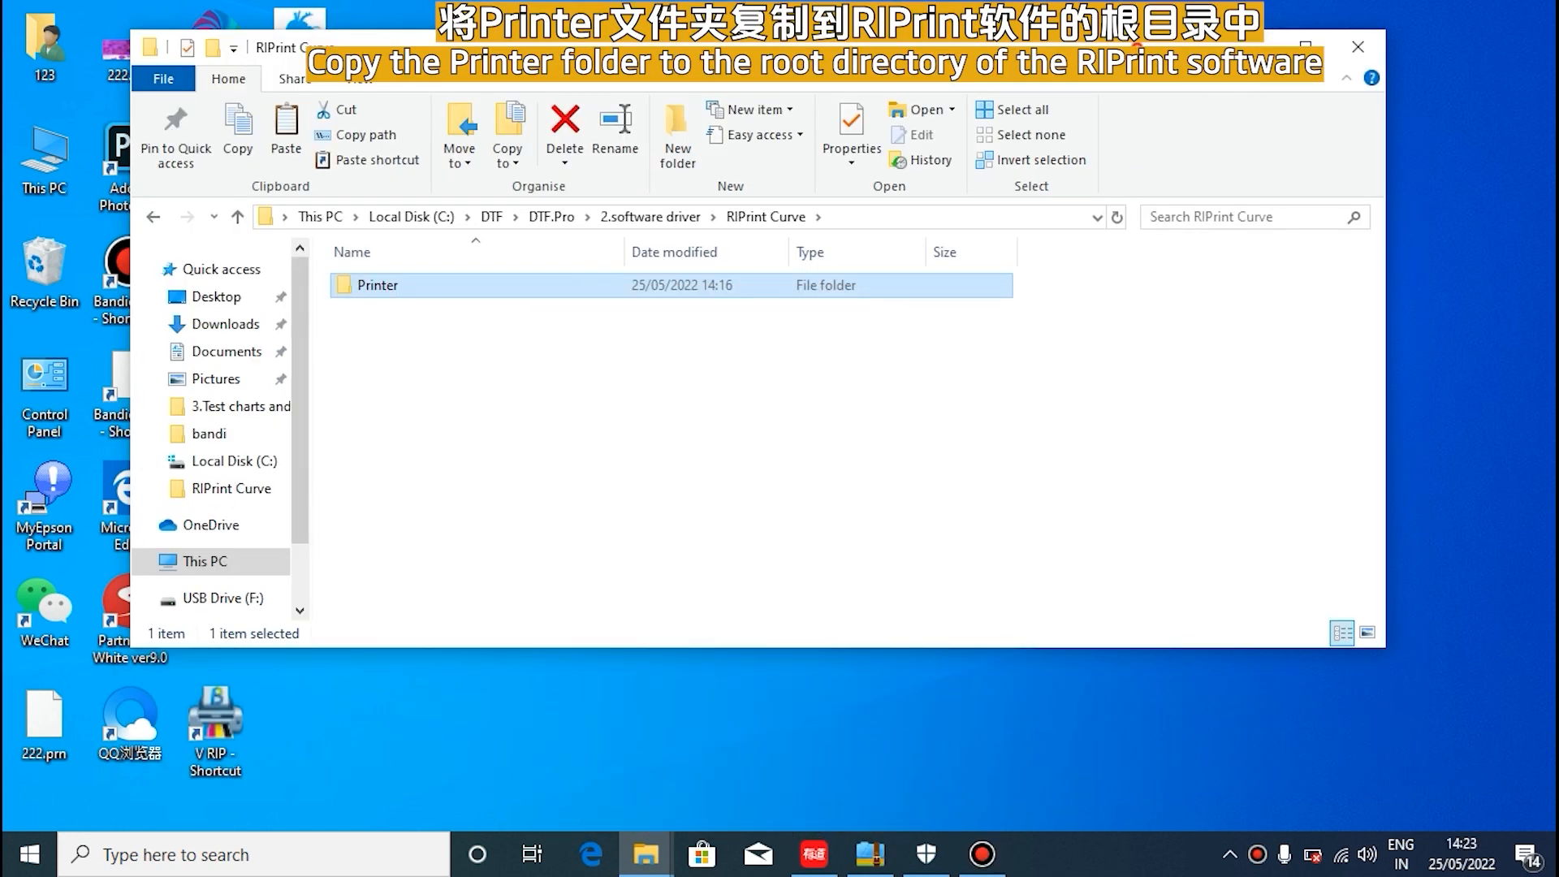
# - Paste the Printer folder into RIPrint's install location, granting administrator permission
pyautogui.rightClick(193, 41)
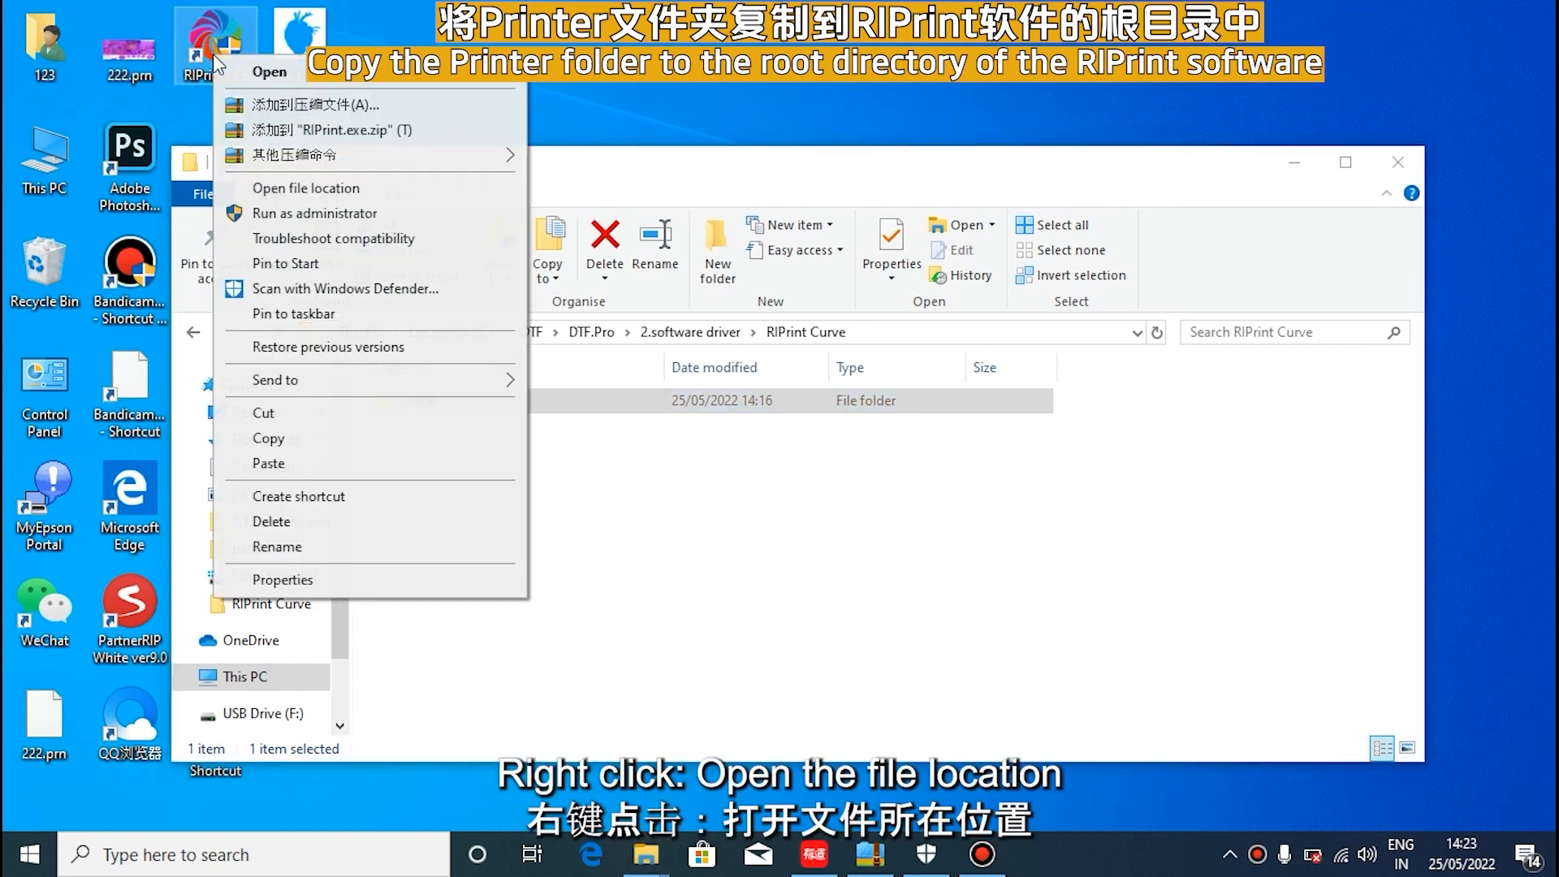
pyautogui.click(307, 188)
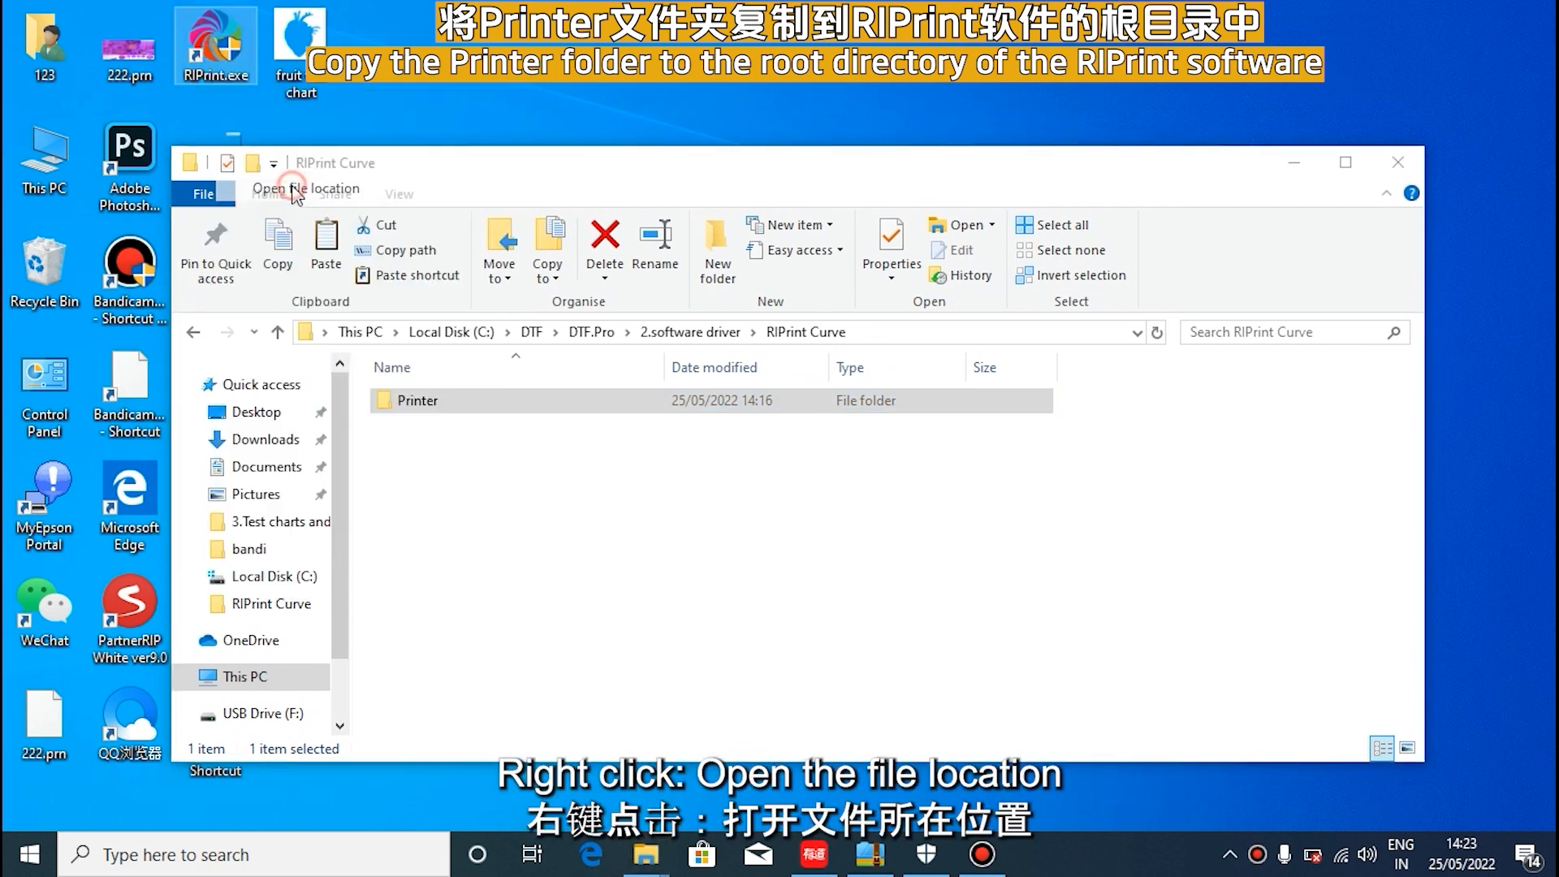
pyautogui.click(278, 189)
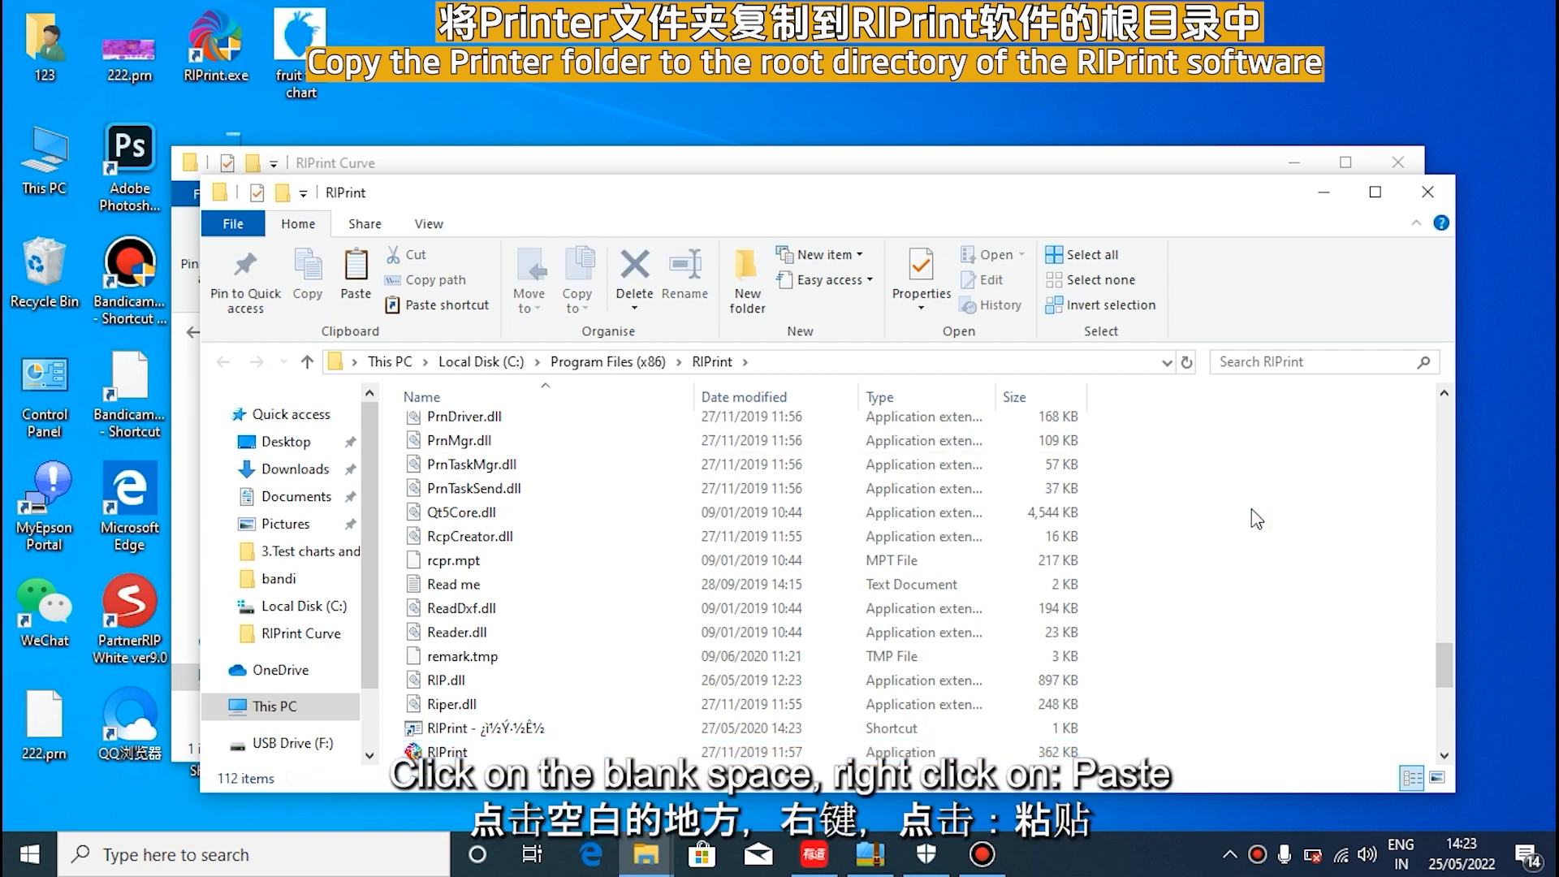
pyautogui.rightClick(1255, 519)
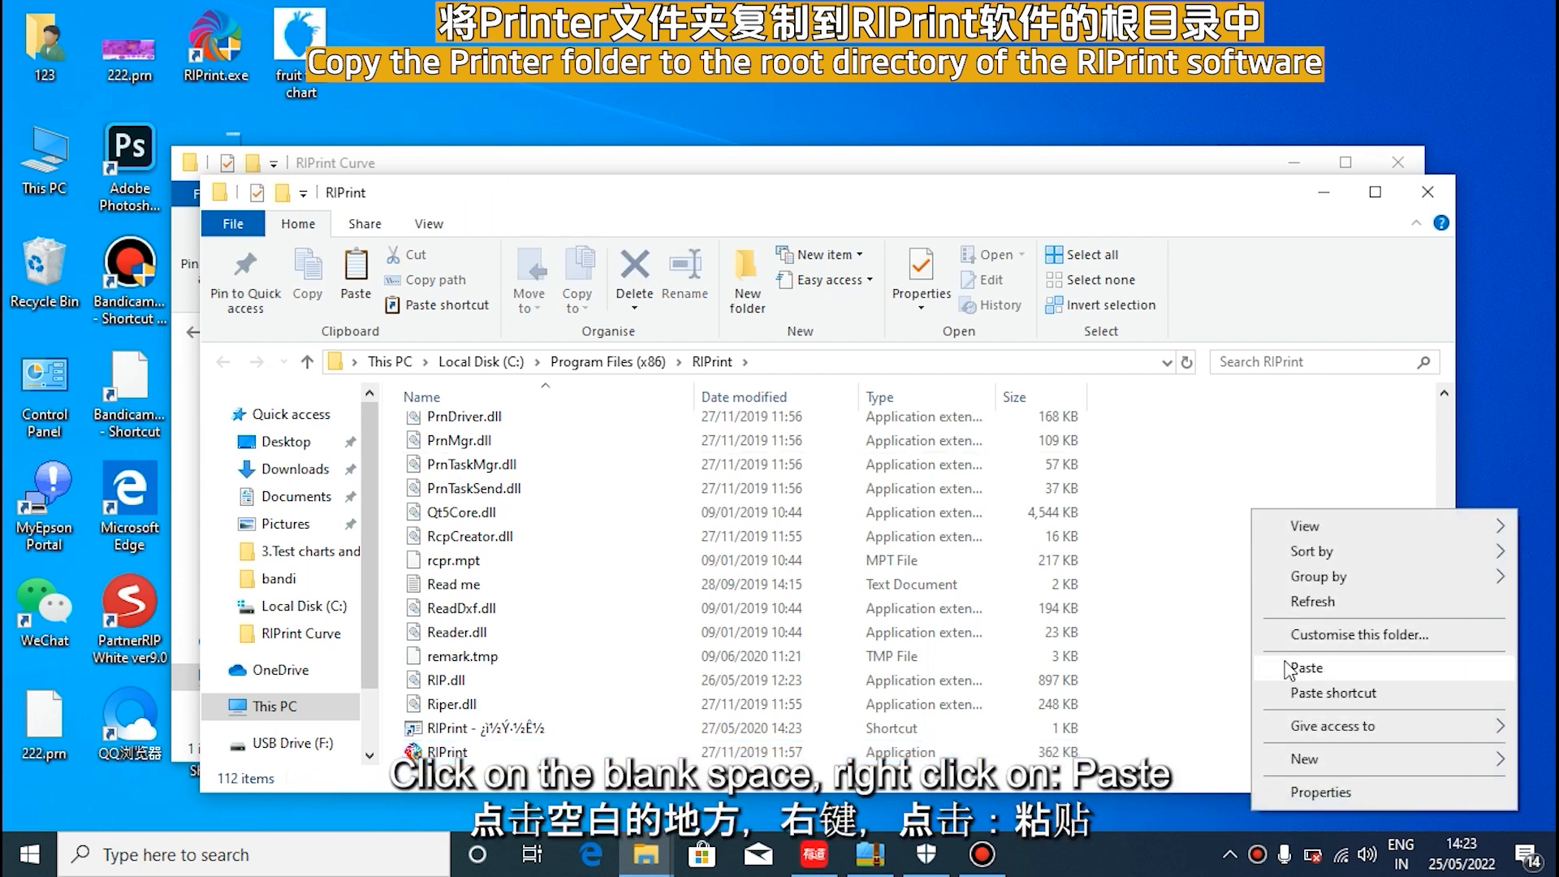
pyautogui.click(1306, 668)
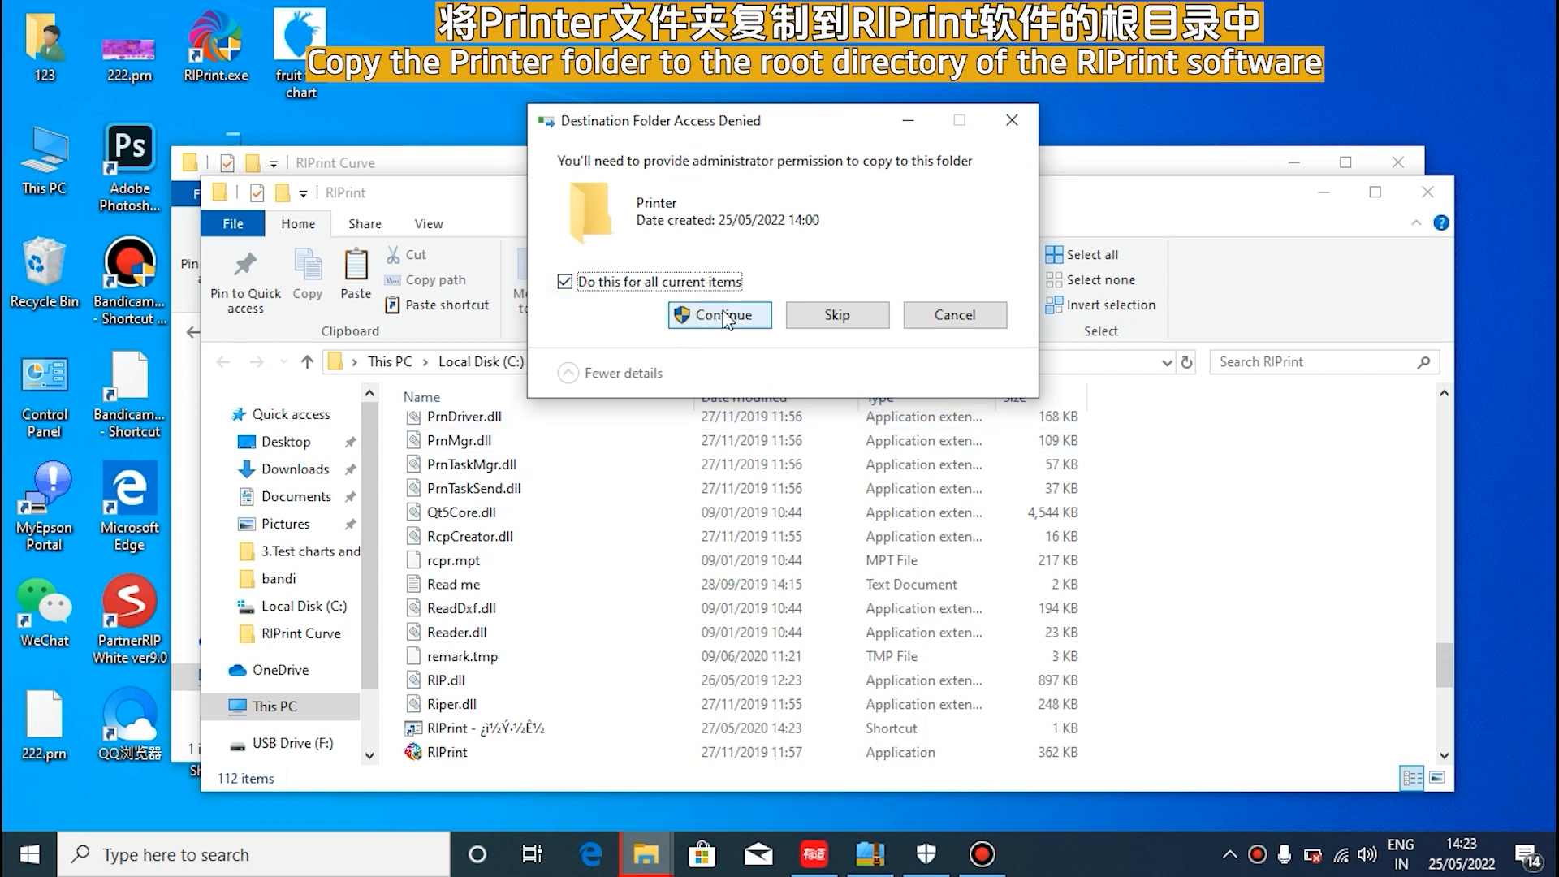
pyautogui.click(719, 315)
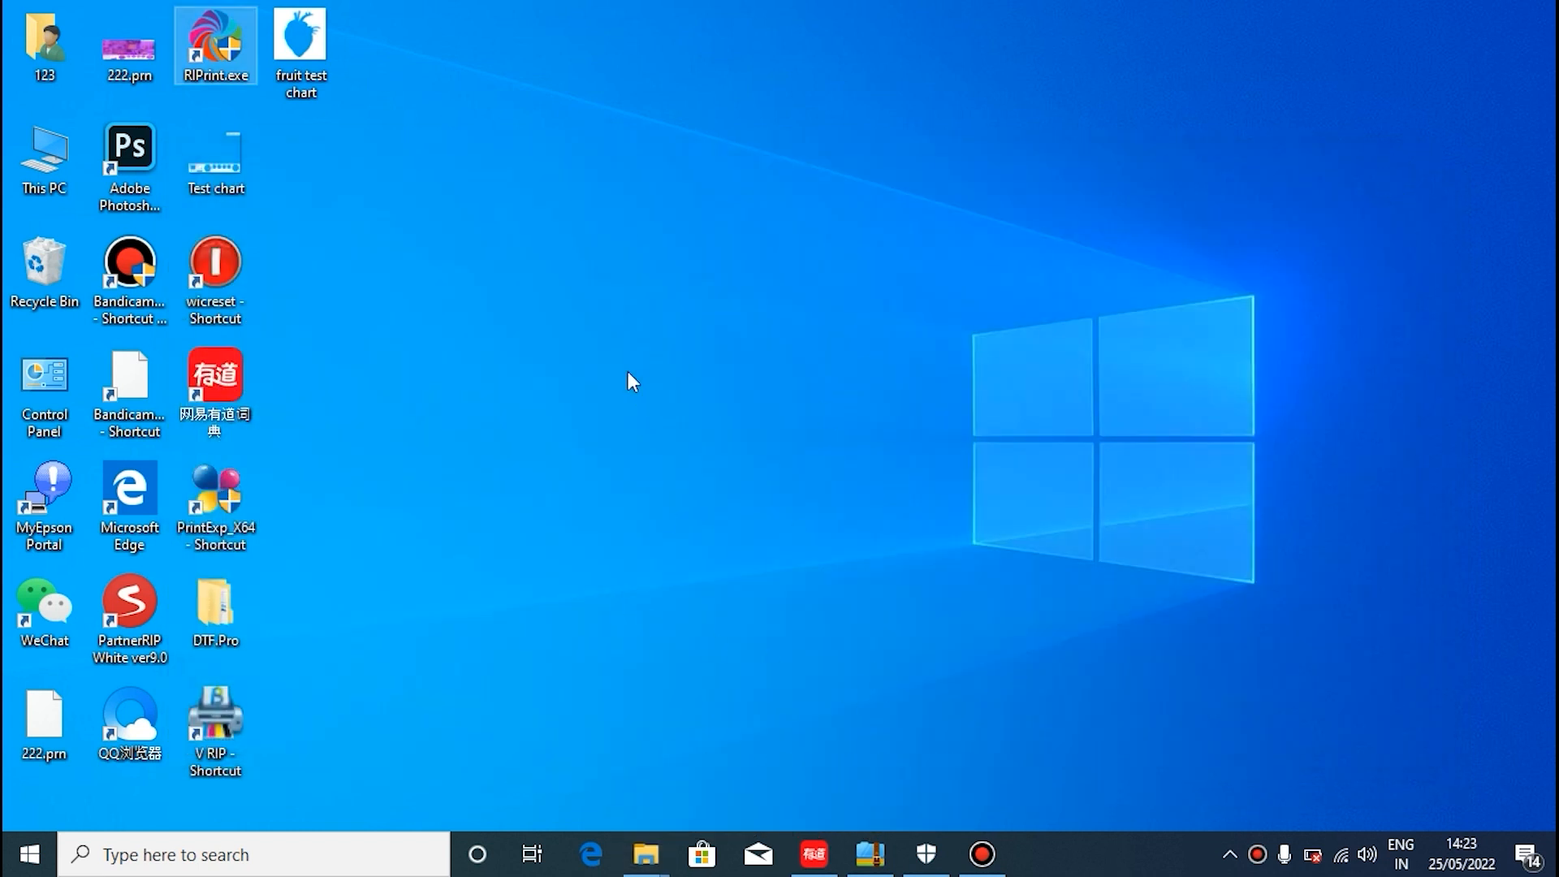
# - Launch RIPrint and set the ruler unit to CM under Show
pyautogui.rightClick(213, 37)
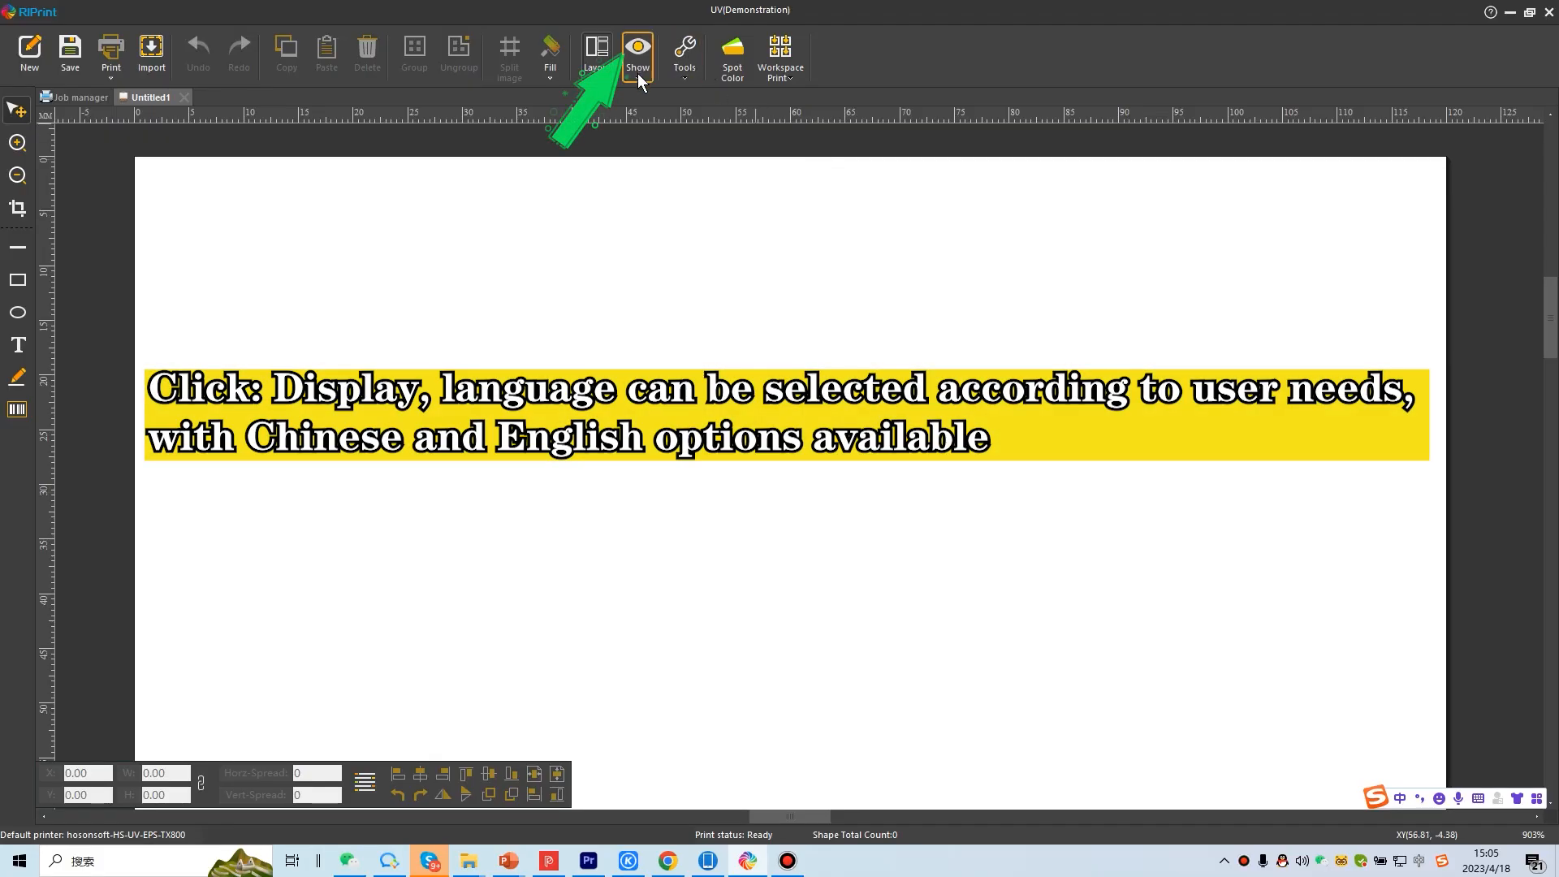
pyautogui.click(638, 46)
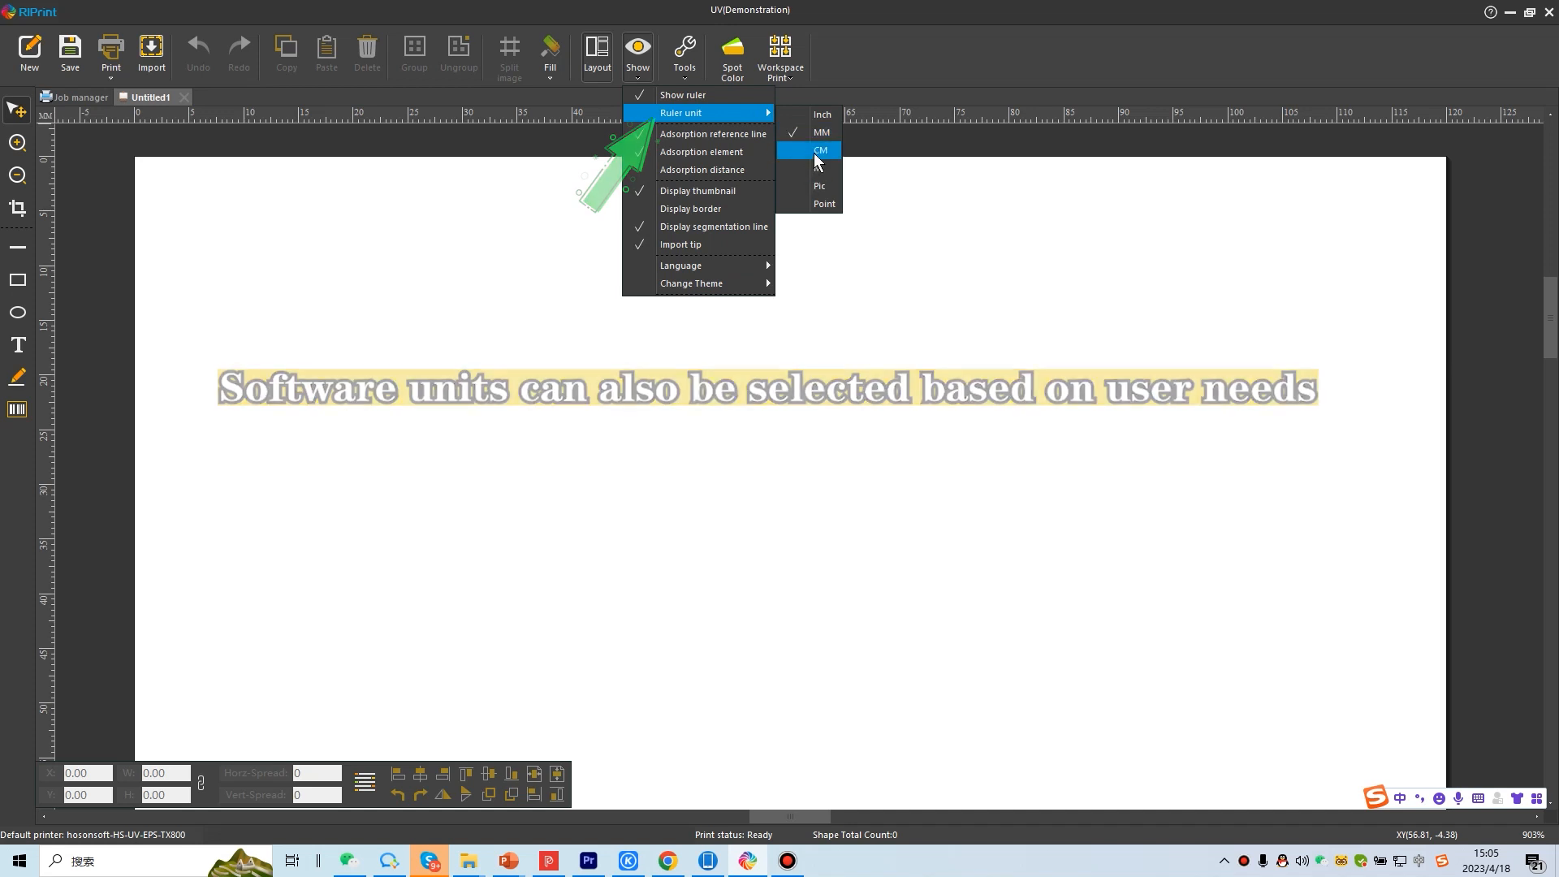
pyautogui.click(821, 150)
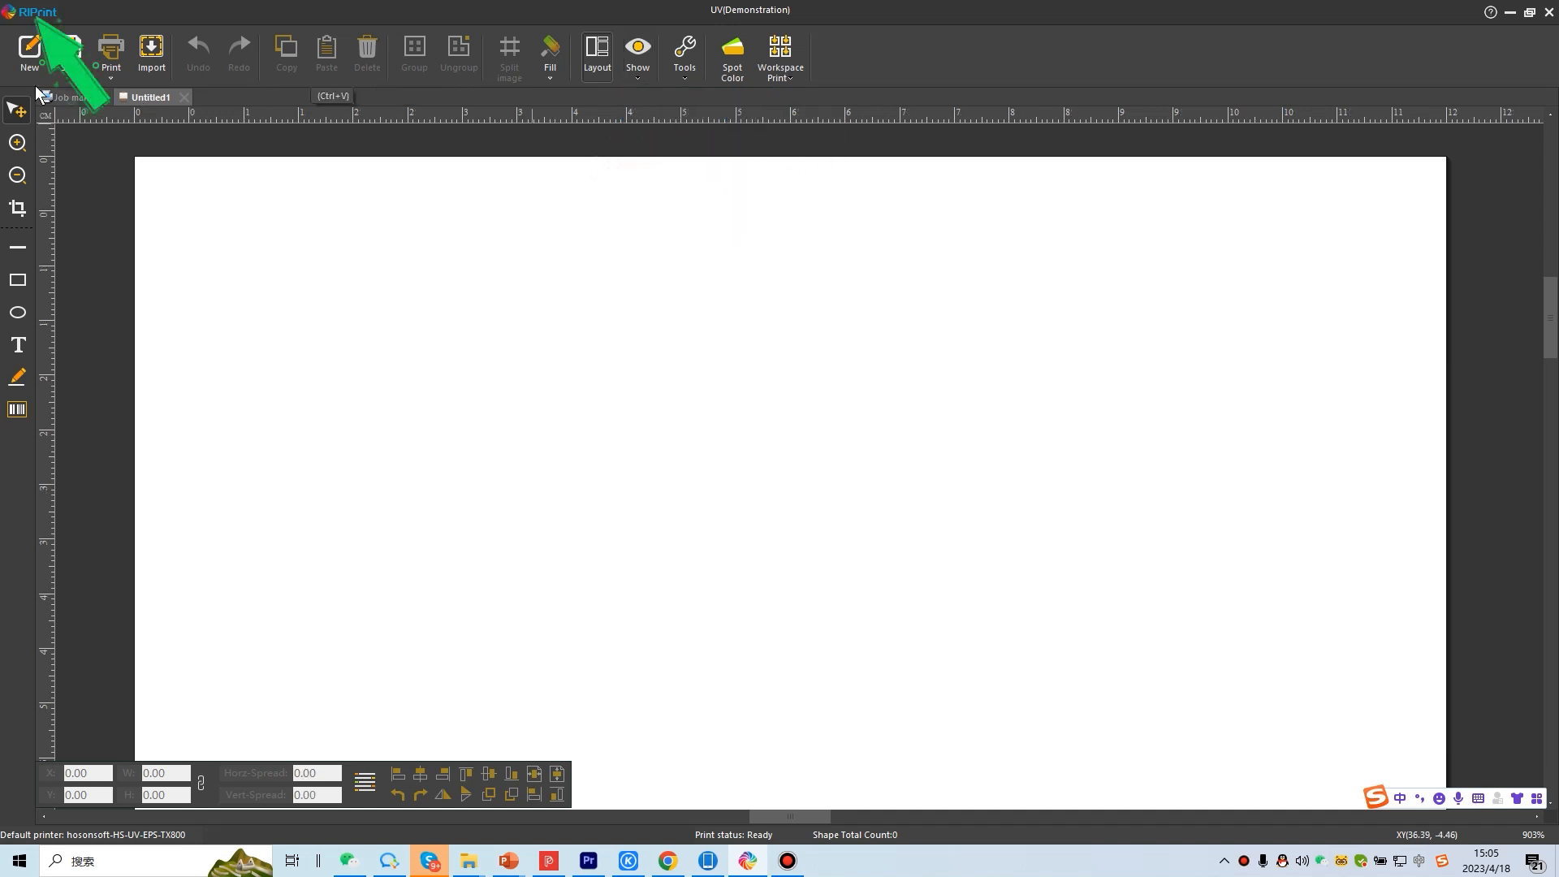
pyautogui.click(31, 11)
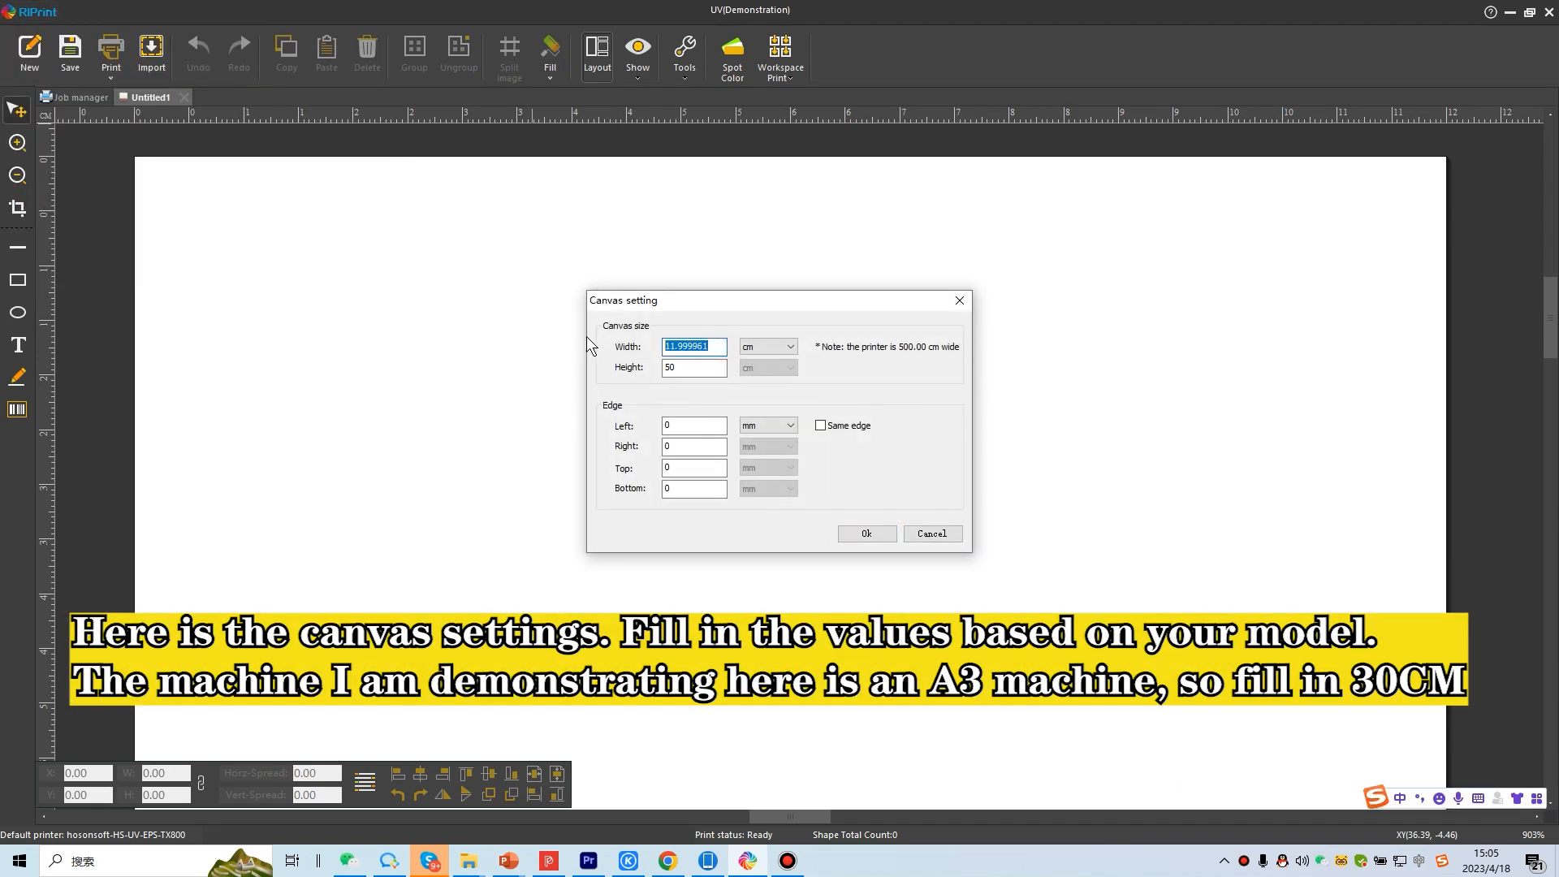
pyautogui.moveTo(592, 333)
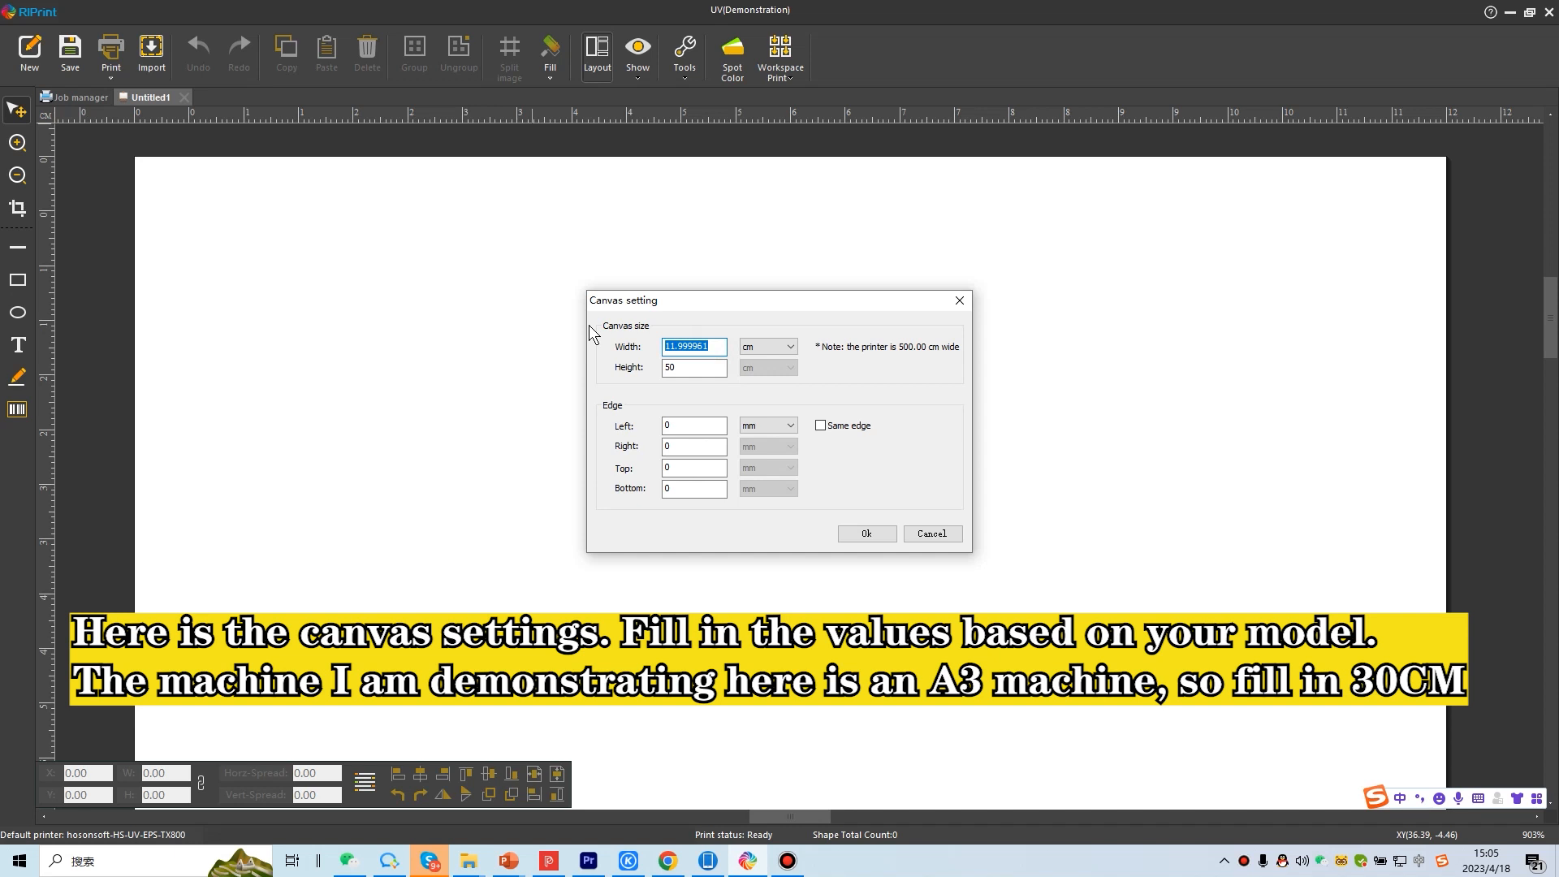
# - Enter a 30 cm width and 60 cm height in Canvas setting and confirm
pyautogui.write('30')
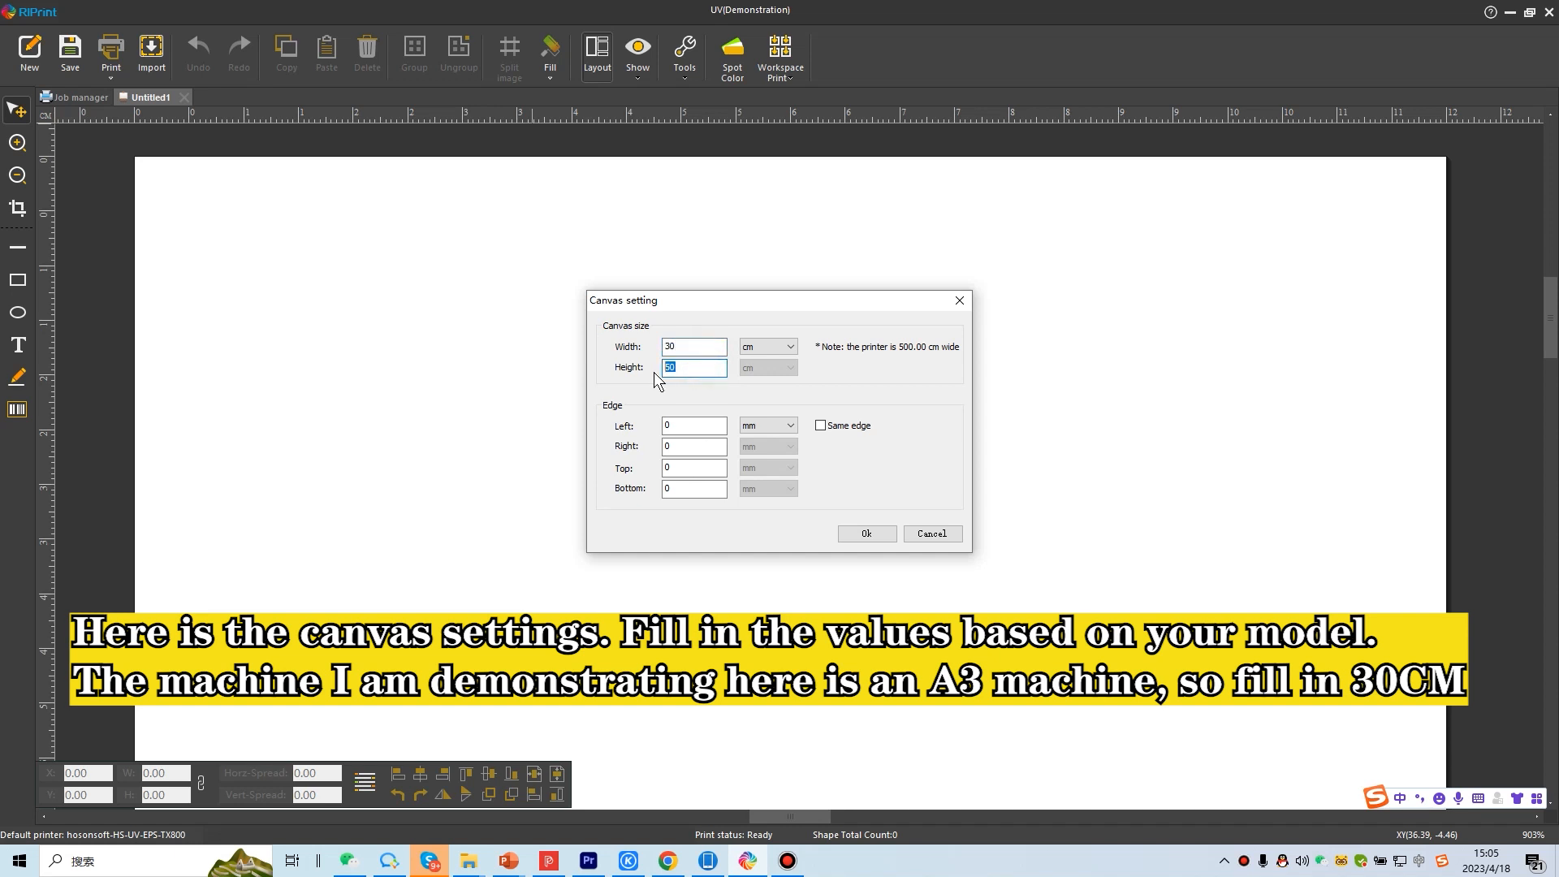
pyautogui.write('60')
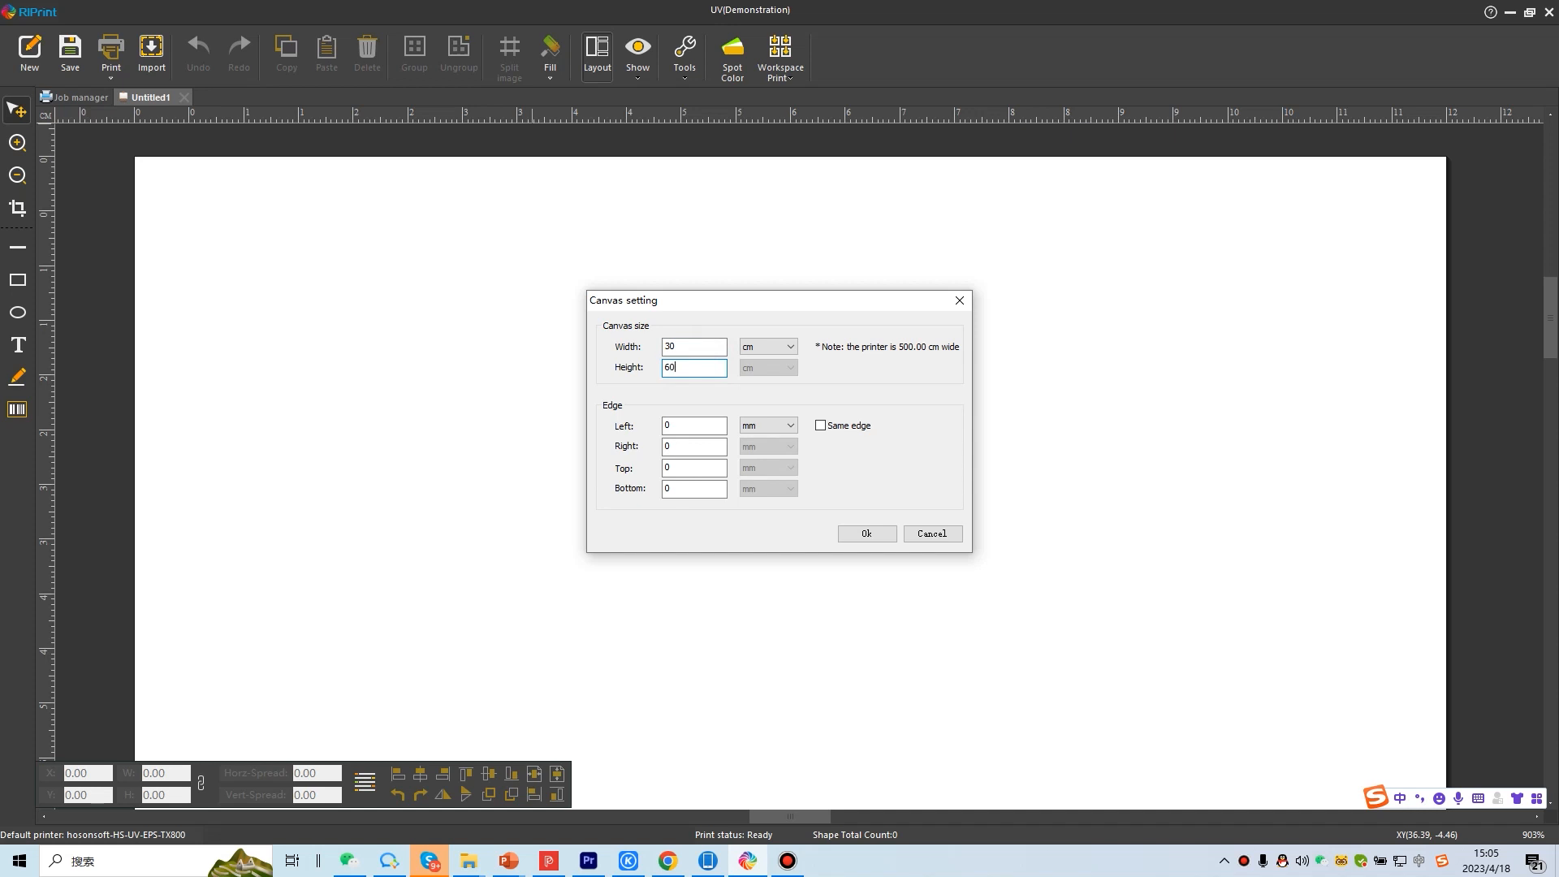
pyautogui.click(867, 533)
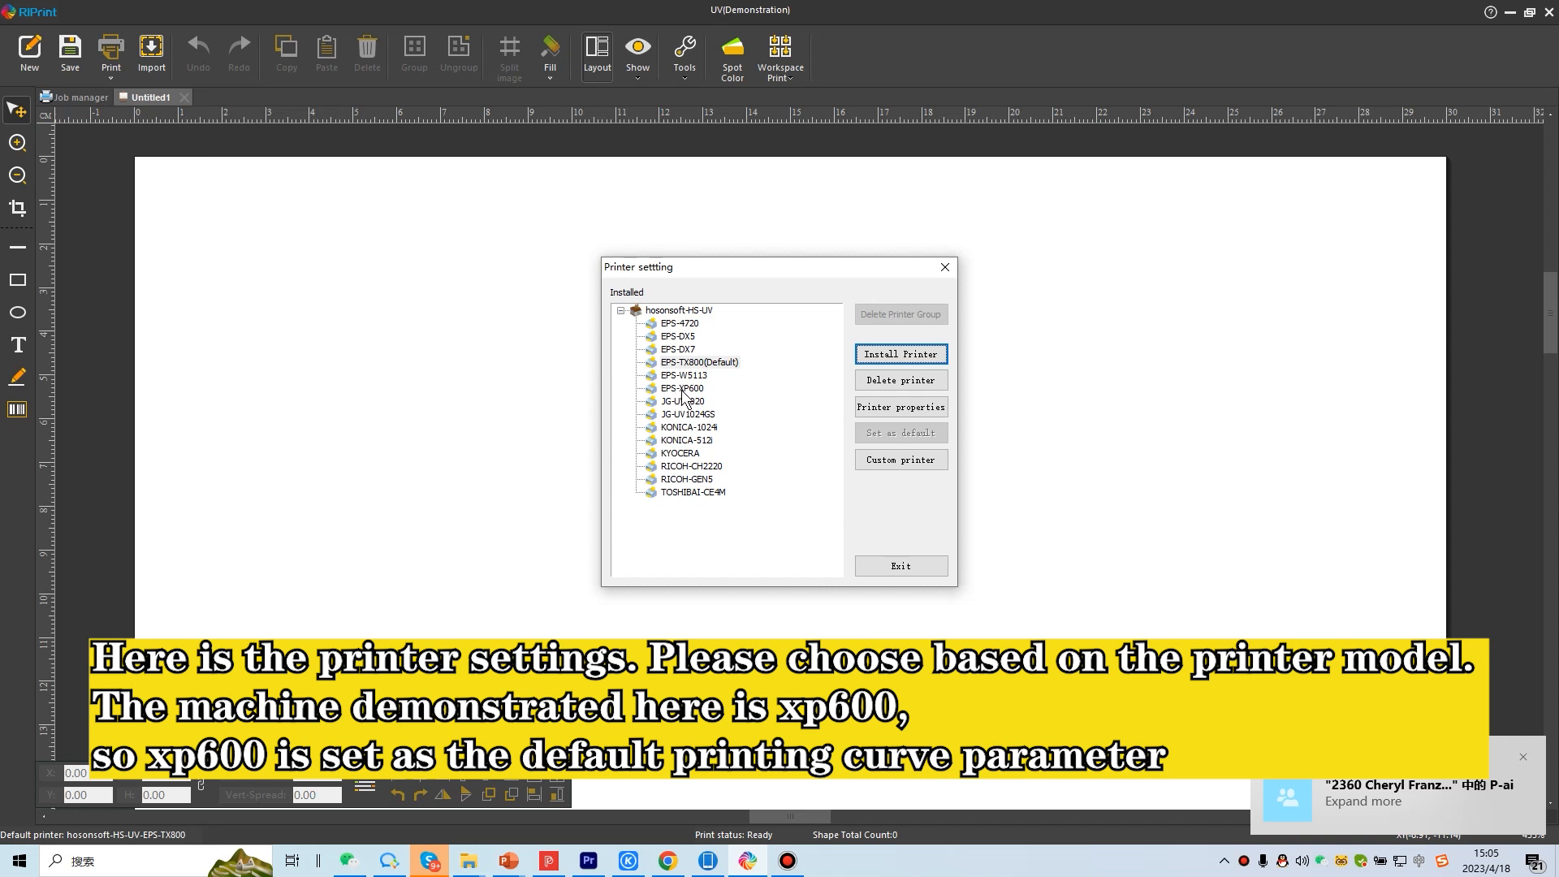
# - Set EPS-XP600 as default in Printer setting, then exit the dialog
pyautogui.click(681, 387)
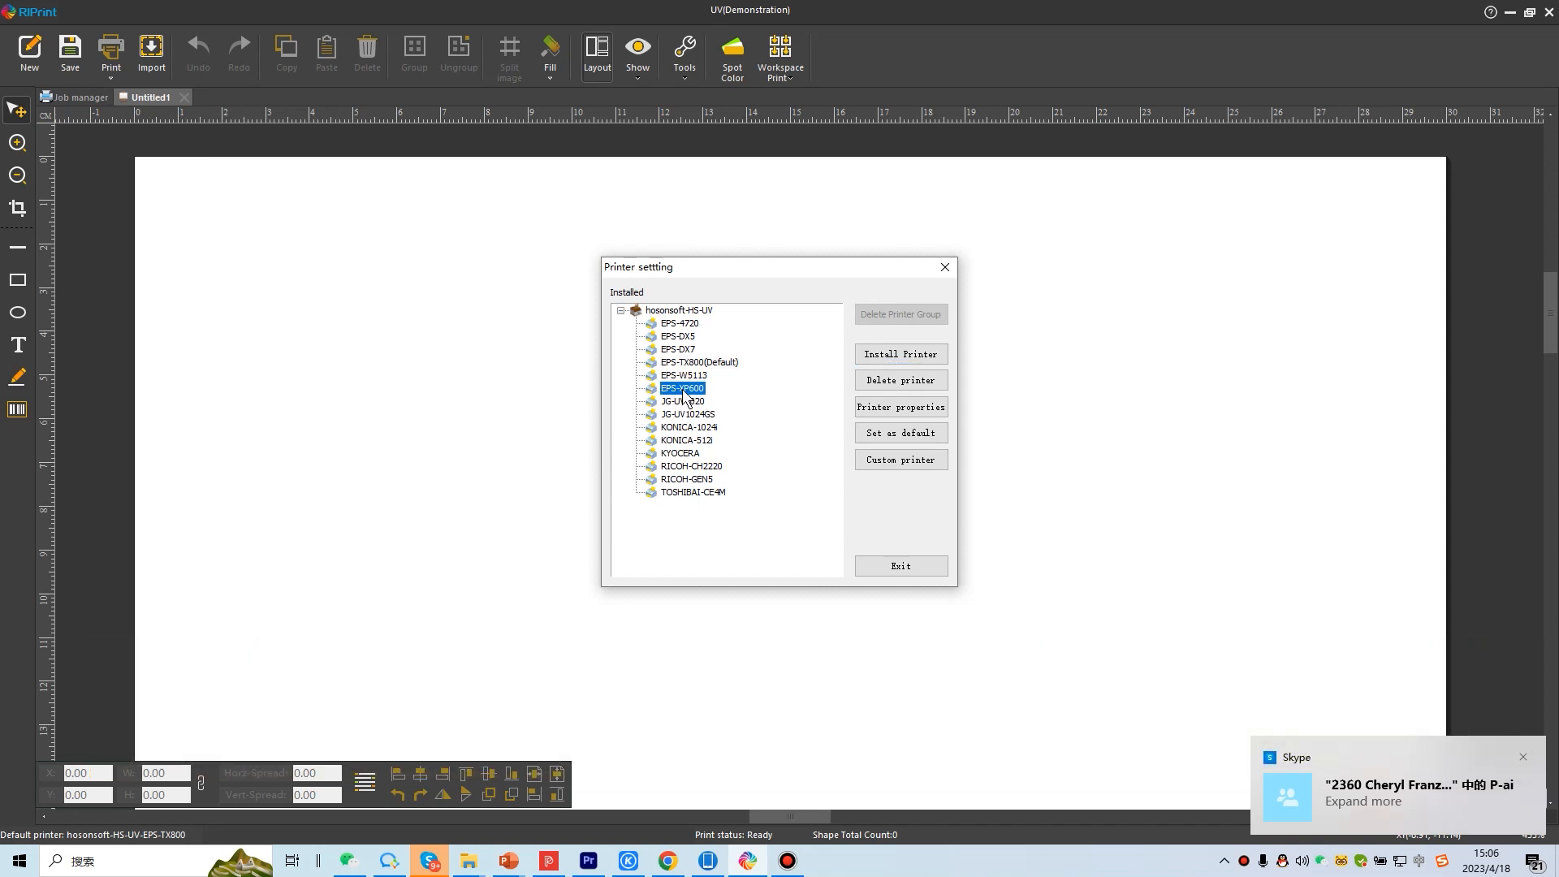
pyautogui.click(901, 432)
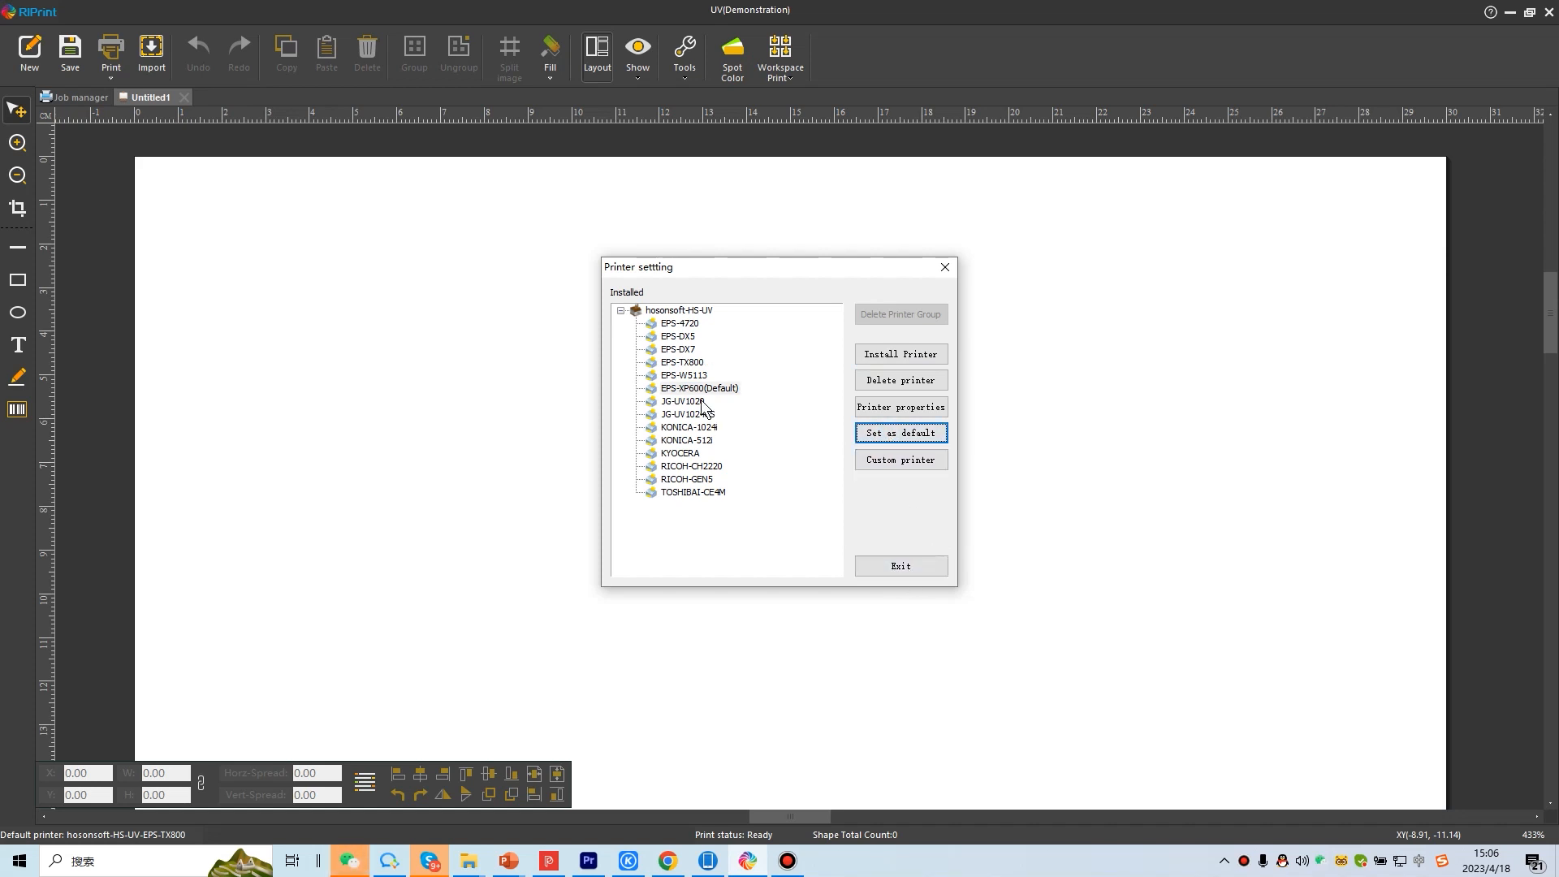
pyautogui.click(901, 566)
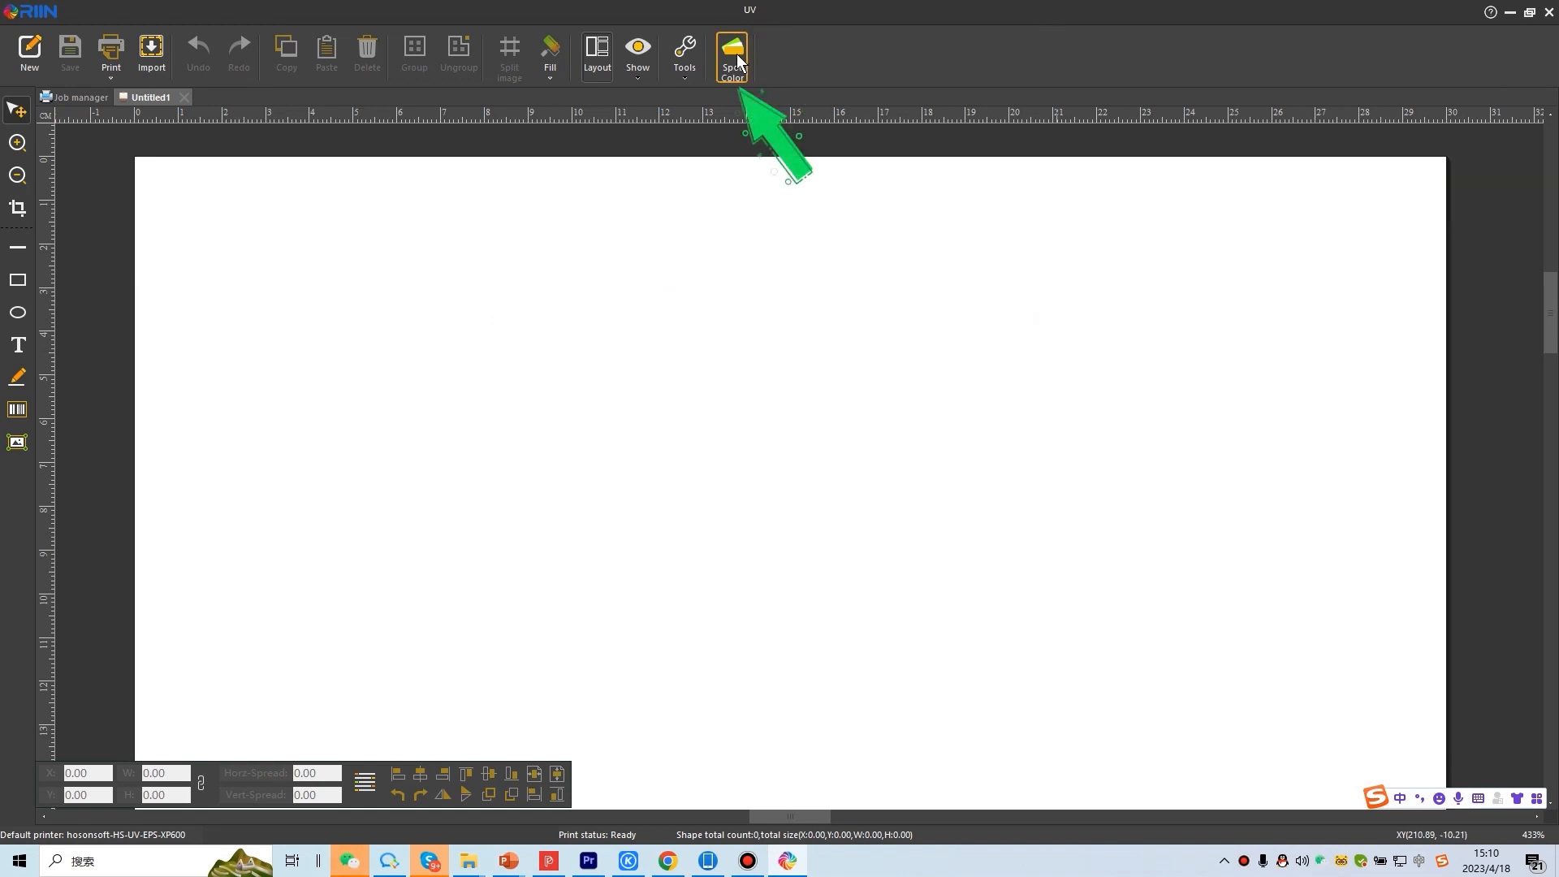
# - In Spot Color, enable white channel 1 with Spot data, Smooth Mode, shrink -0.1
pyautogui.click(732, 48)
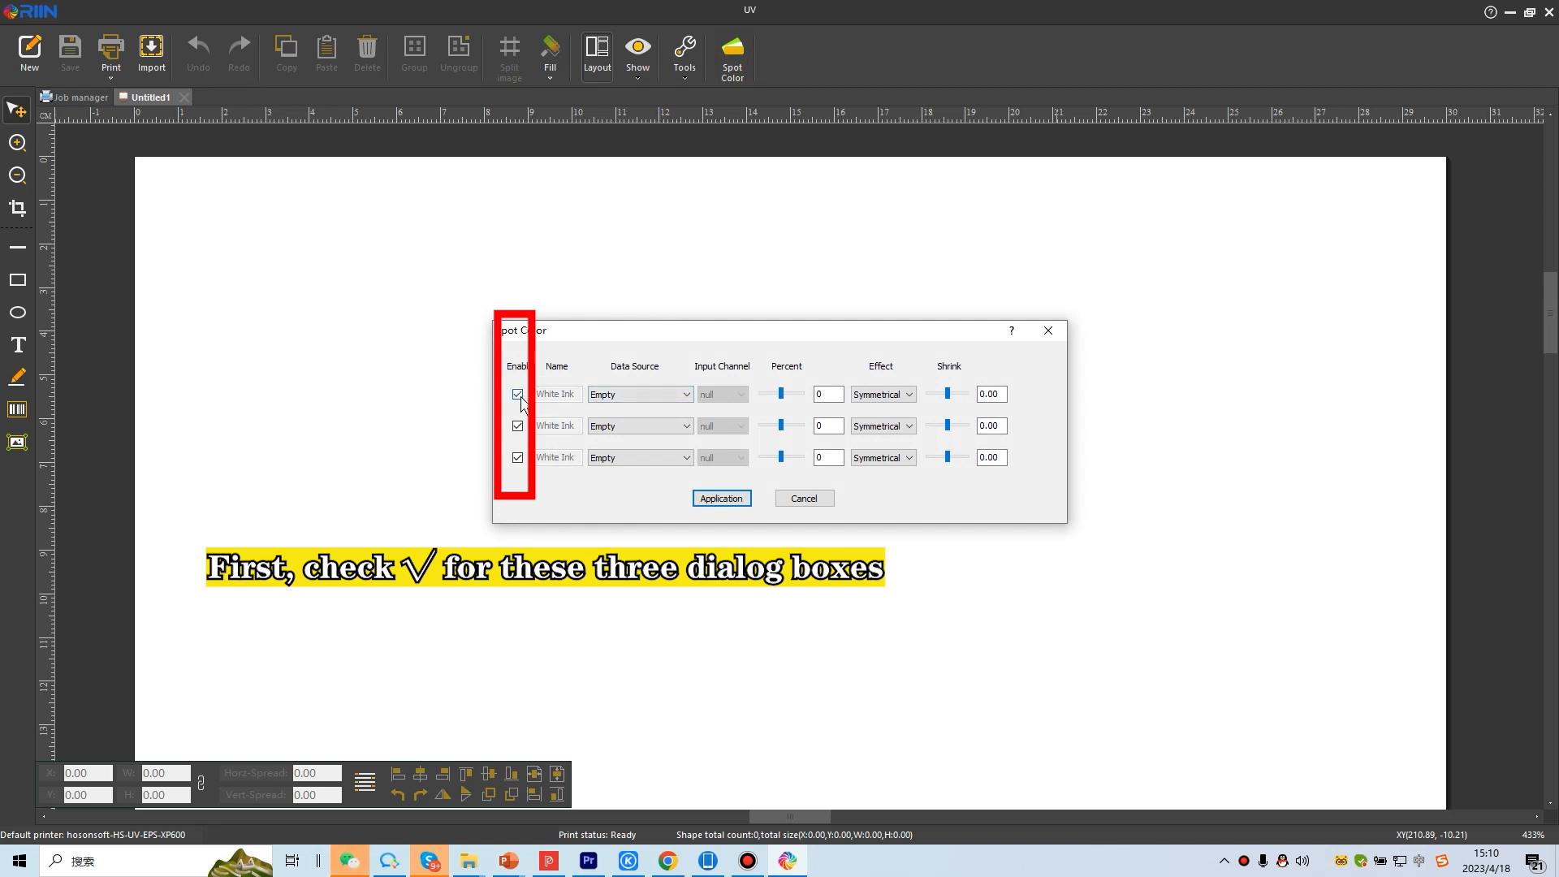
pyautogui.click(616, 395)
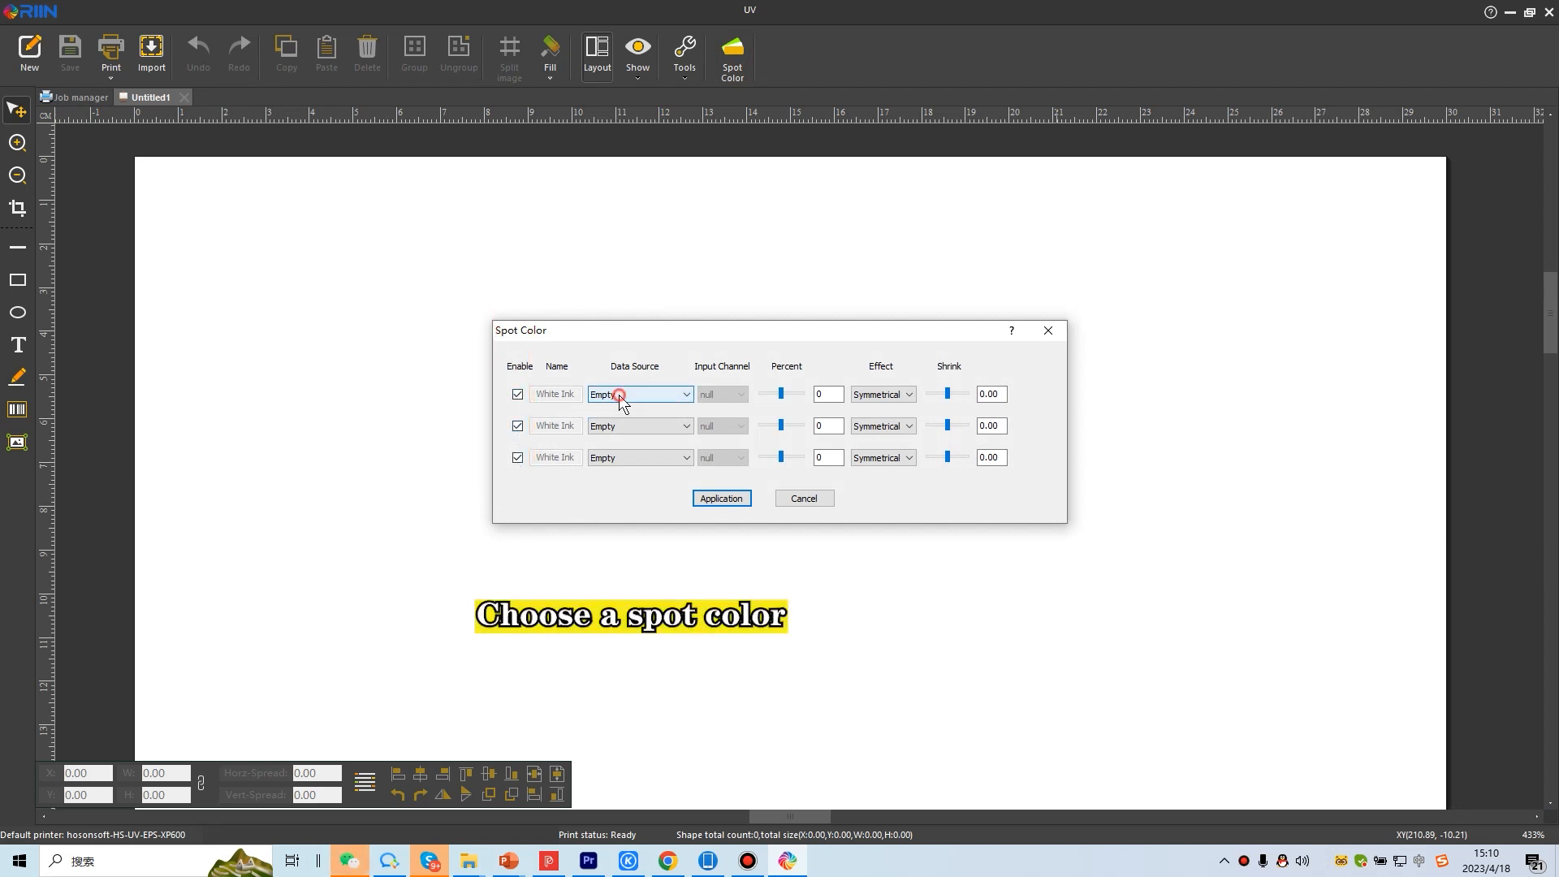
pyautogui.click(613, 394)
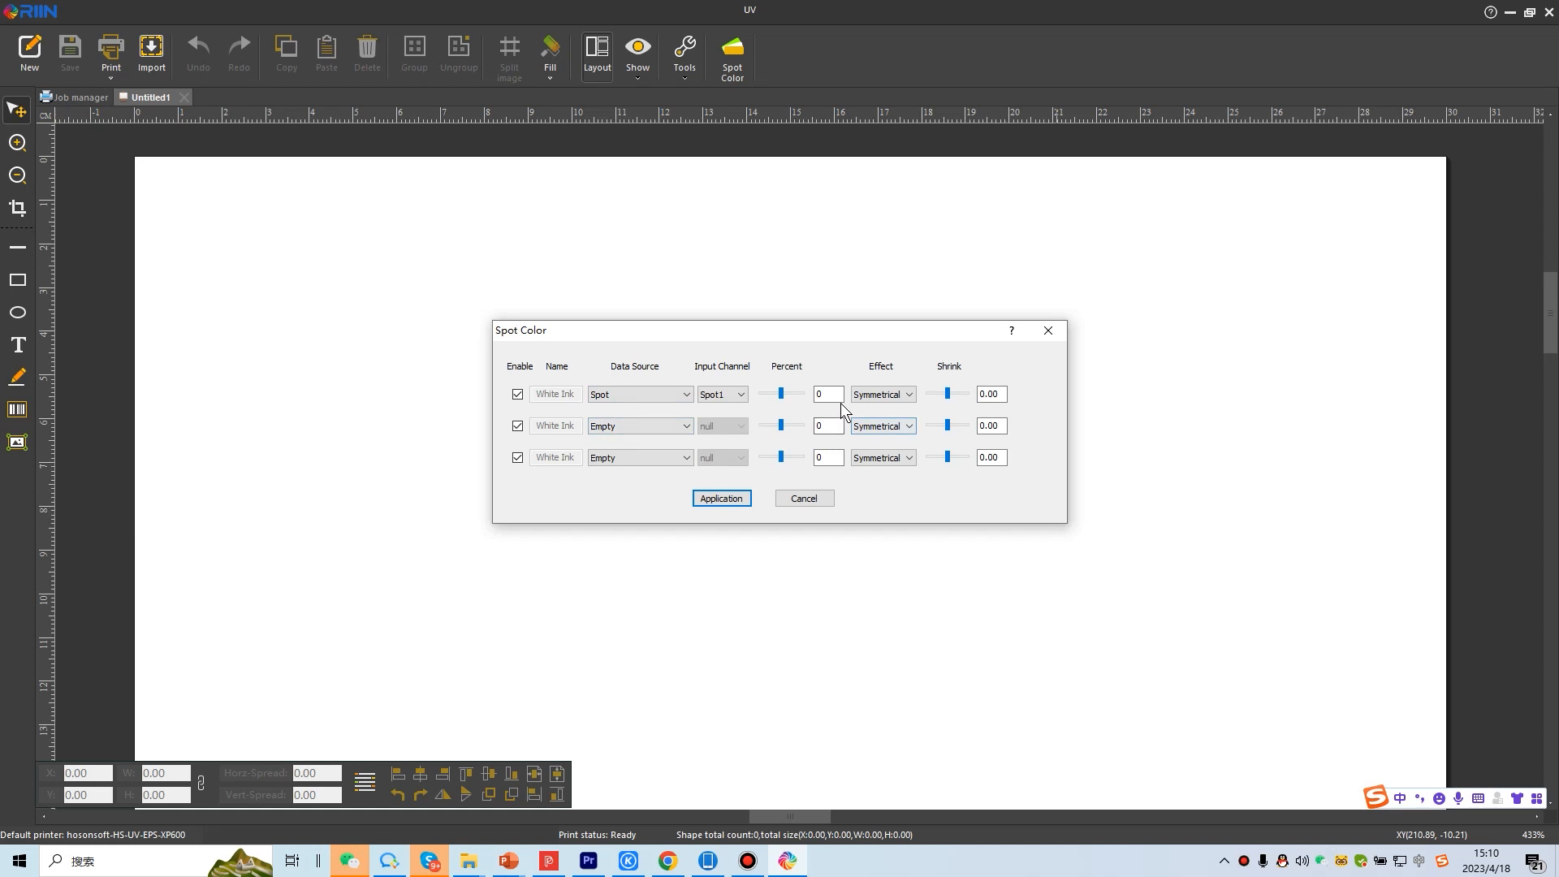
pyautogui.click(908, 394)
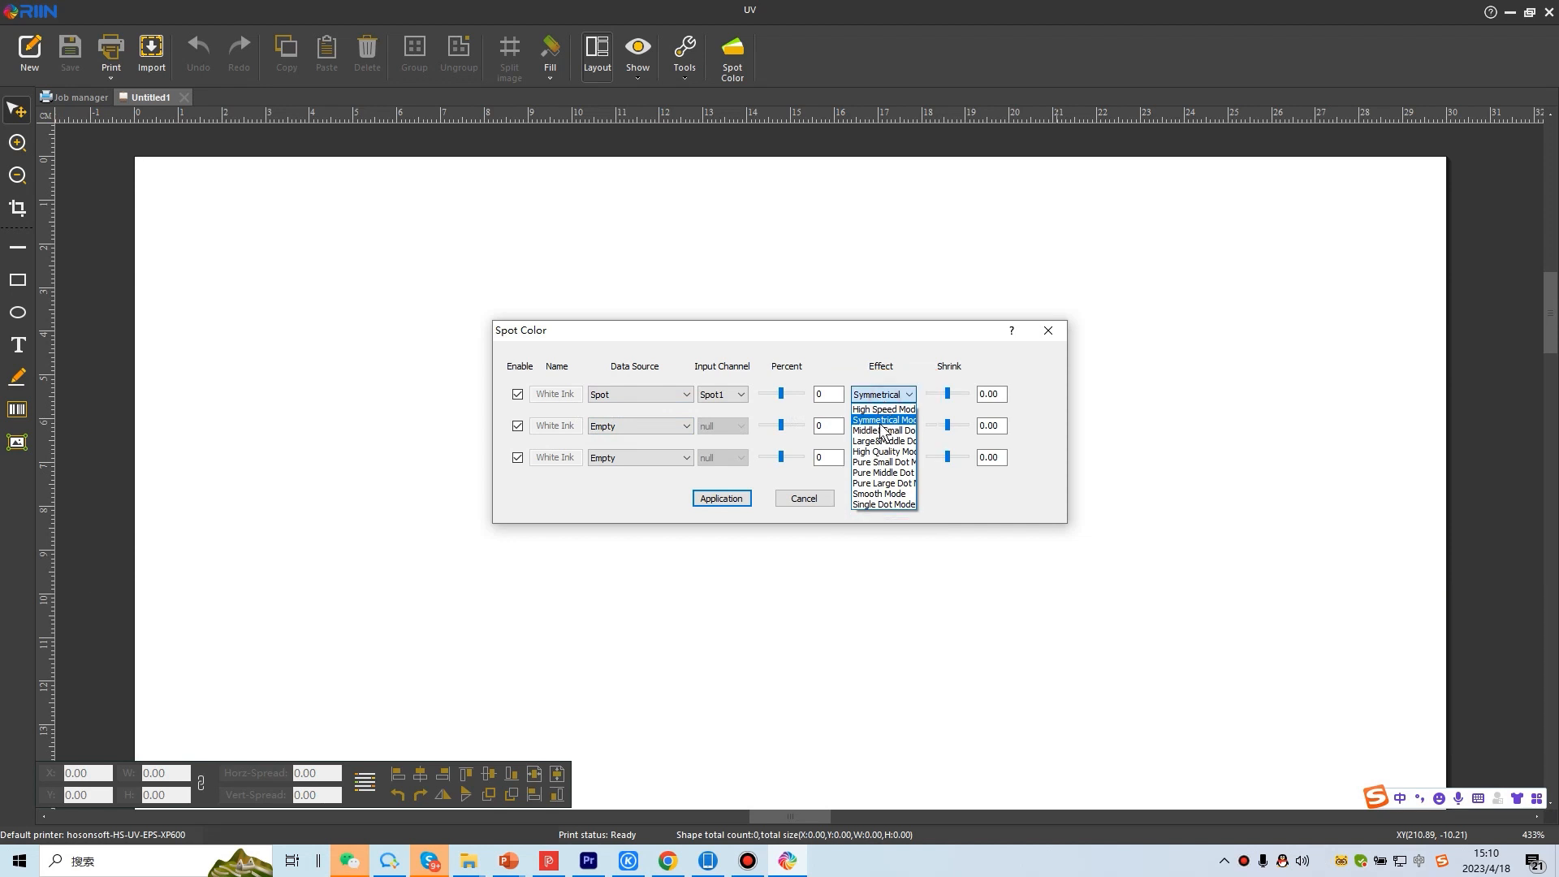
pyautogui.click(883, 493)
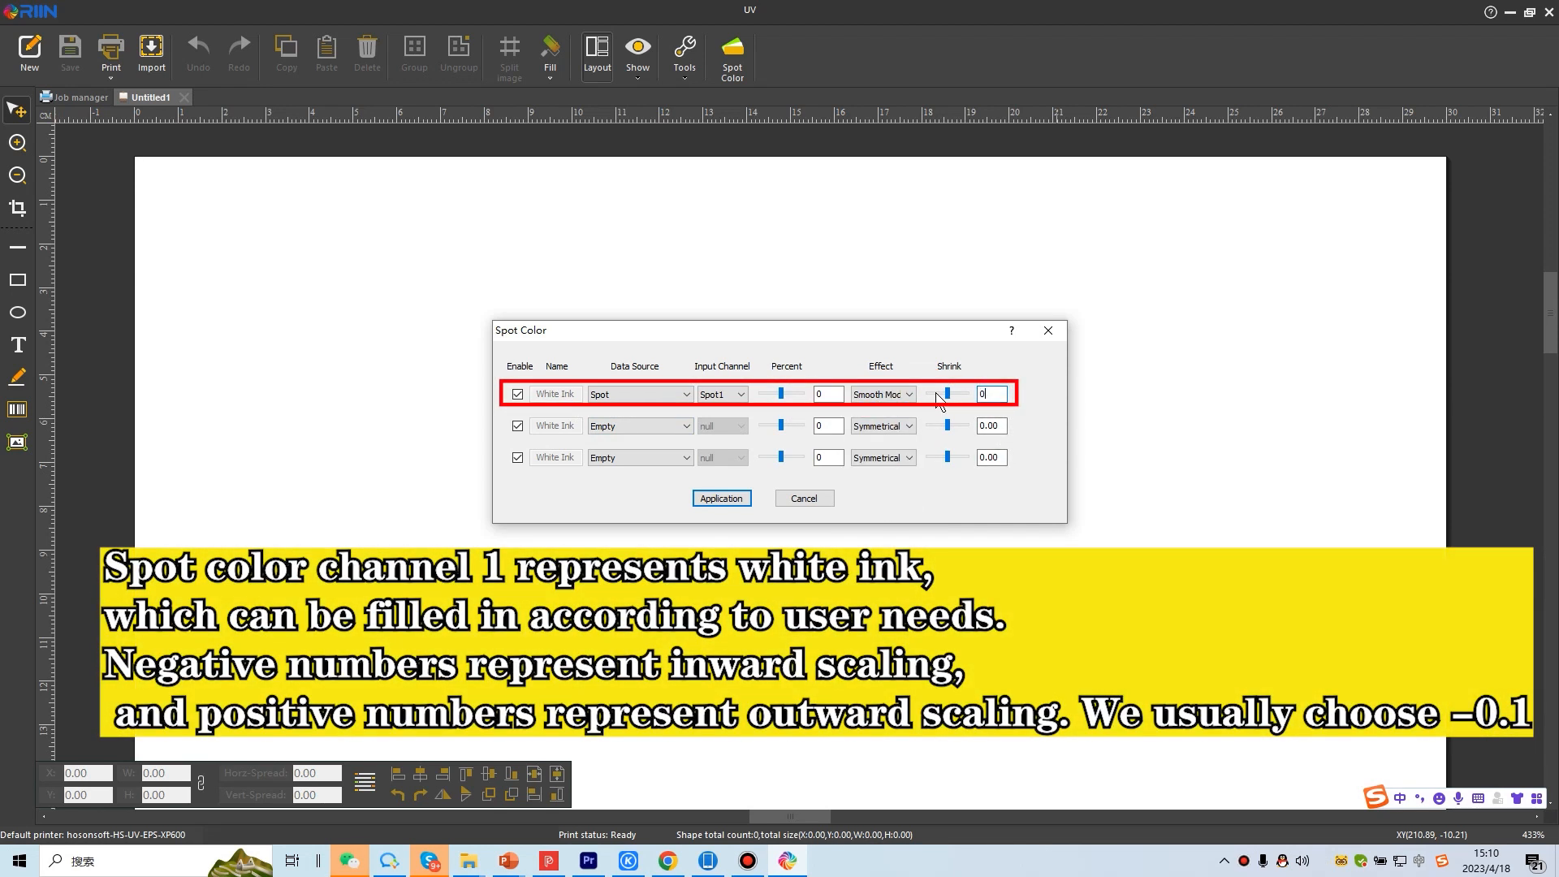
pyautogui.write('-0.1')
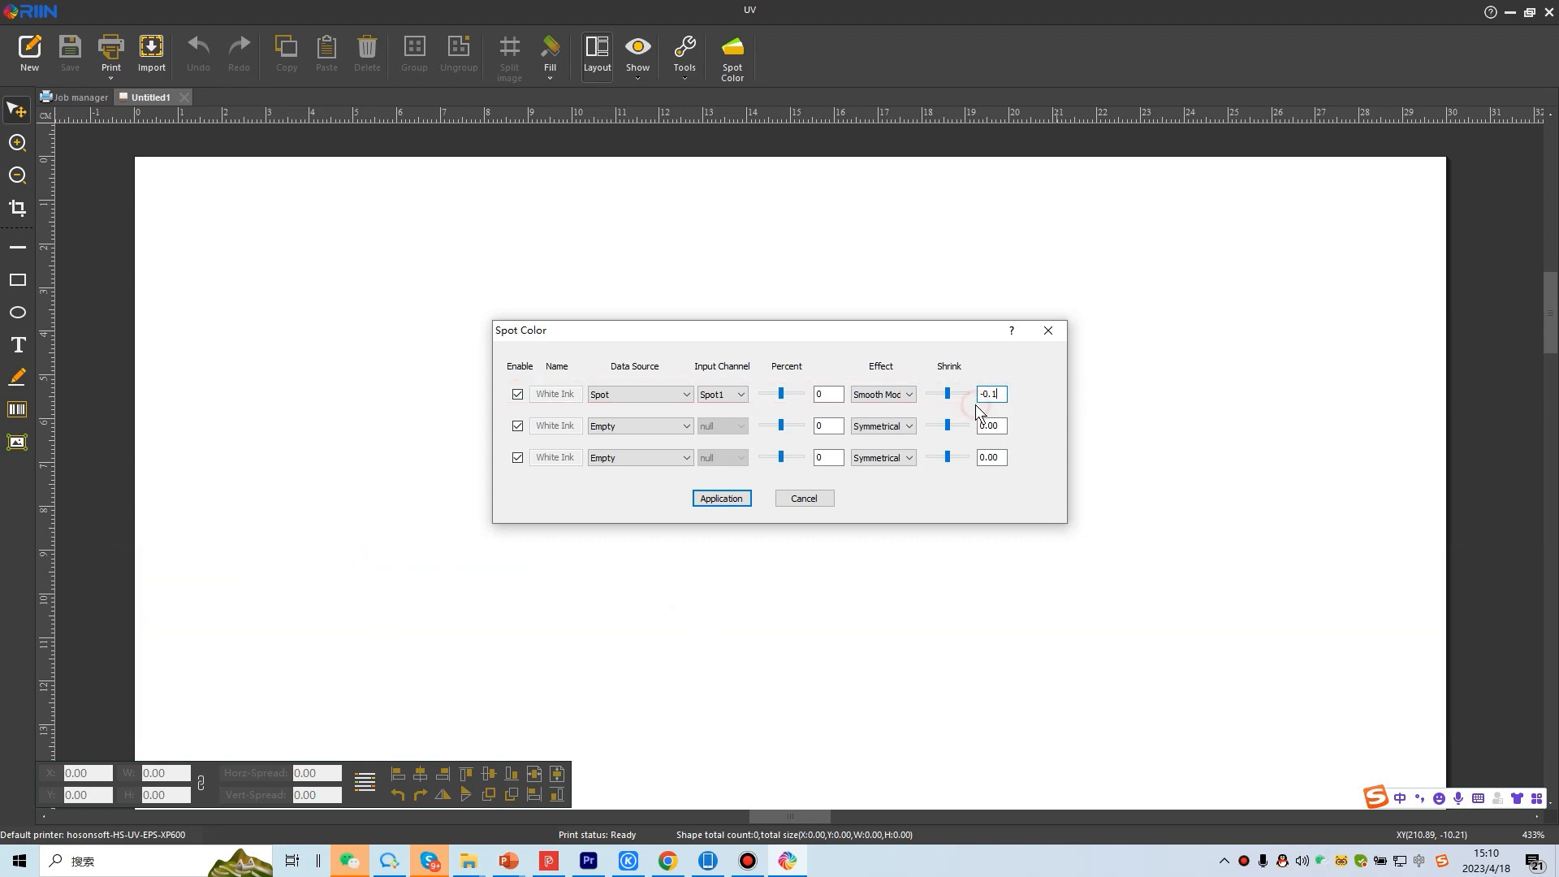
pyautogui.click(681, 426)
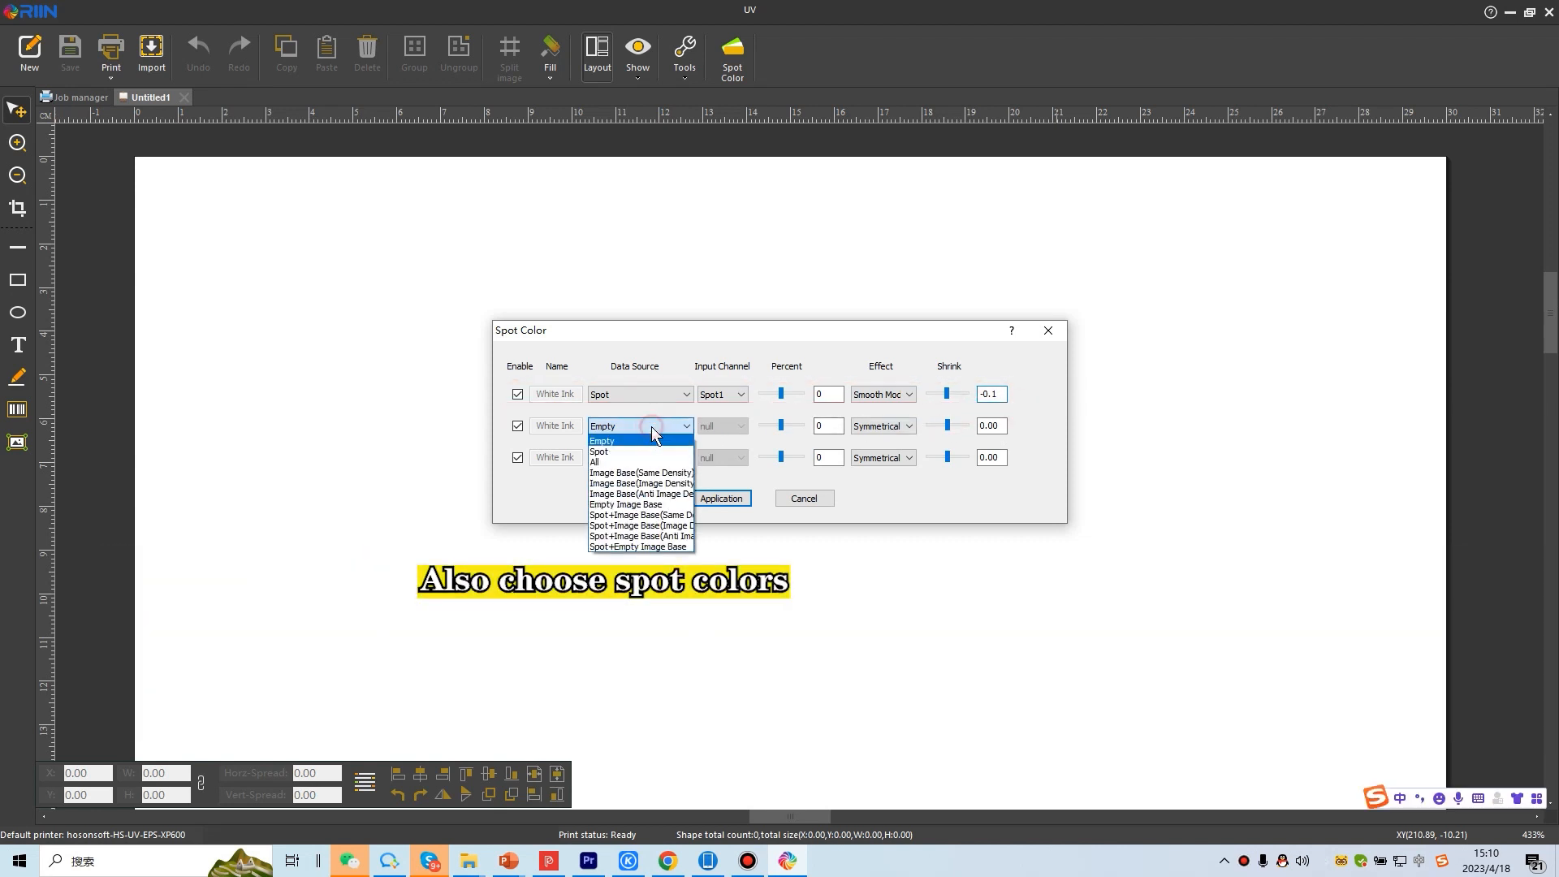
# - Give white channel 2 Spot data, 0.2 shrink and Smooth Mode, then apply
pyautogui.click(599, 451)
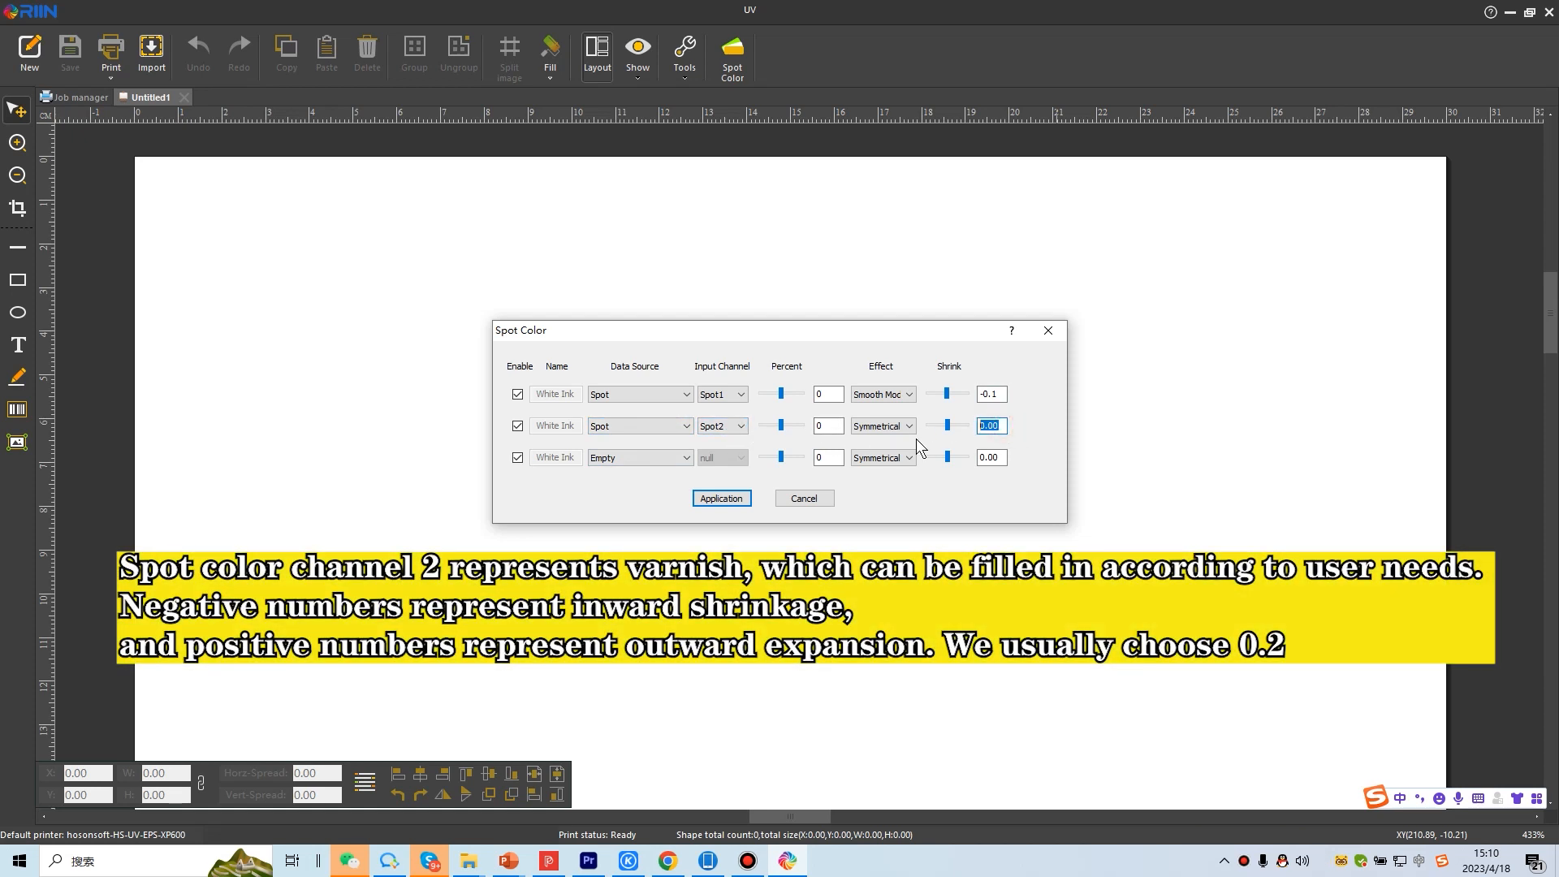
pyautogui.write('0.2')
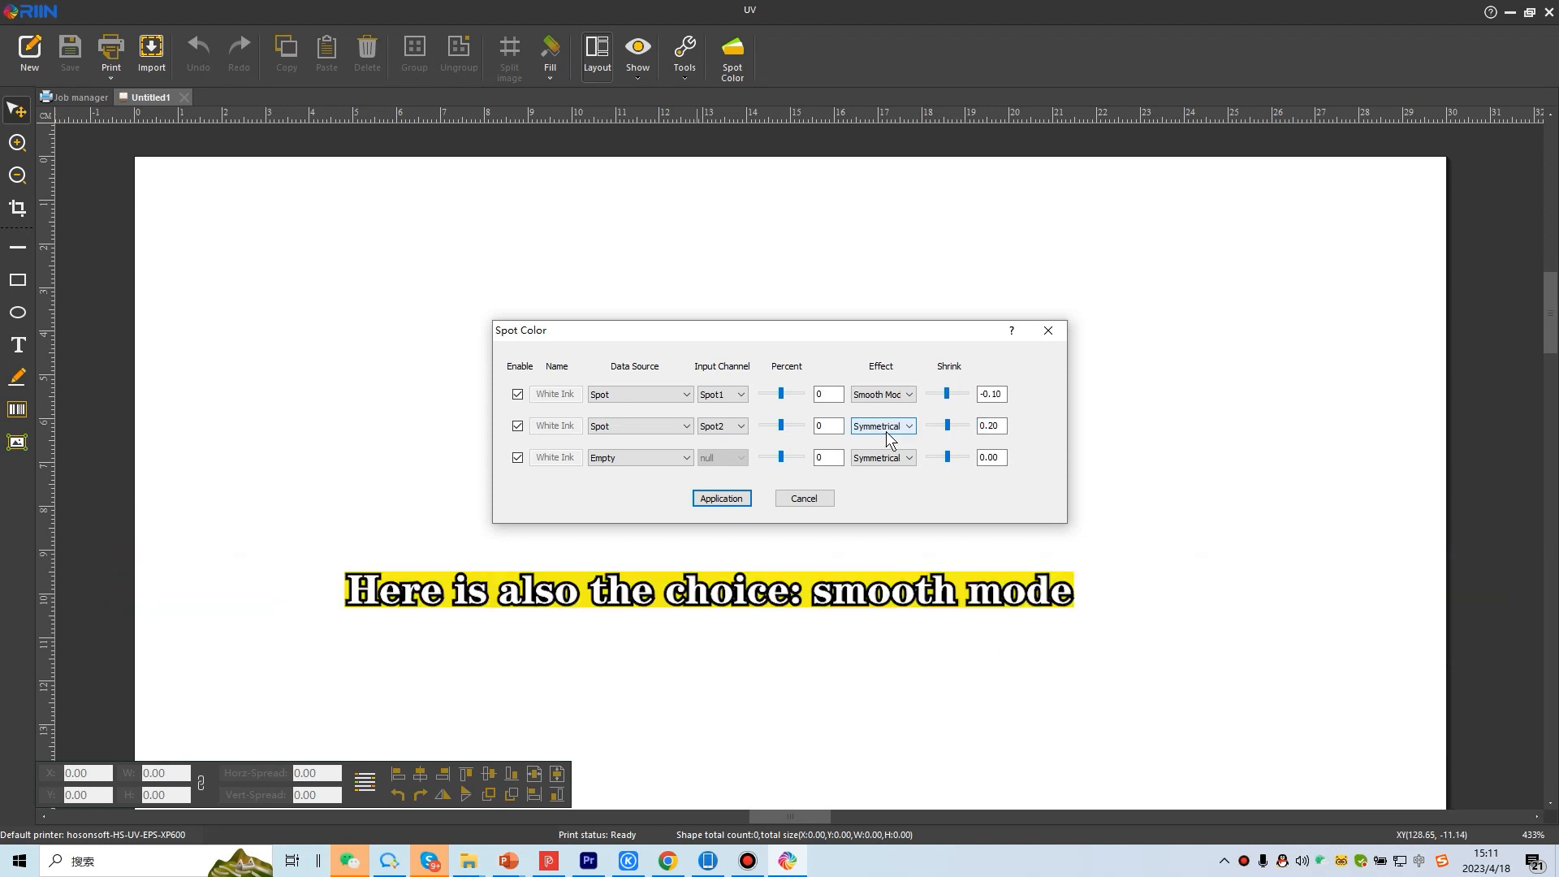
pyautogui.click(883, 426)
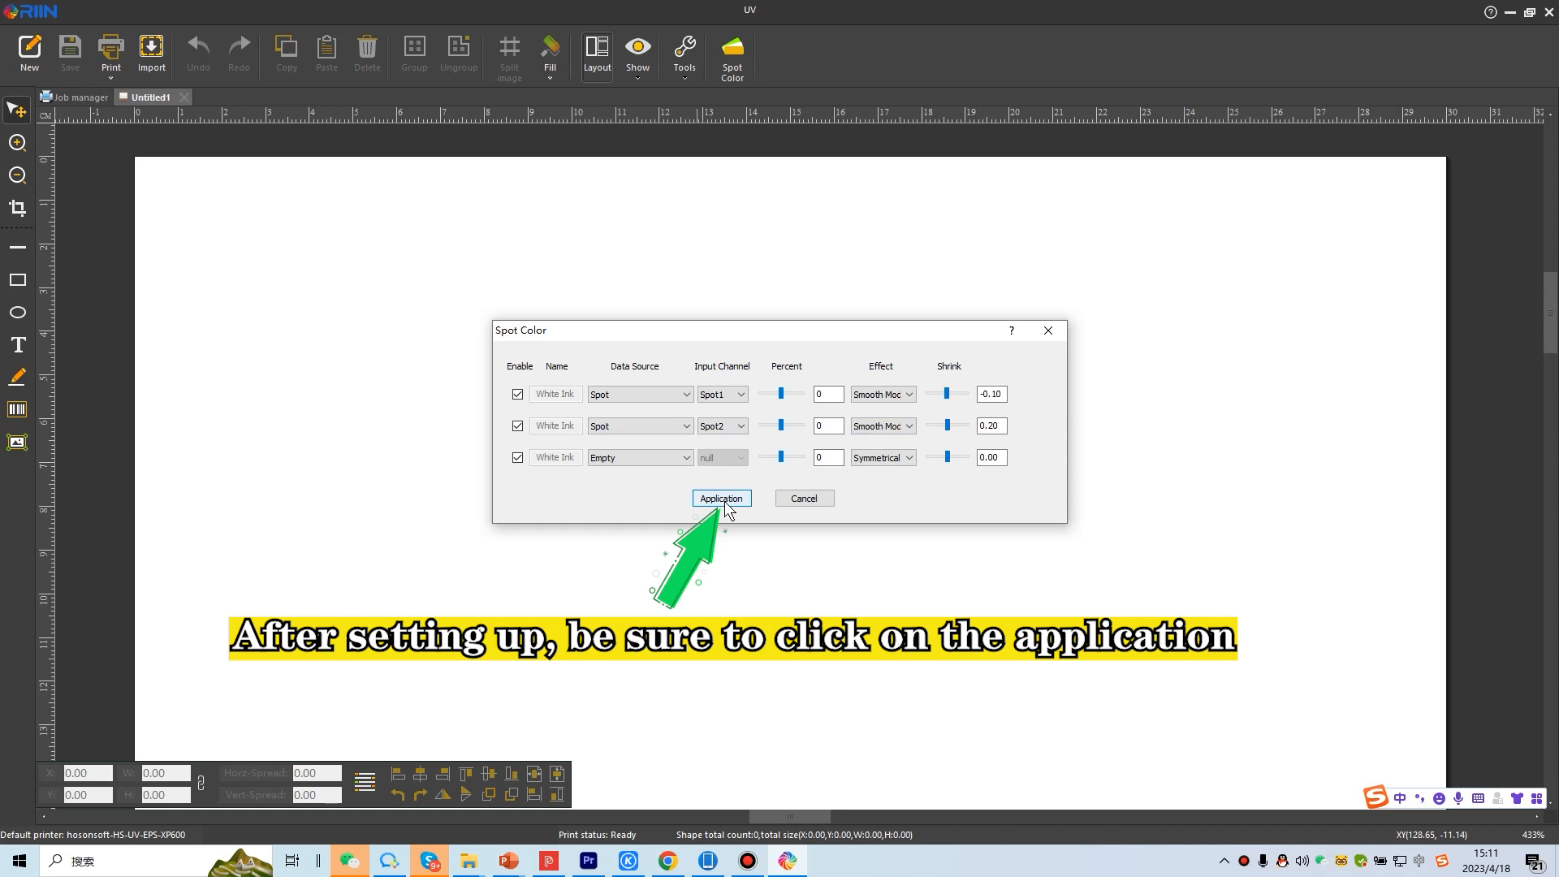
pyautogui.click(721, 498)
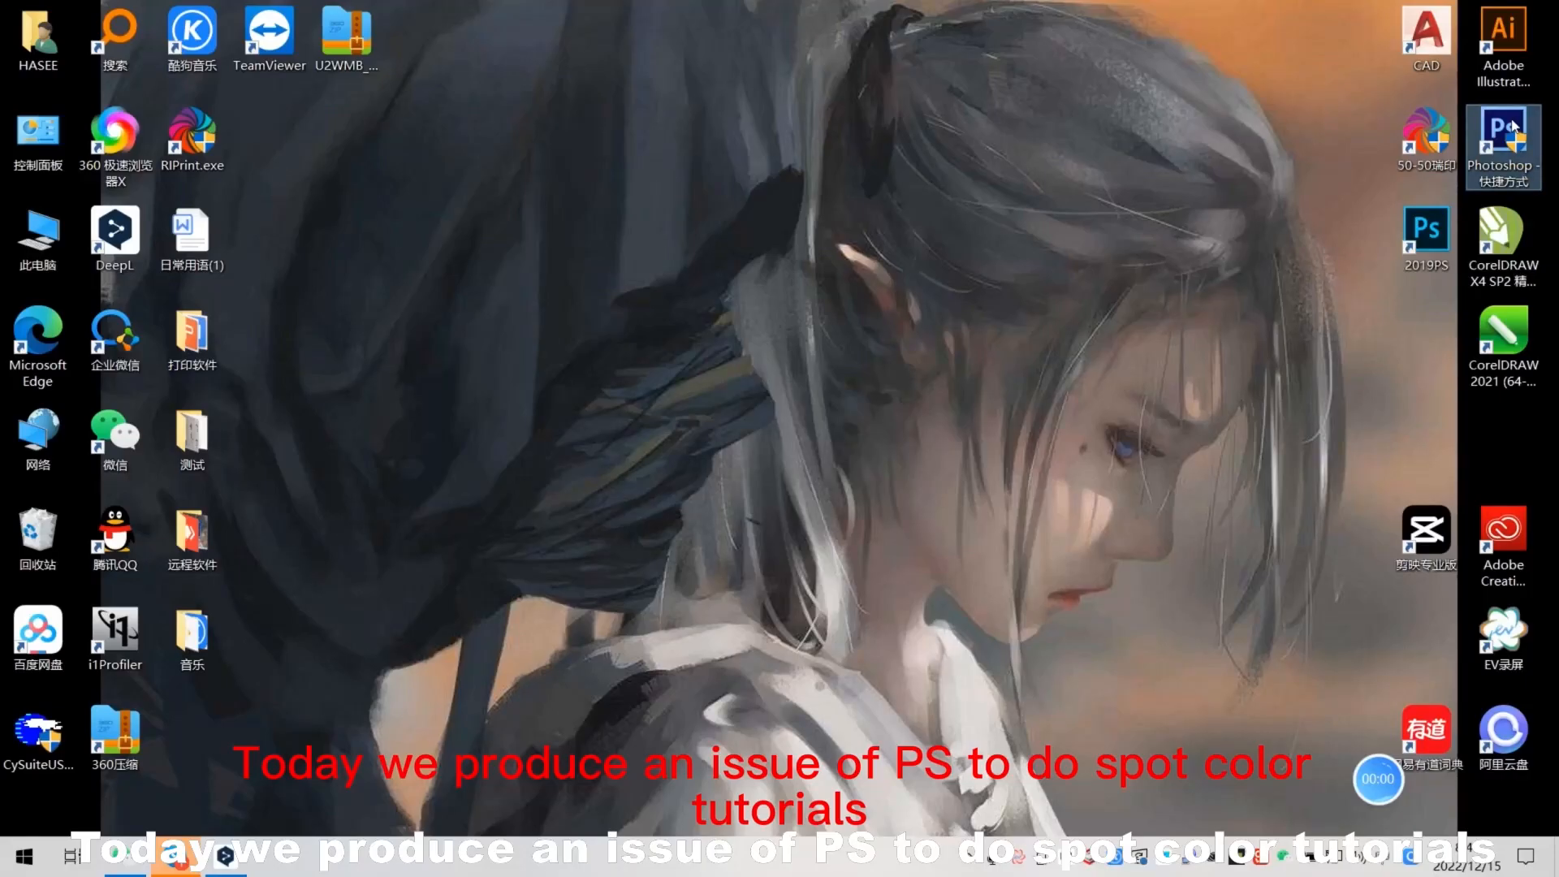
# - Launch Photoshop from its desktop shortcut
pyautogui.doubleClick(1505, 134)
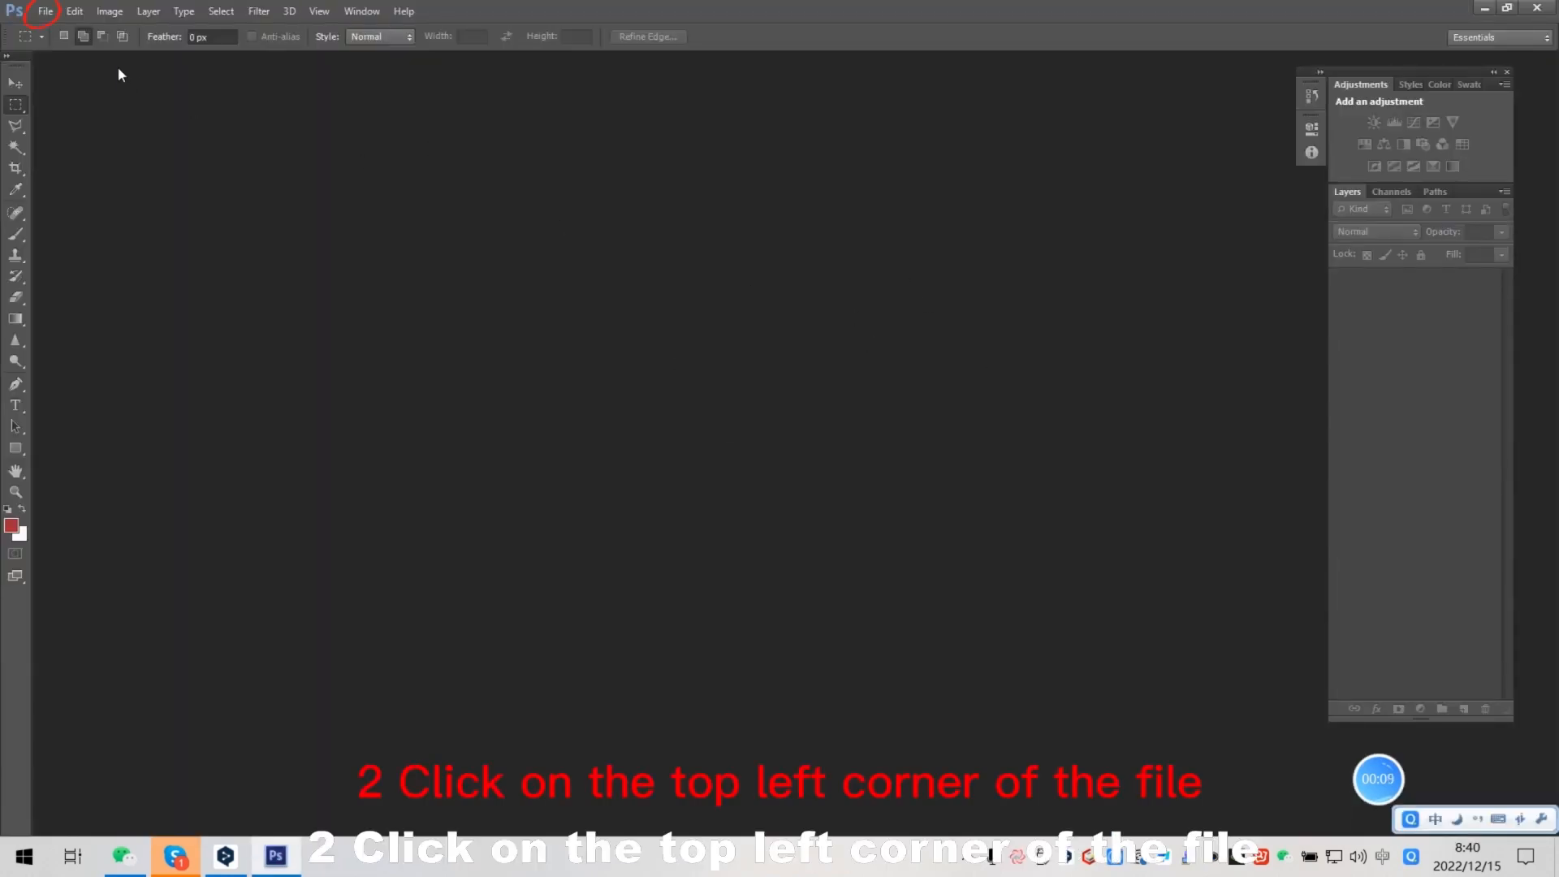
# - Open the GrayBalance image through File > Open
pyautogui.click(47, 10)
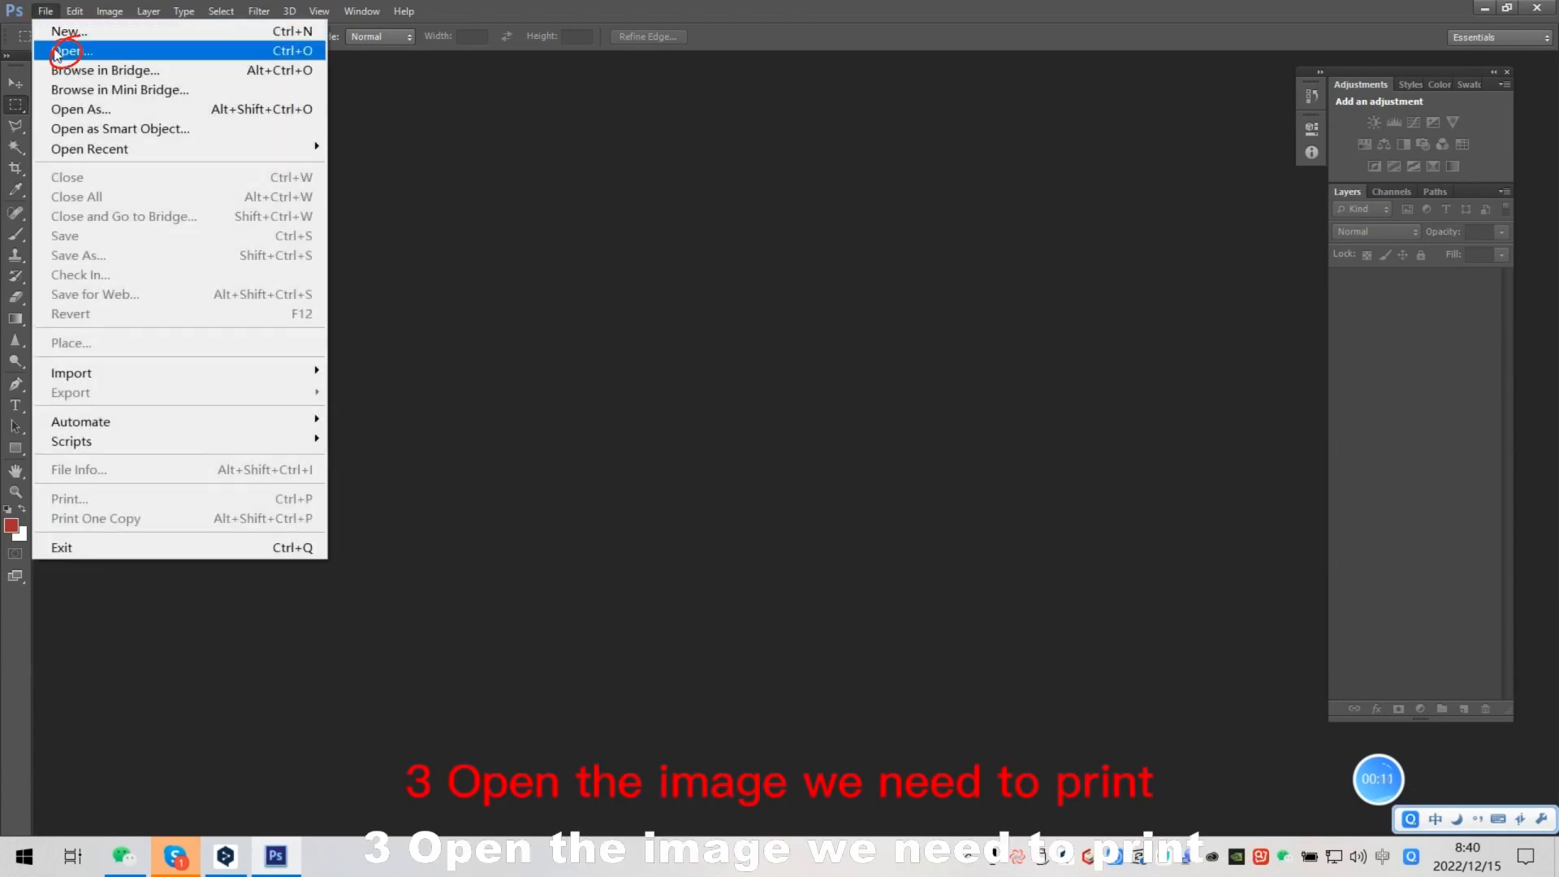
pyautogui.click(69, 50)
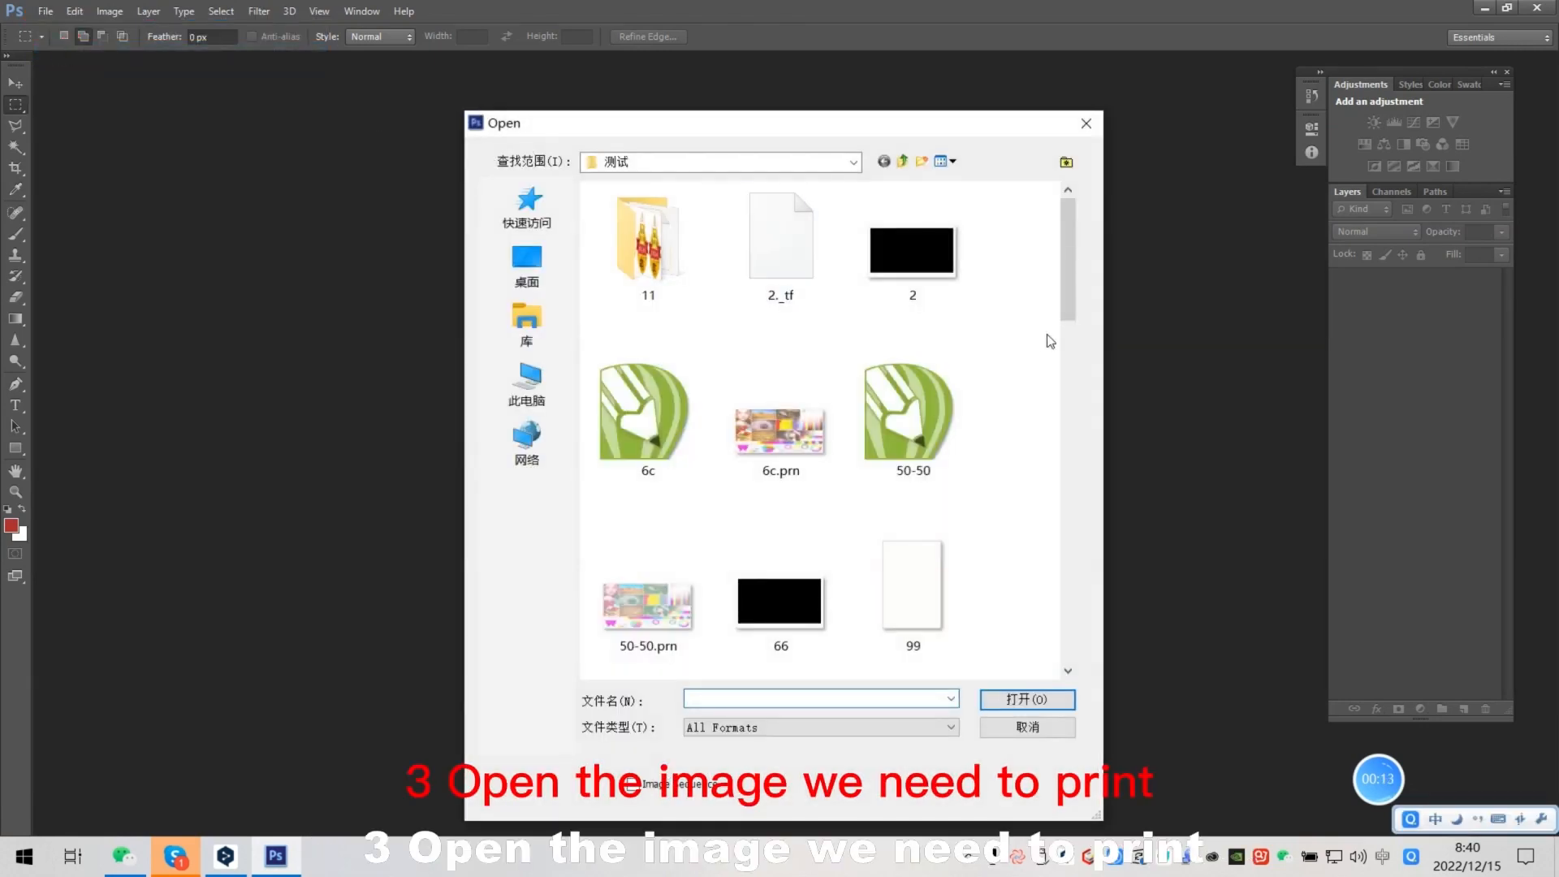
pyautogui.scroll(-3)
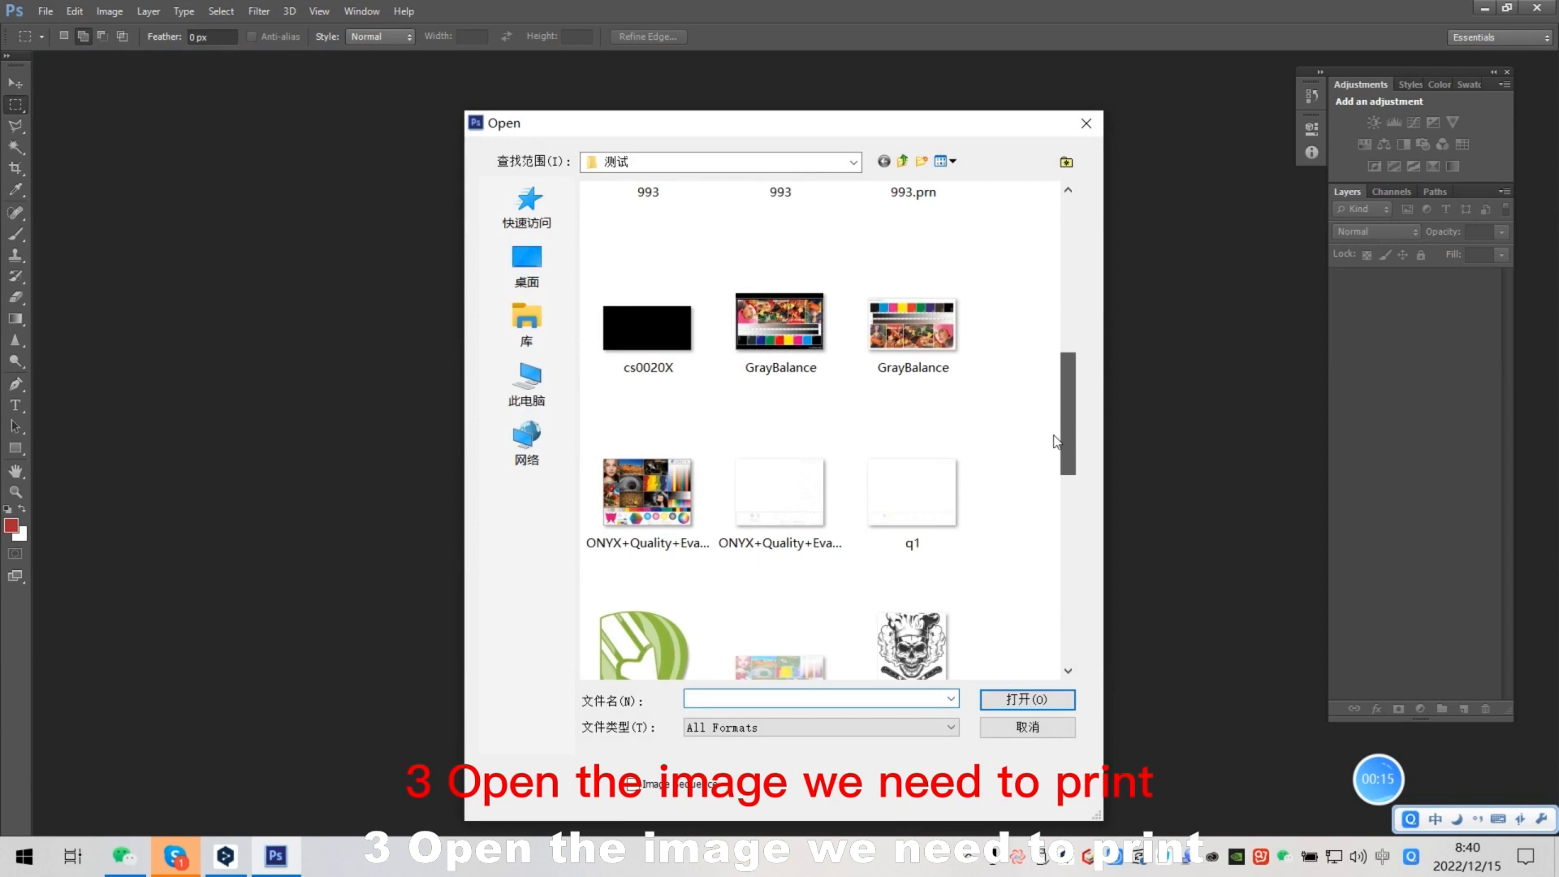
pyautogui.click(912, 323)
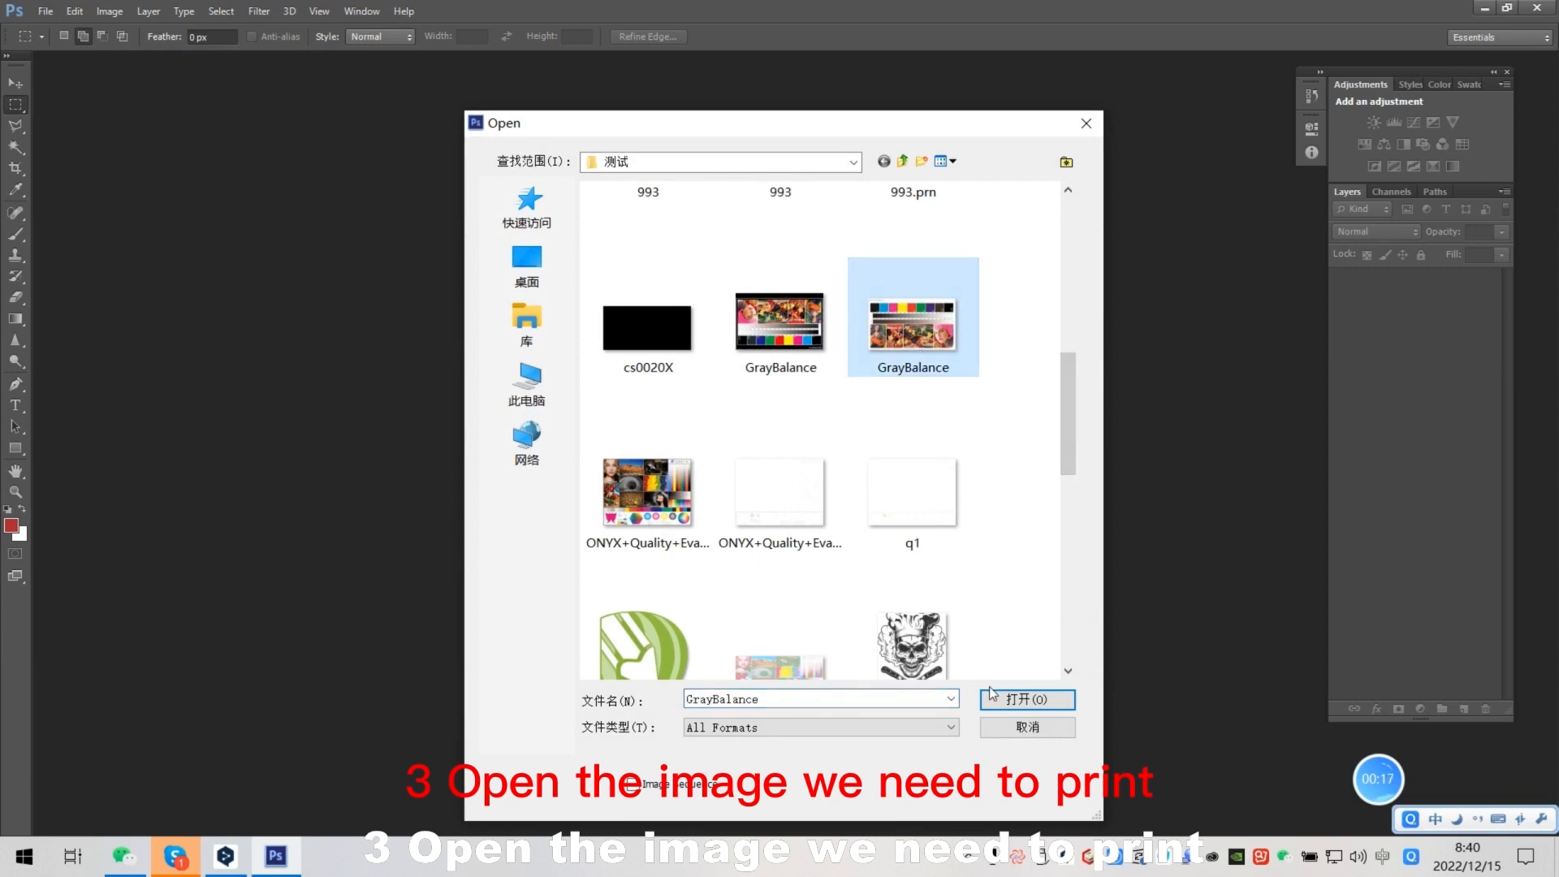
pyautogui.click(1027, 699)
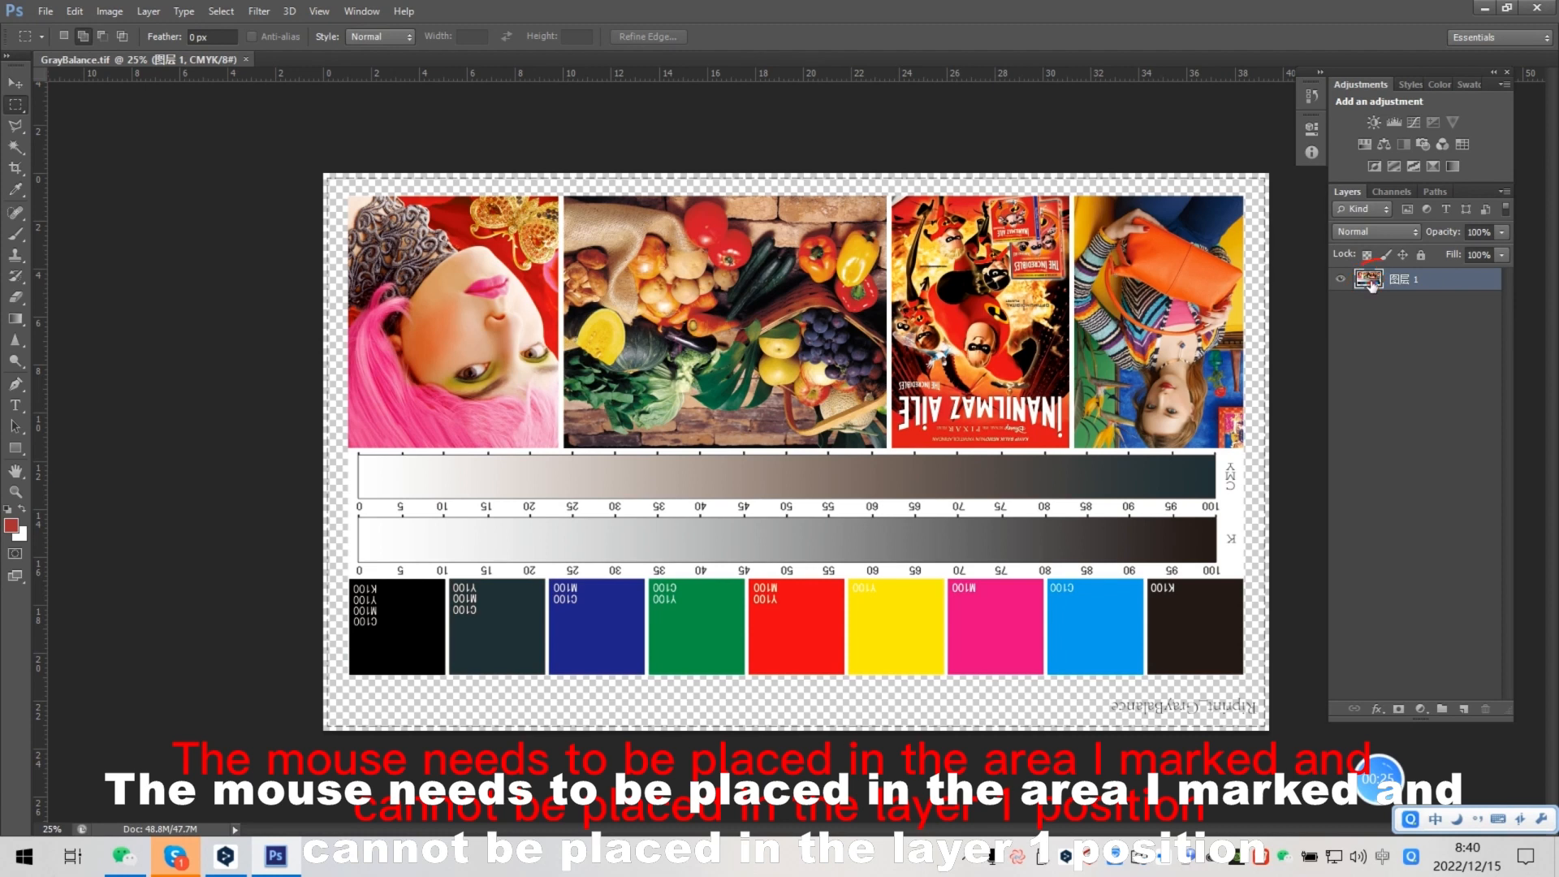
# - Load the GrayBalance layer's pixels as an active selection using Select Pixels
pyautogui.rightClick(1361, 279)
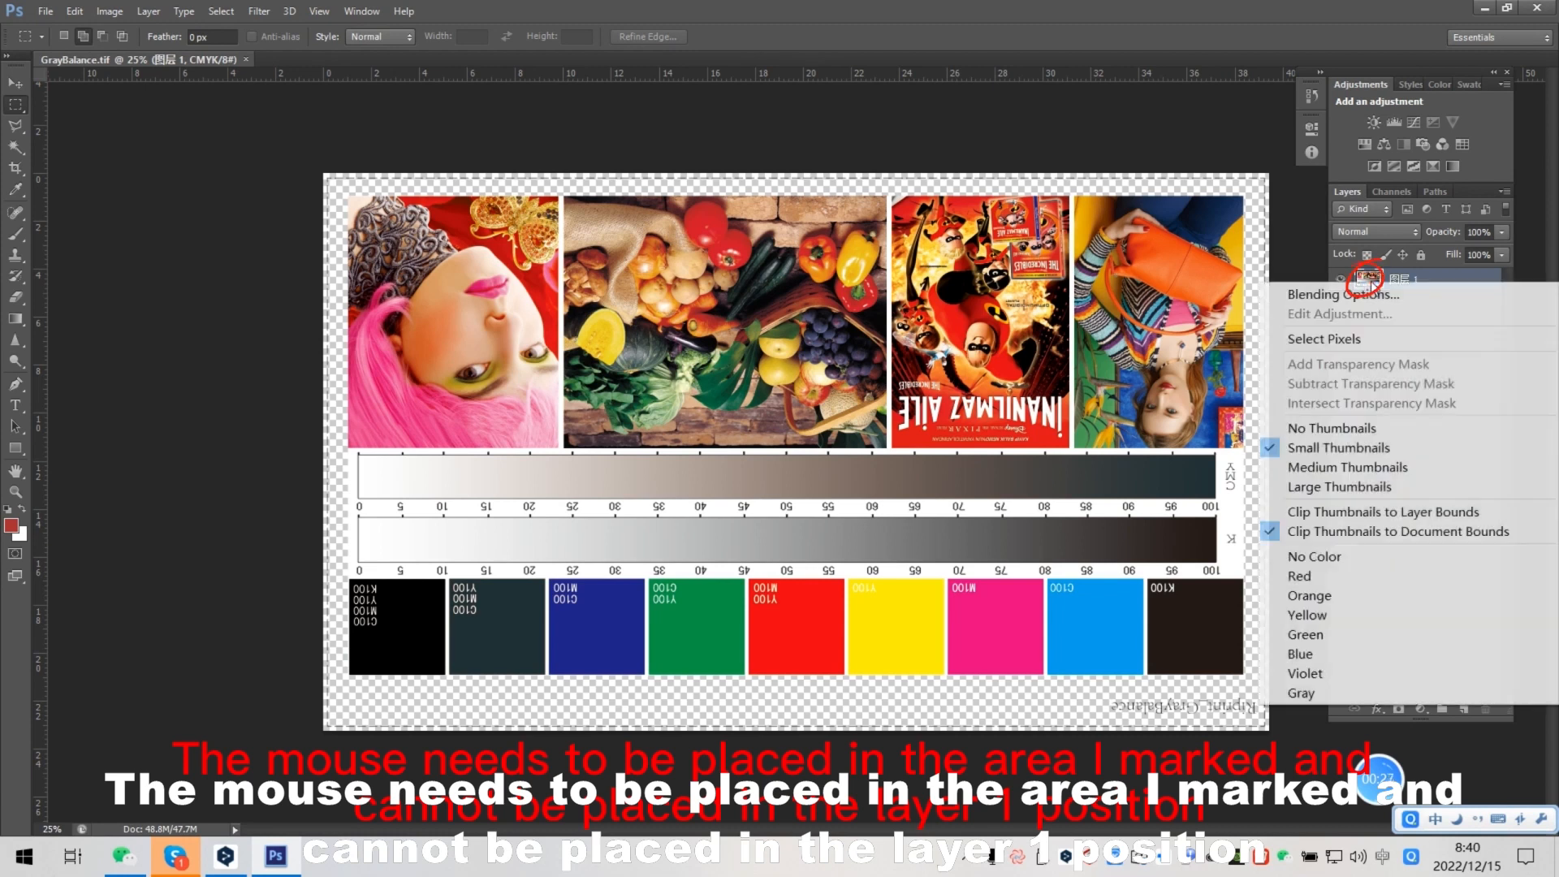
pyautogui.moveTo(1324, 339)
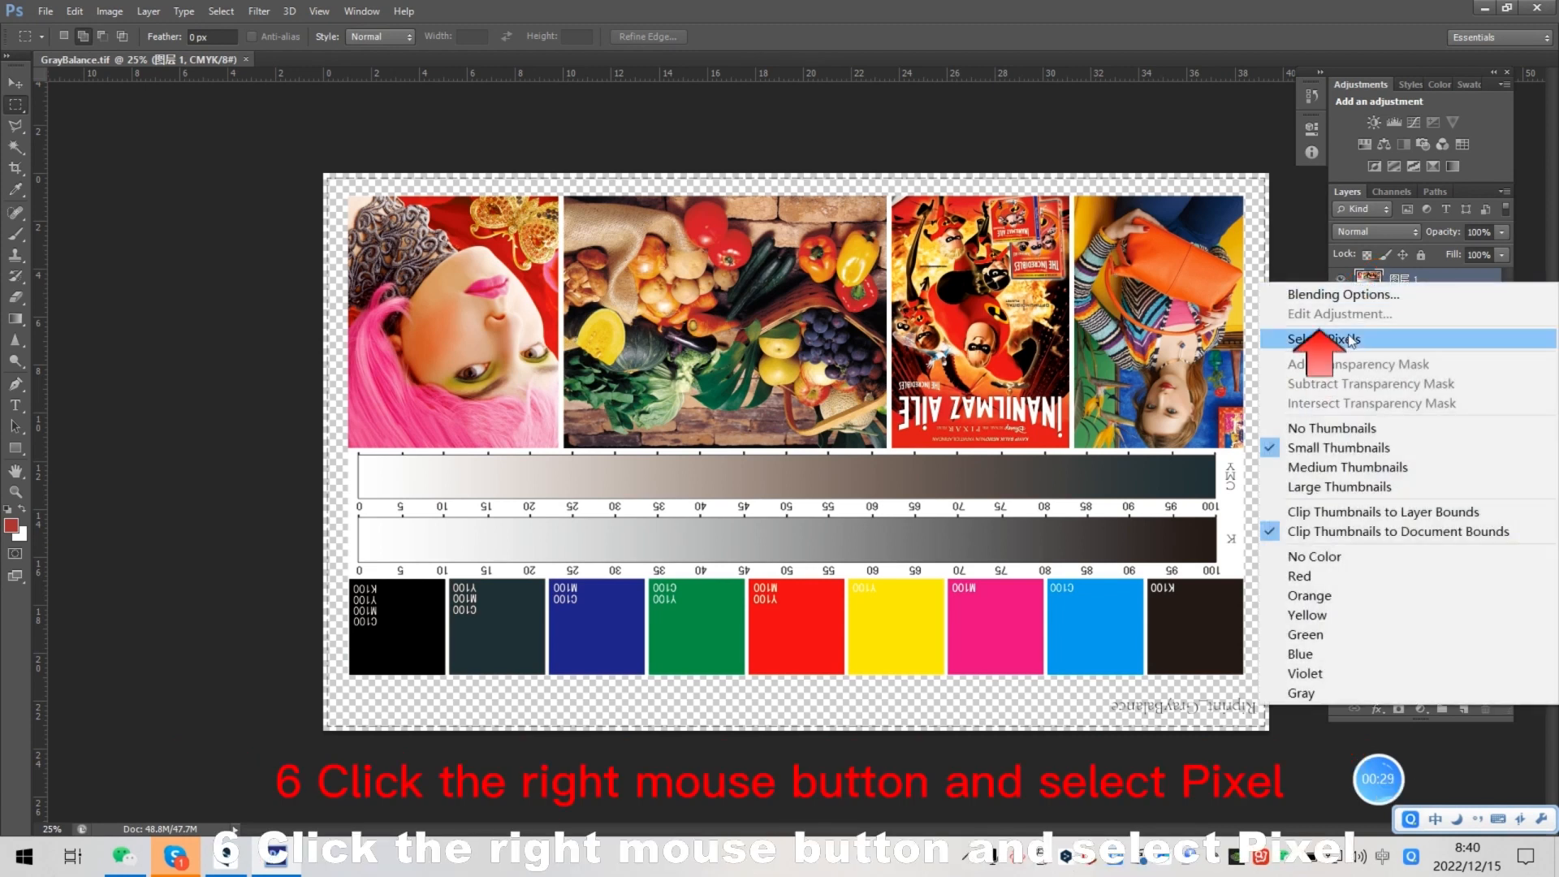
pyautogui.click(1324, 339)
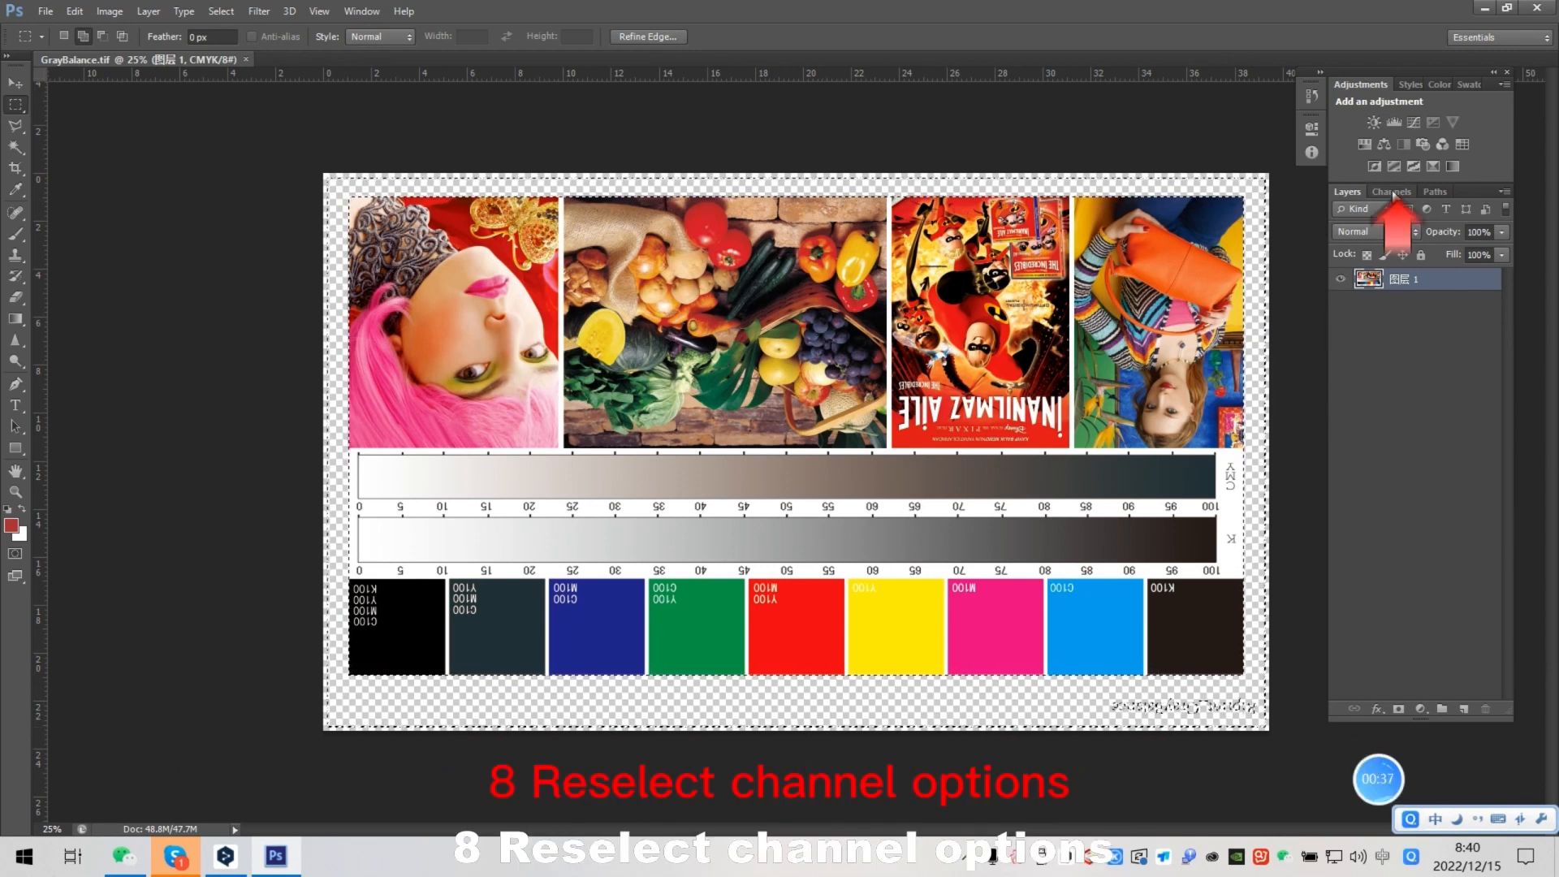
# - Create a spot channel named 1 from the selection in the Channels panel
pyautogui.click(1392, 191)
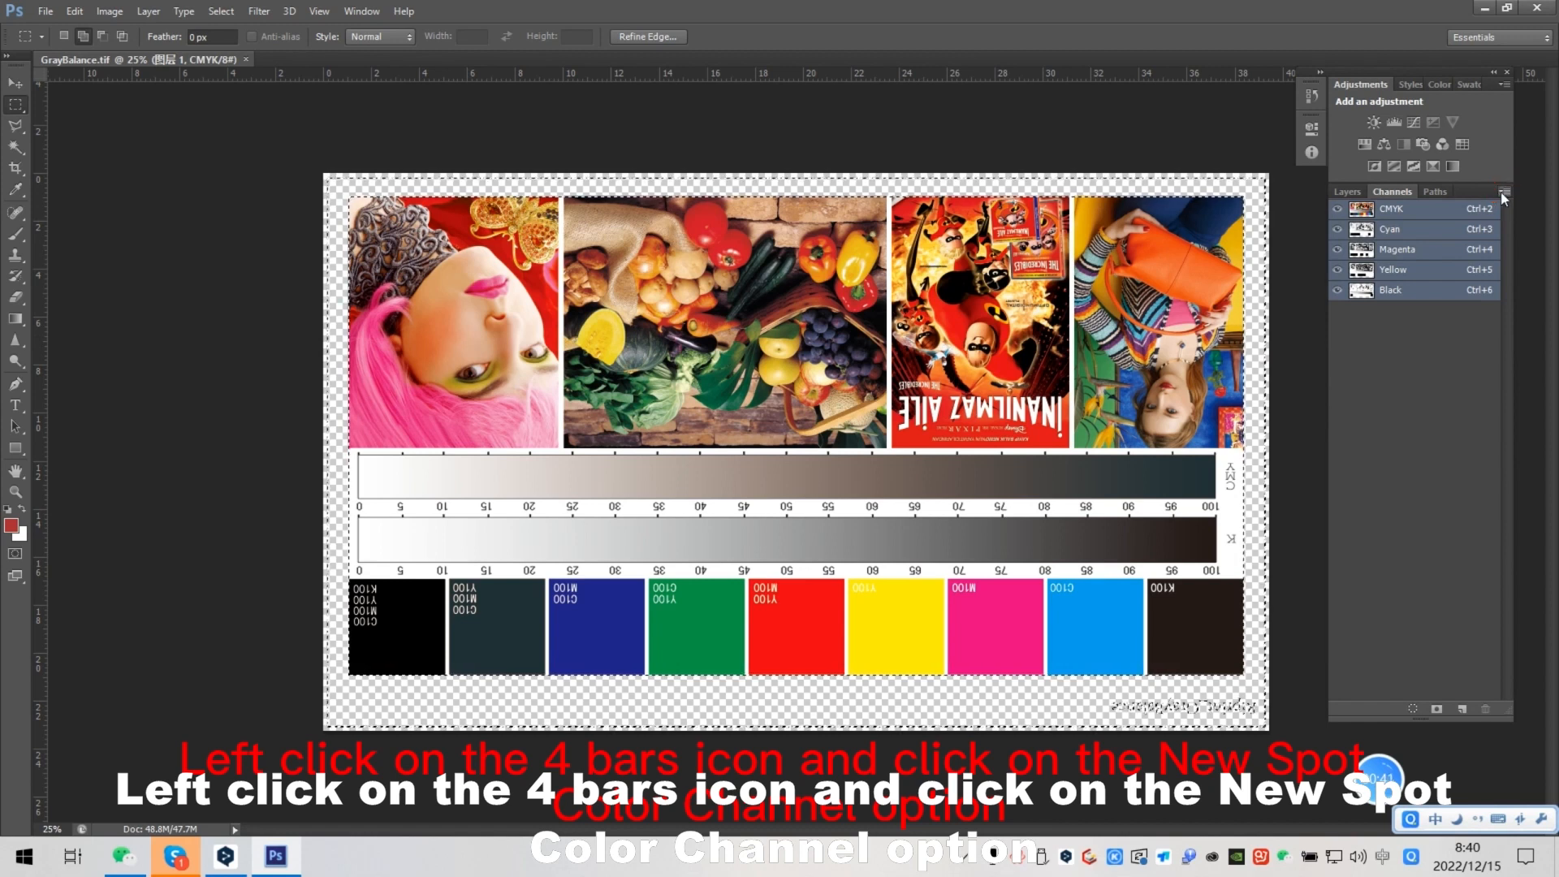
pyautogui.click(1504, 192)
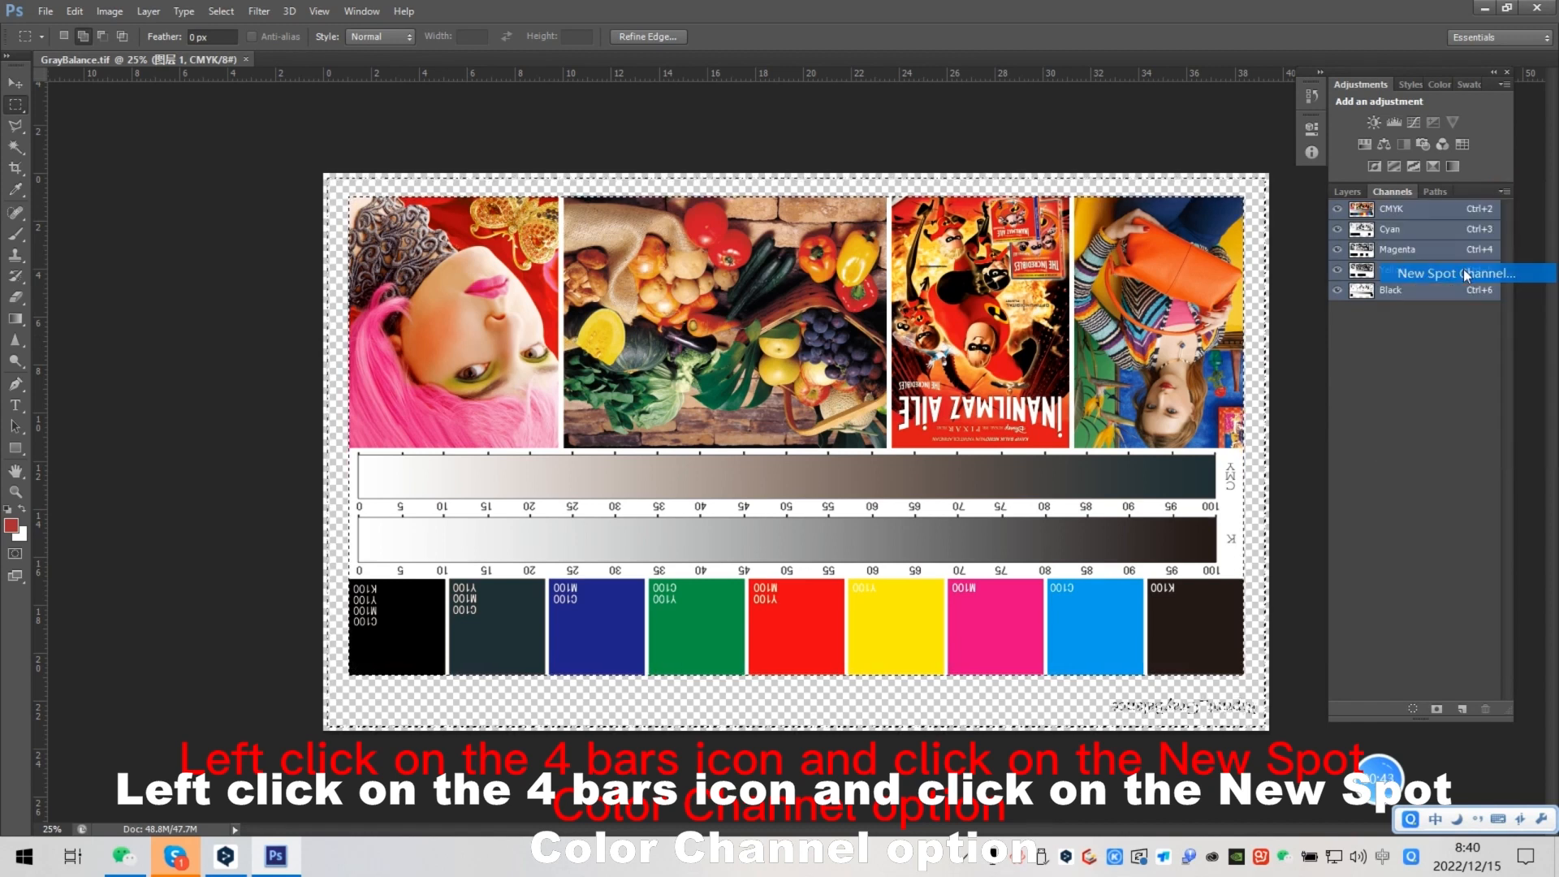
pyautogui.click(1454, 273)
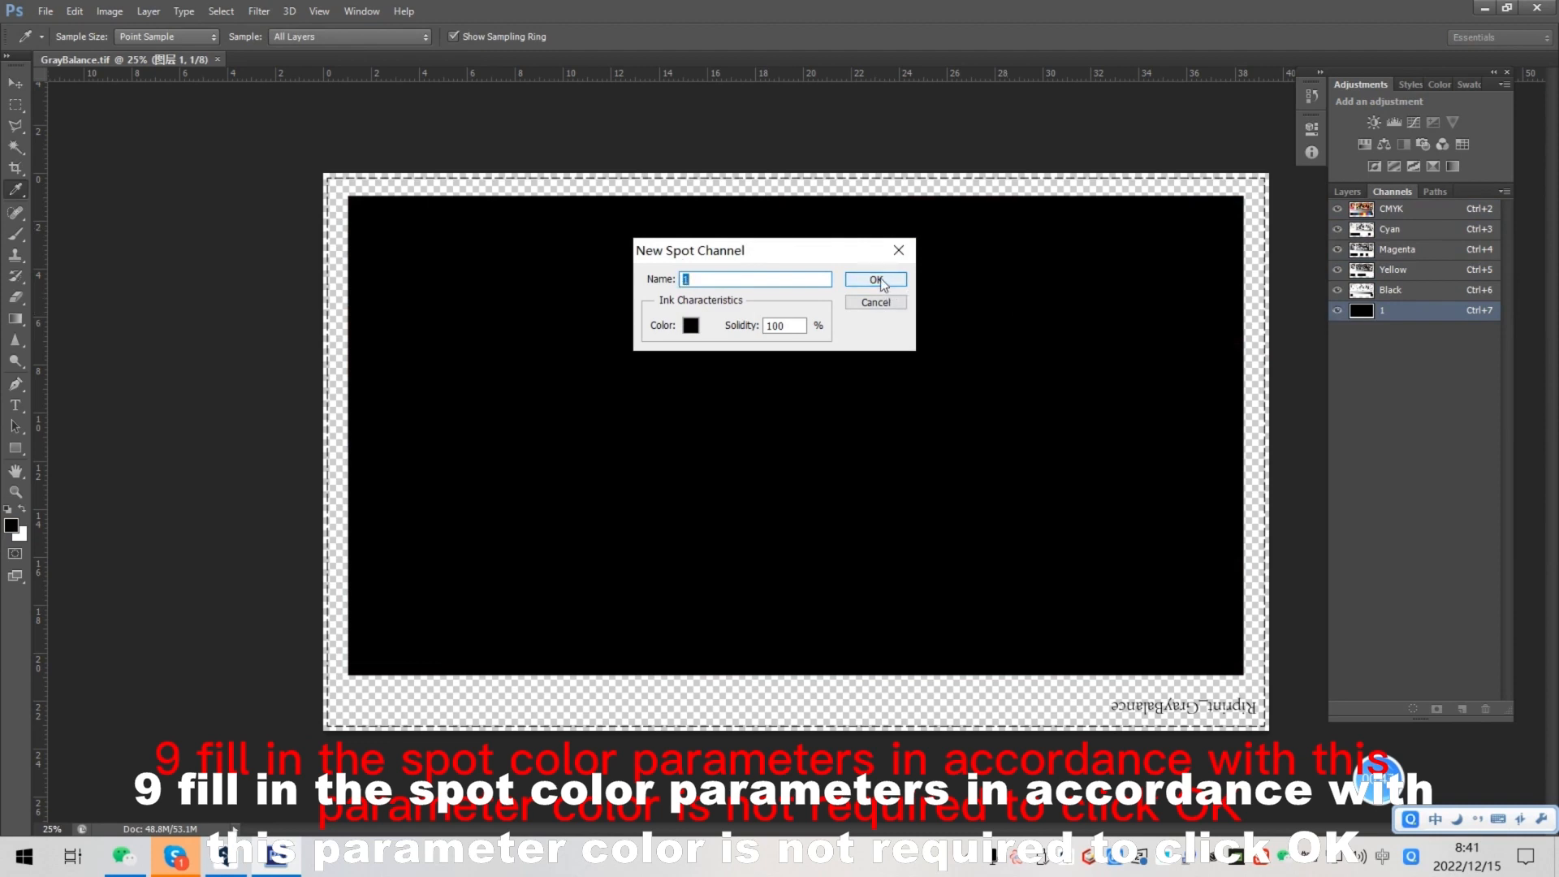
pyautogui.click(876, 280)
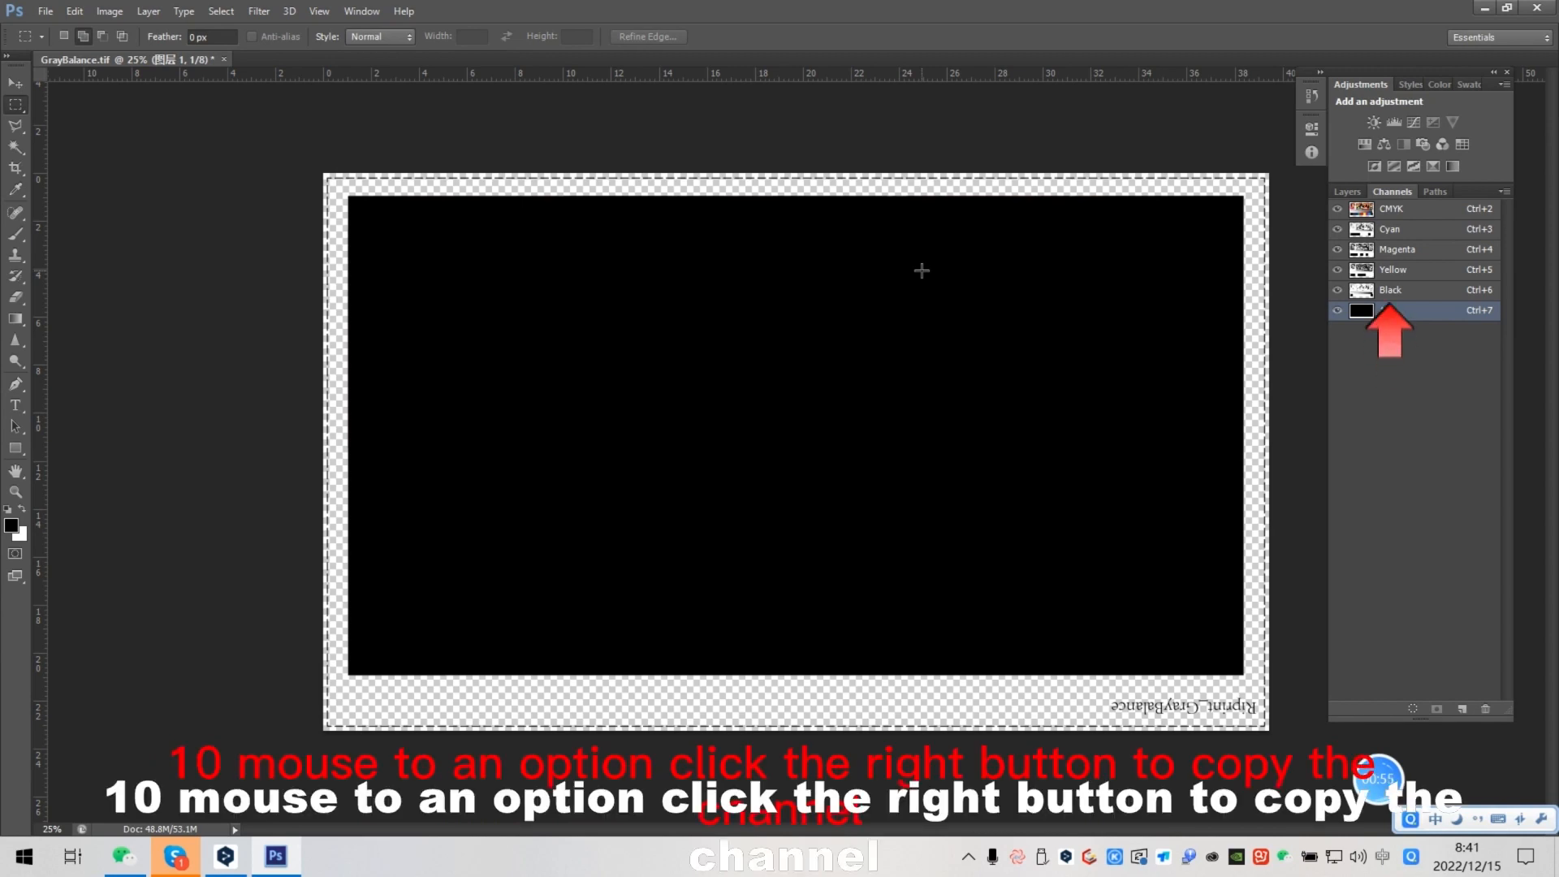
# - Duplicate spot channel 1 as a new channel named '1 copy'
pyautogui.doubleClick(1408, 311)
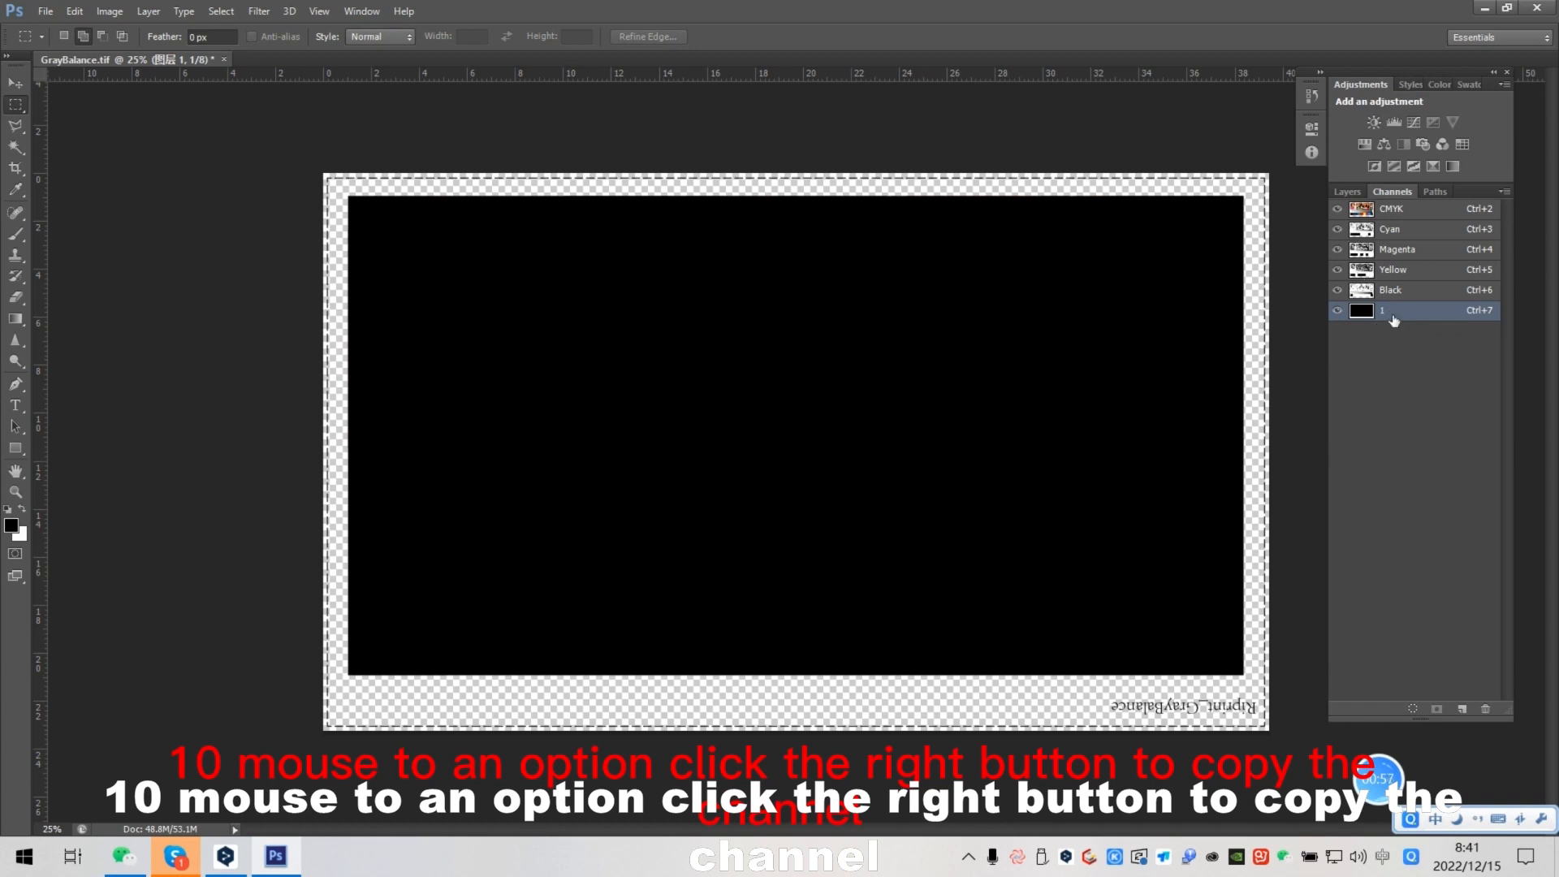
pyautogui.rightClick(1391, 314)
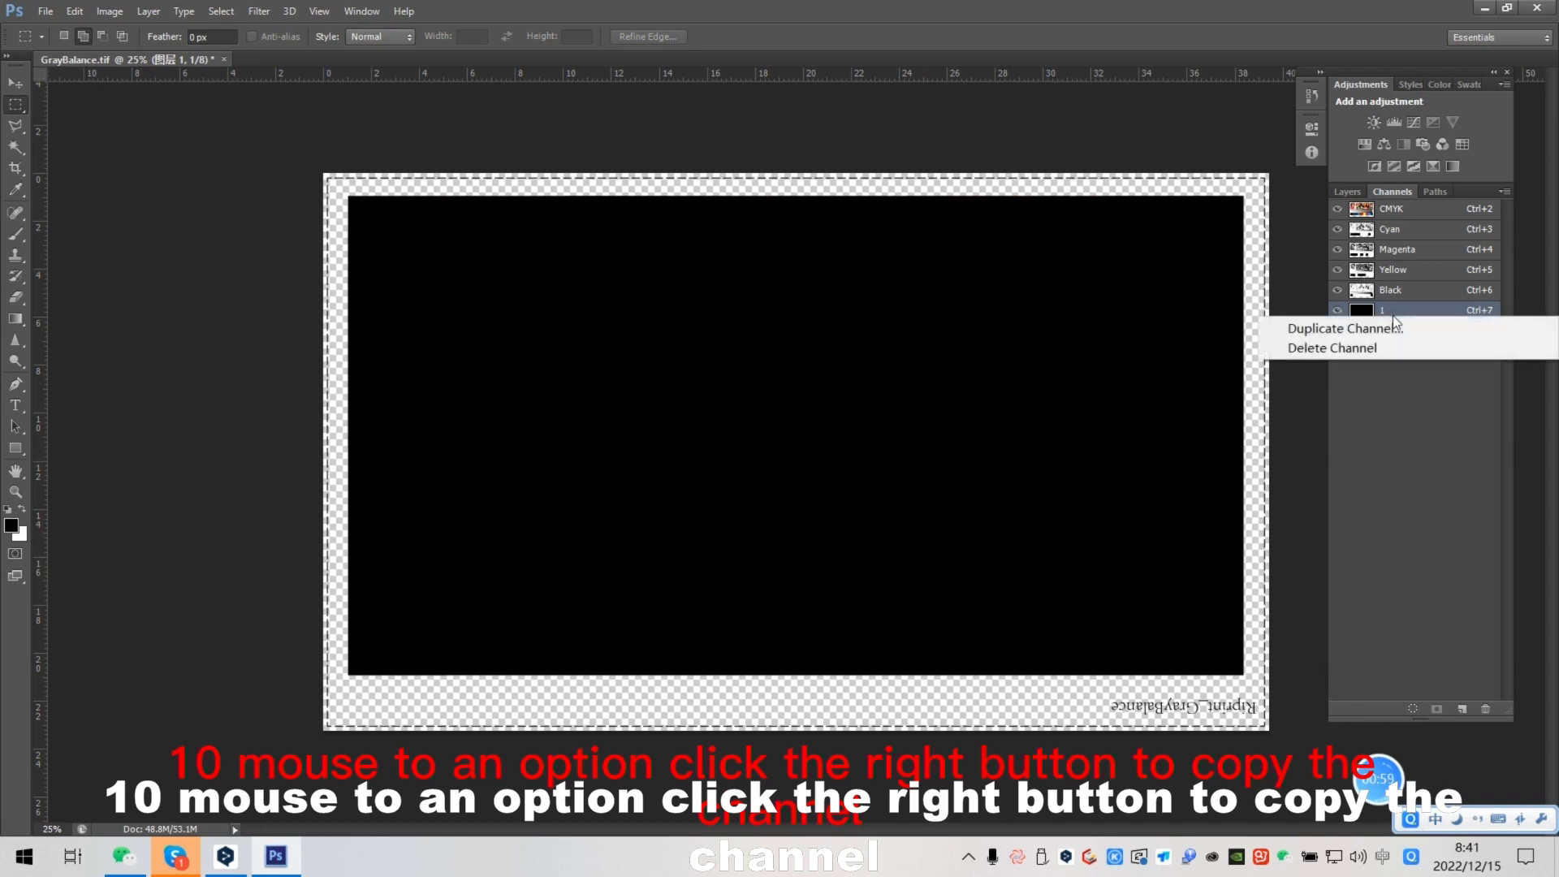
pyautogui.click(1341, 328)
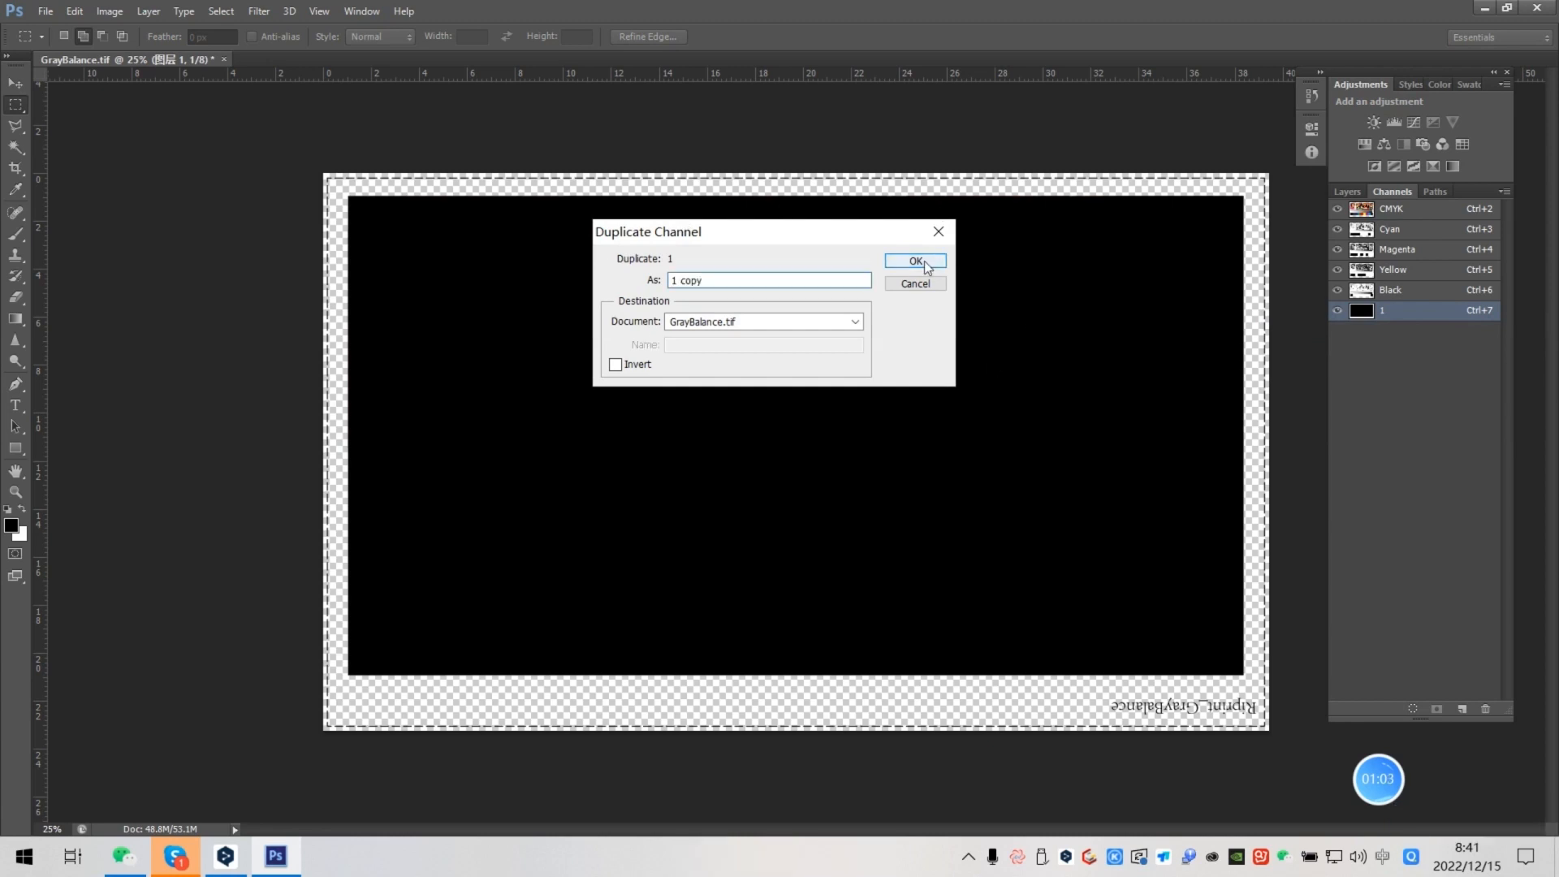
pyautogui.click(915, 260)
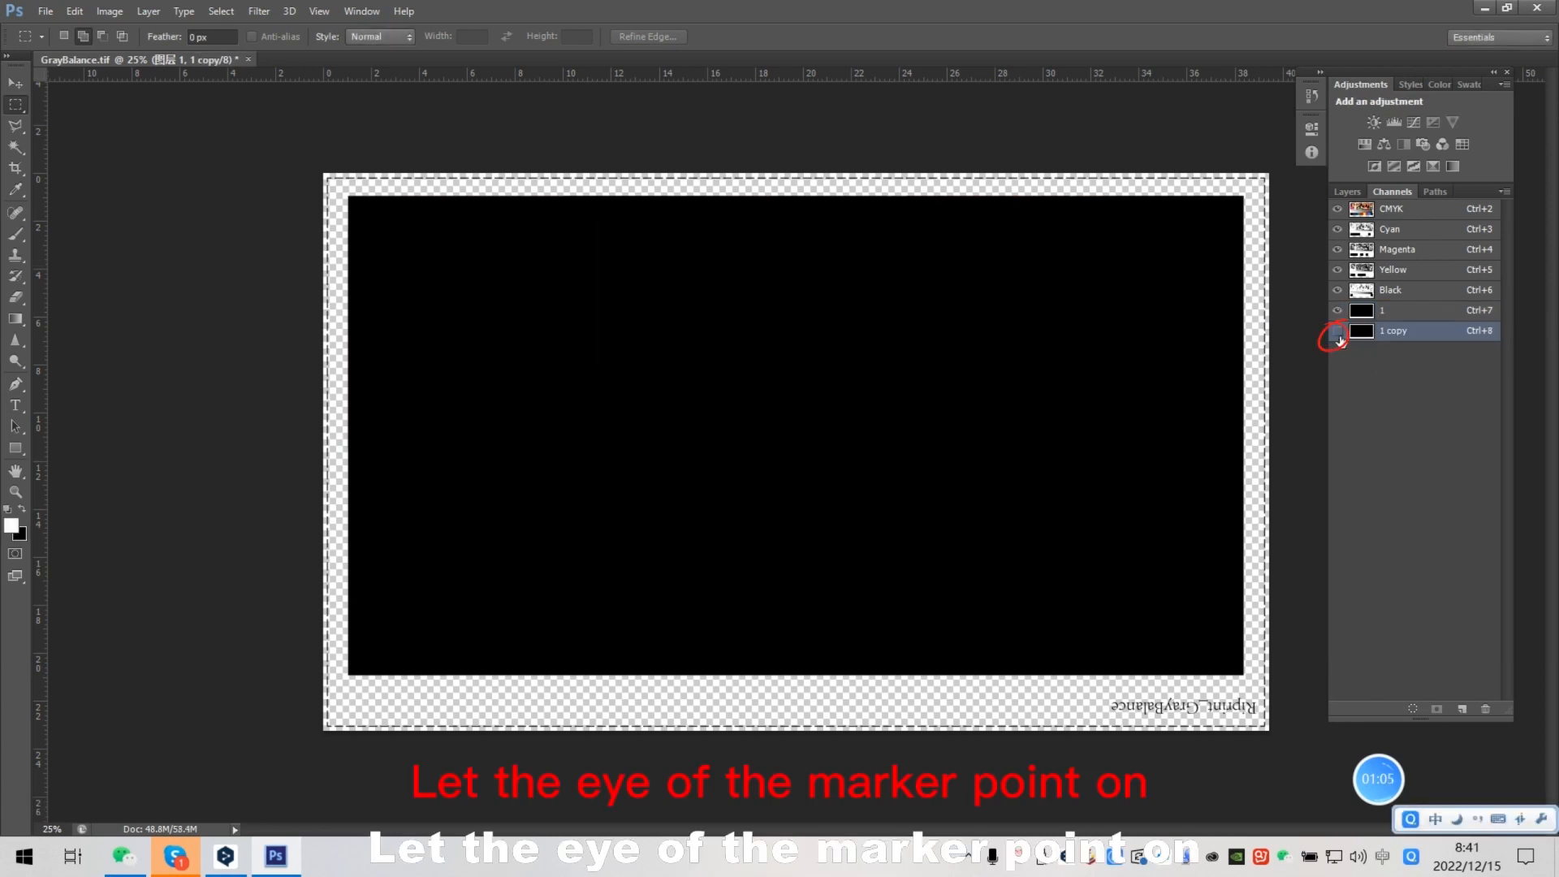
# - Save GrayBalance as a TIFF in folder 11 with spot colours and no ICC profile
pyautogui.click(51, 12)
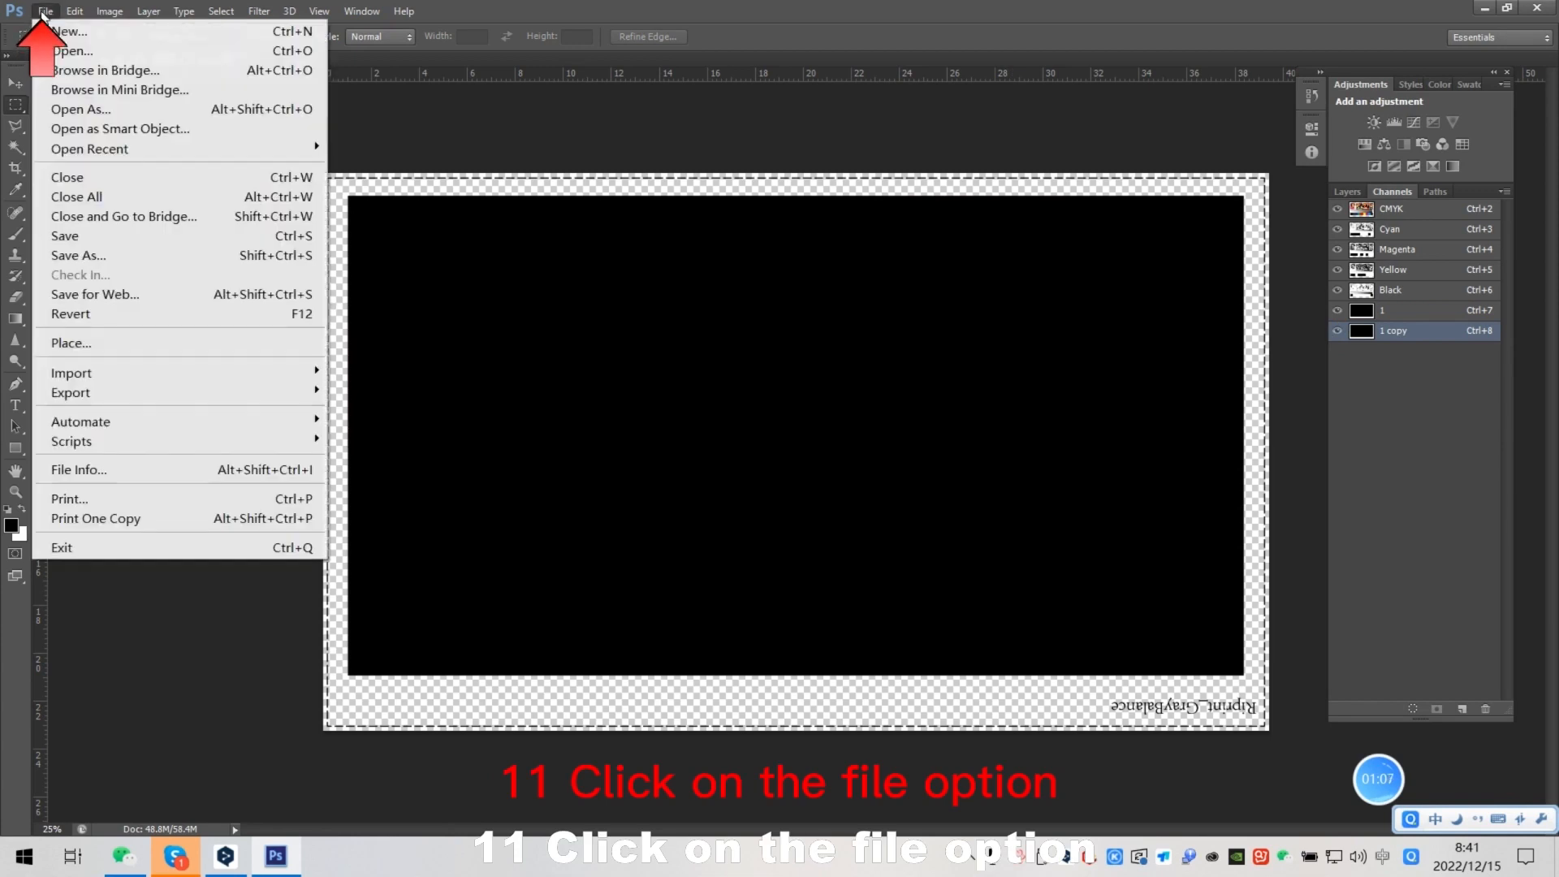
pyautogui.moveTo(99, 255)
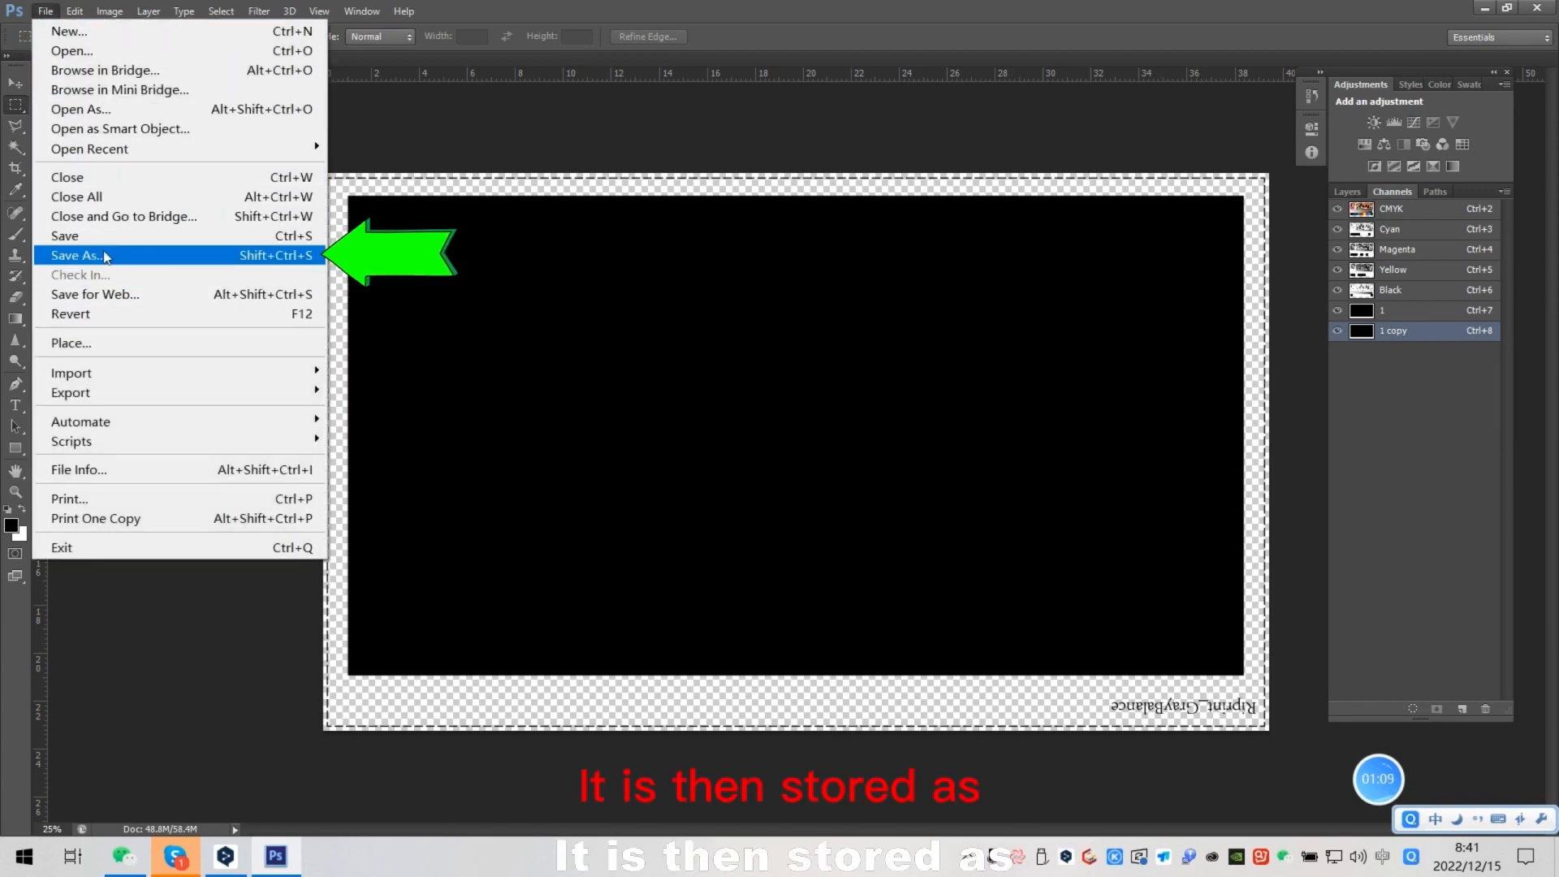
pyautogui.moveTo(118, 303)
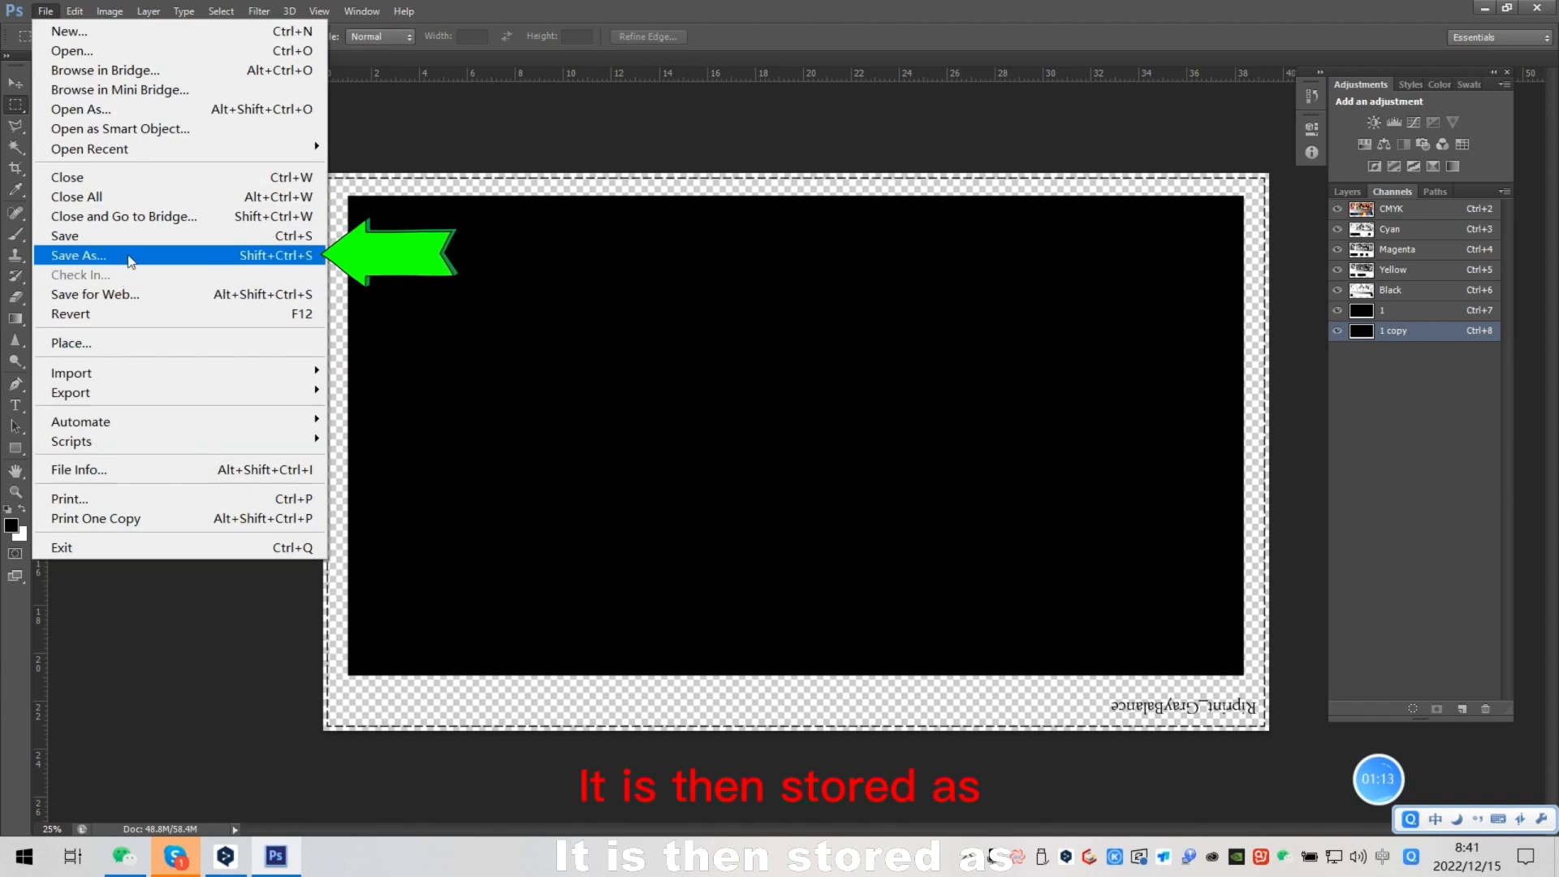
pyautogui.click(78, 255)
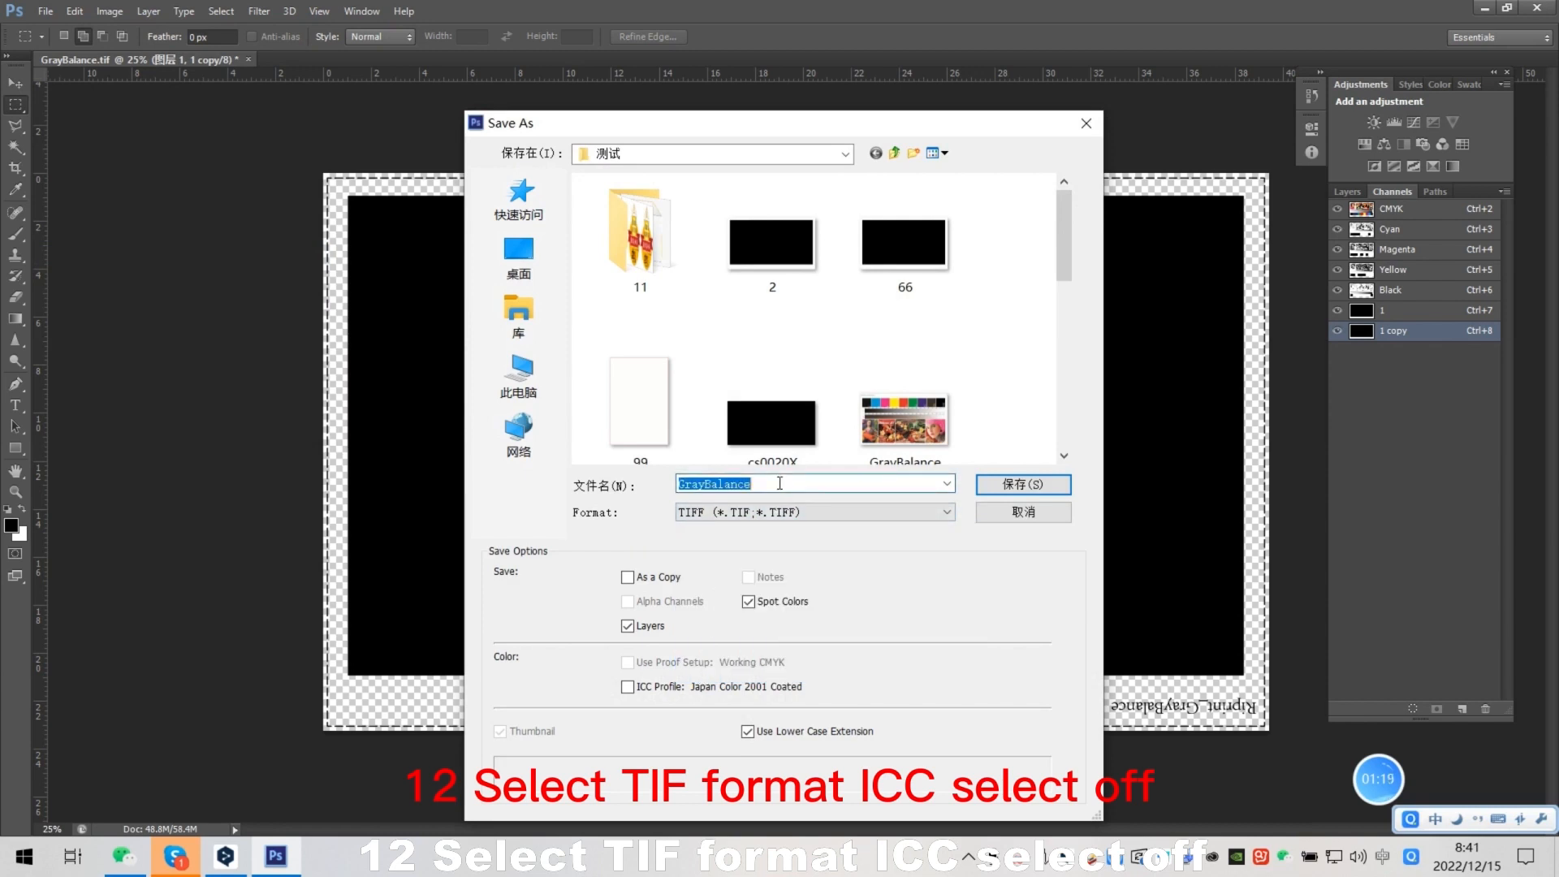
pyautogui.write('11')
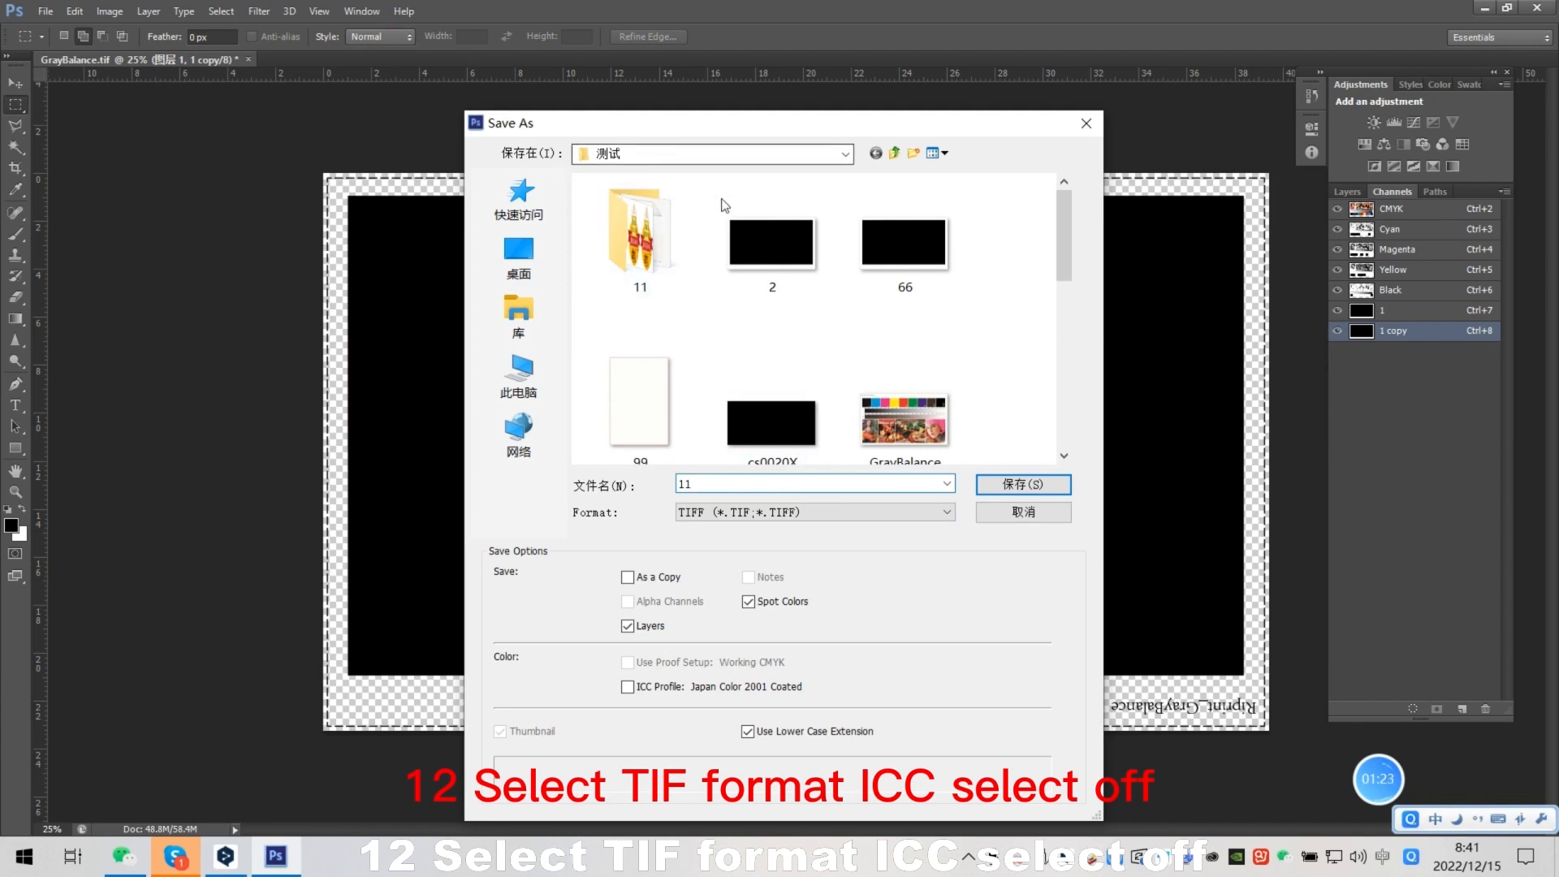
pyautogui.click(627, 686)
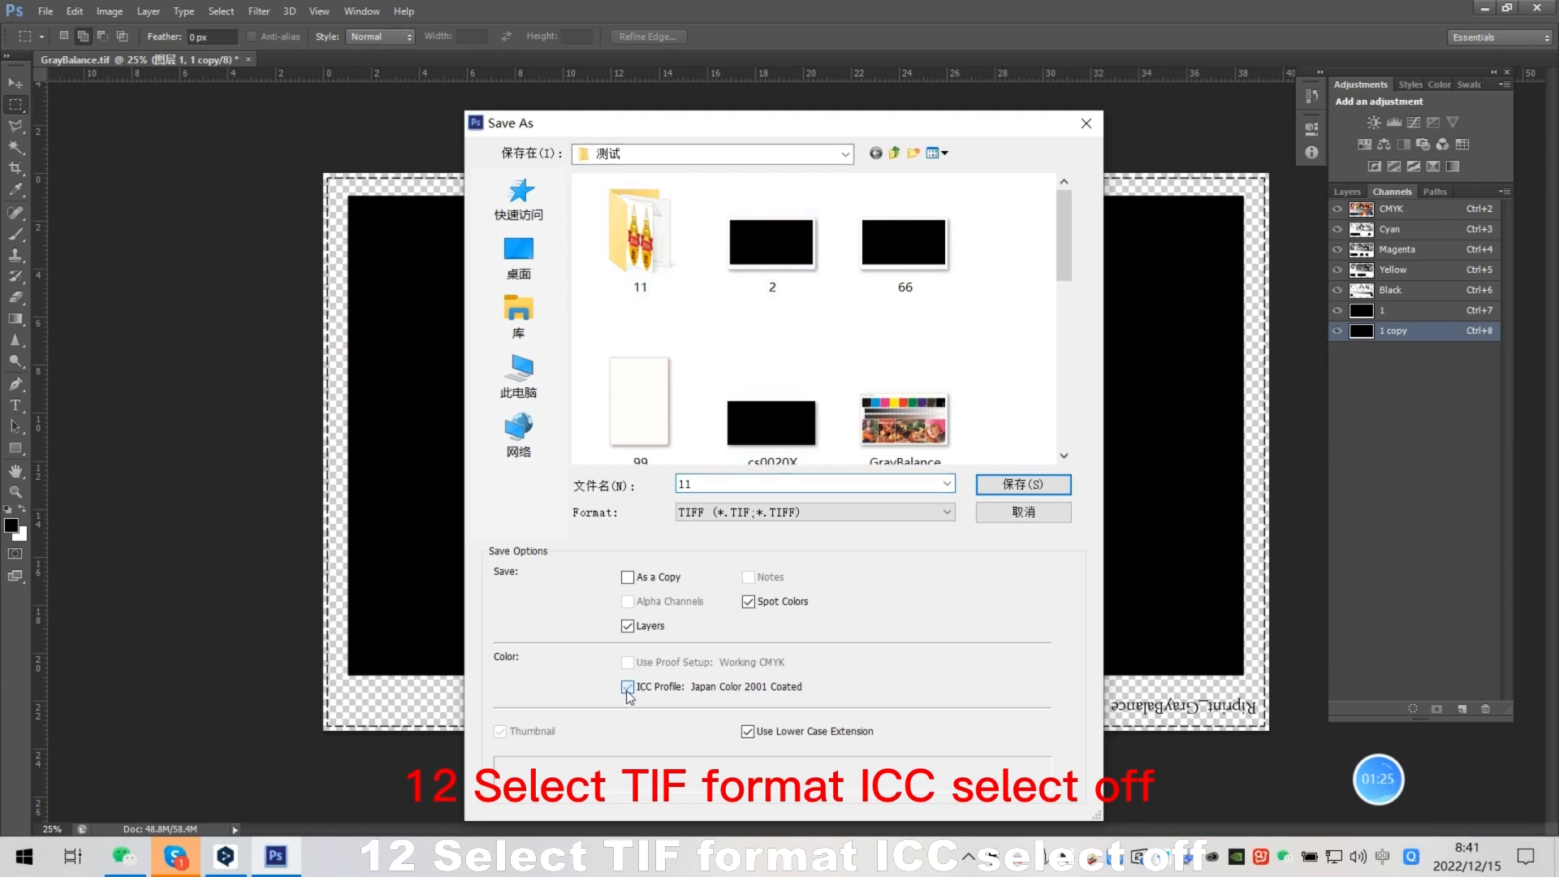
pyautogui.click(626, 686)
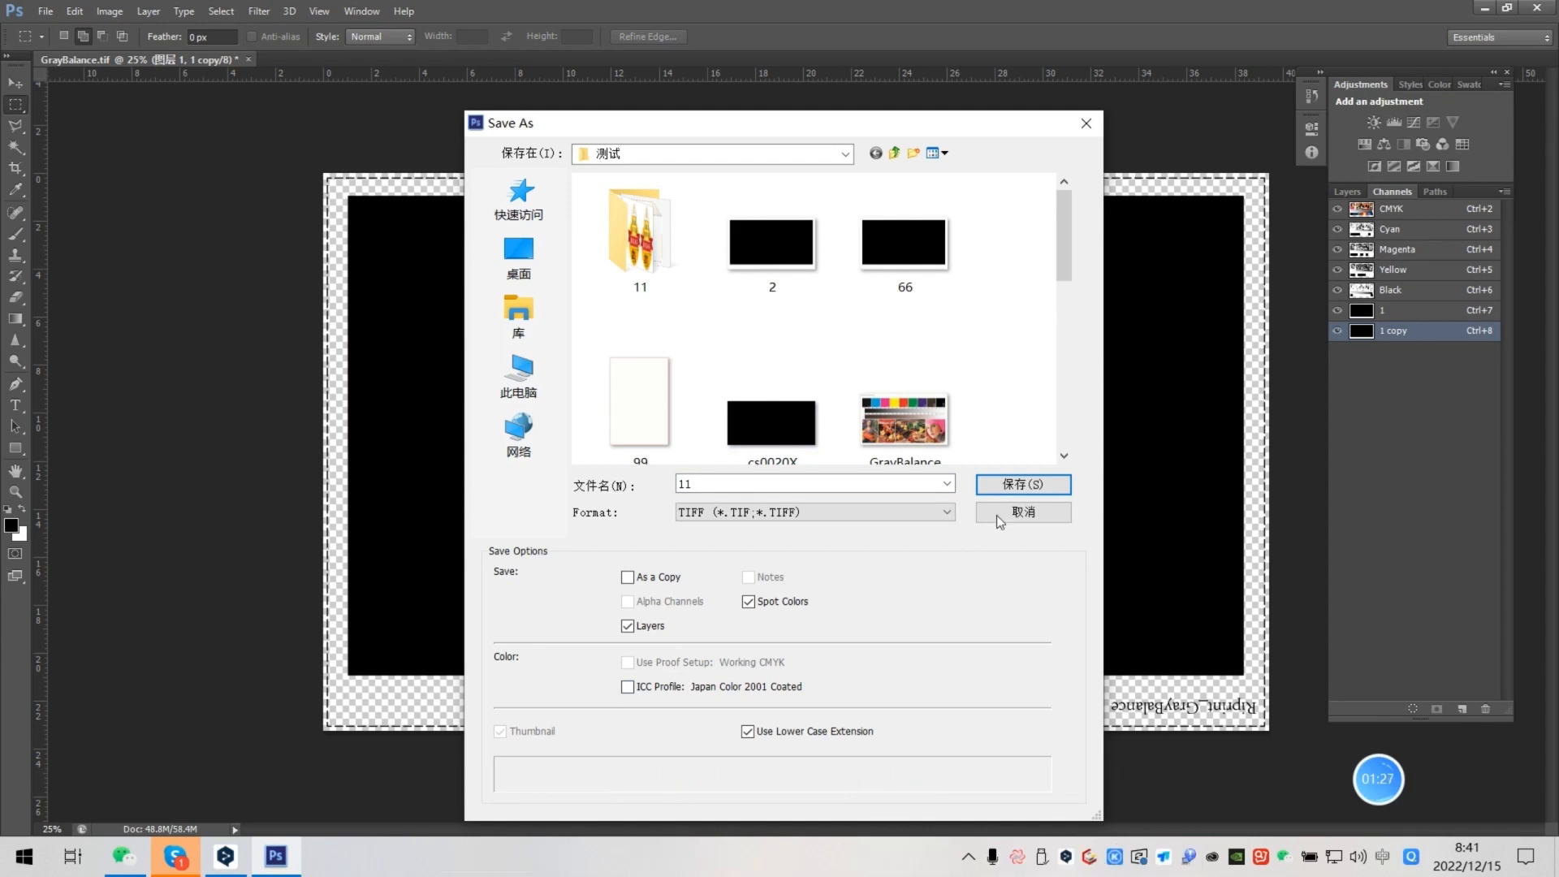
pyautogui.doubleClick(640, 235)
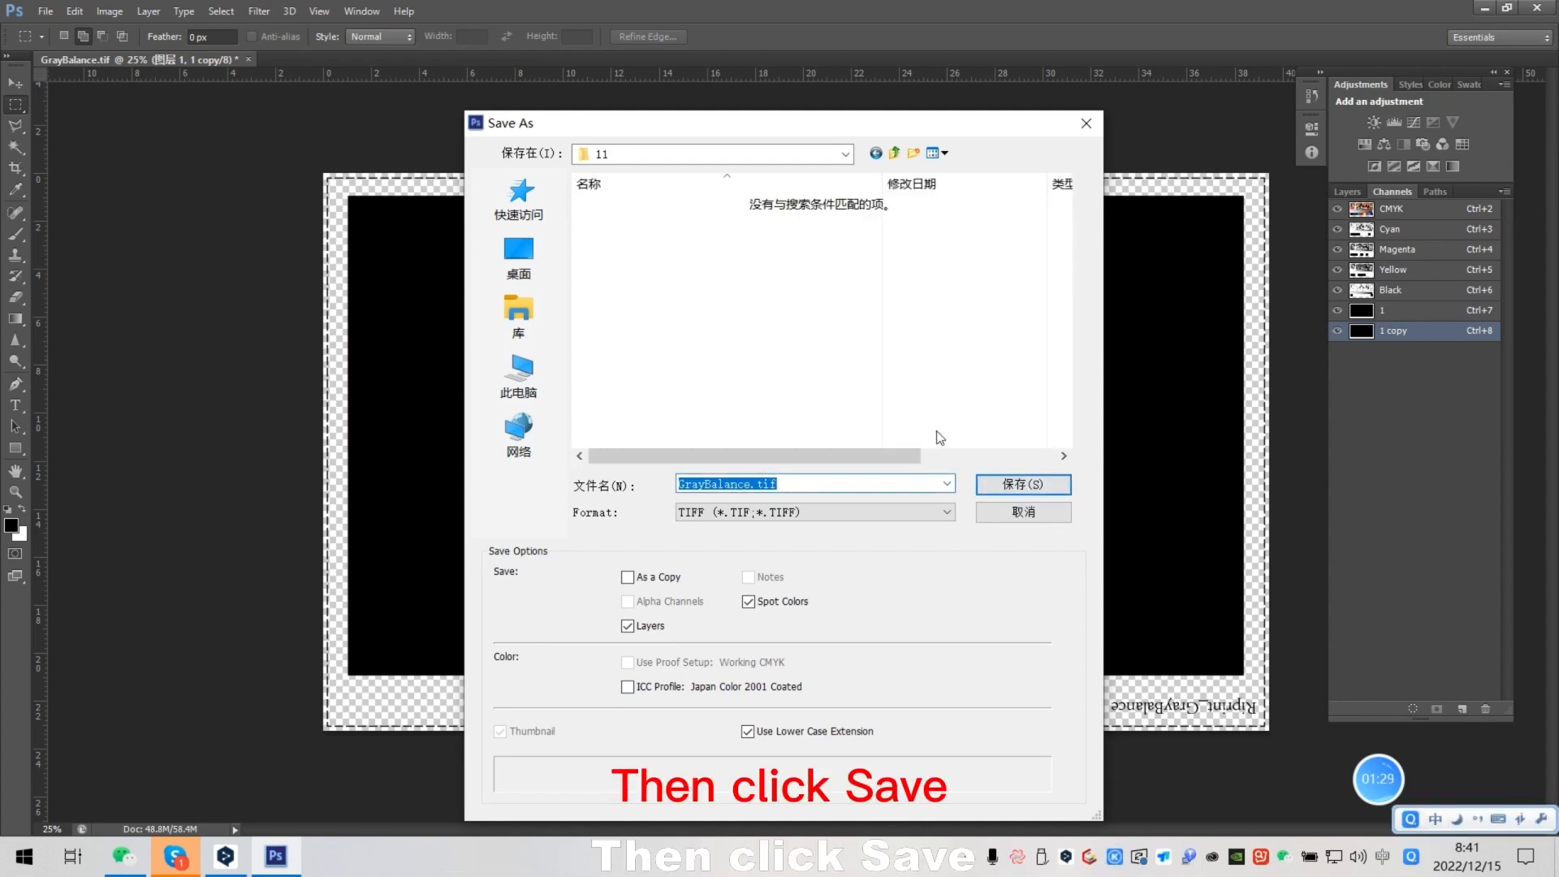
pyautogui.click(1023, 484)
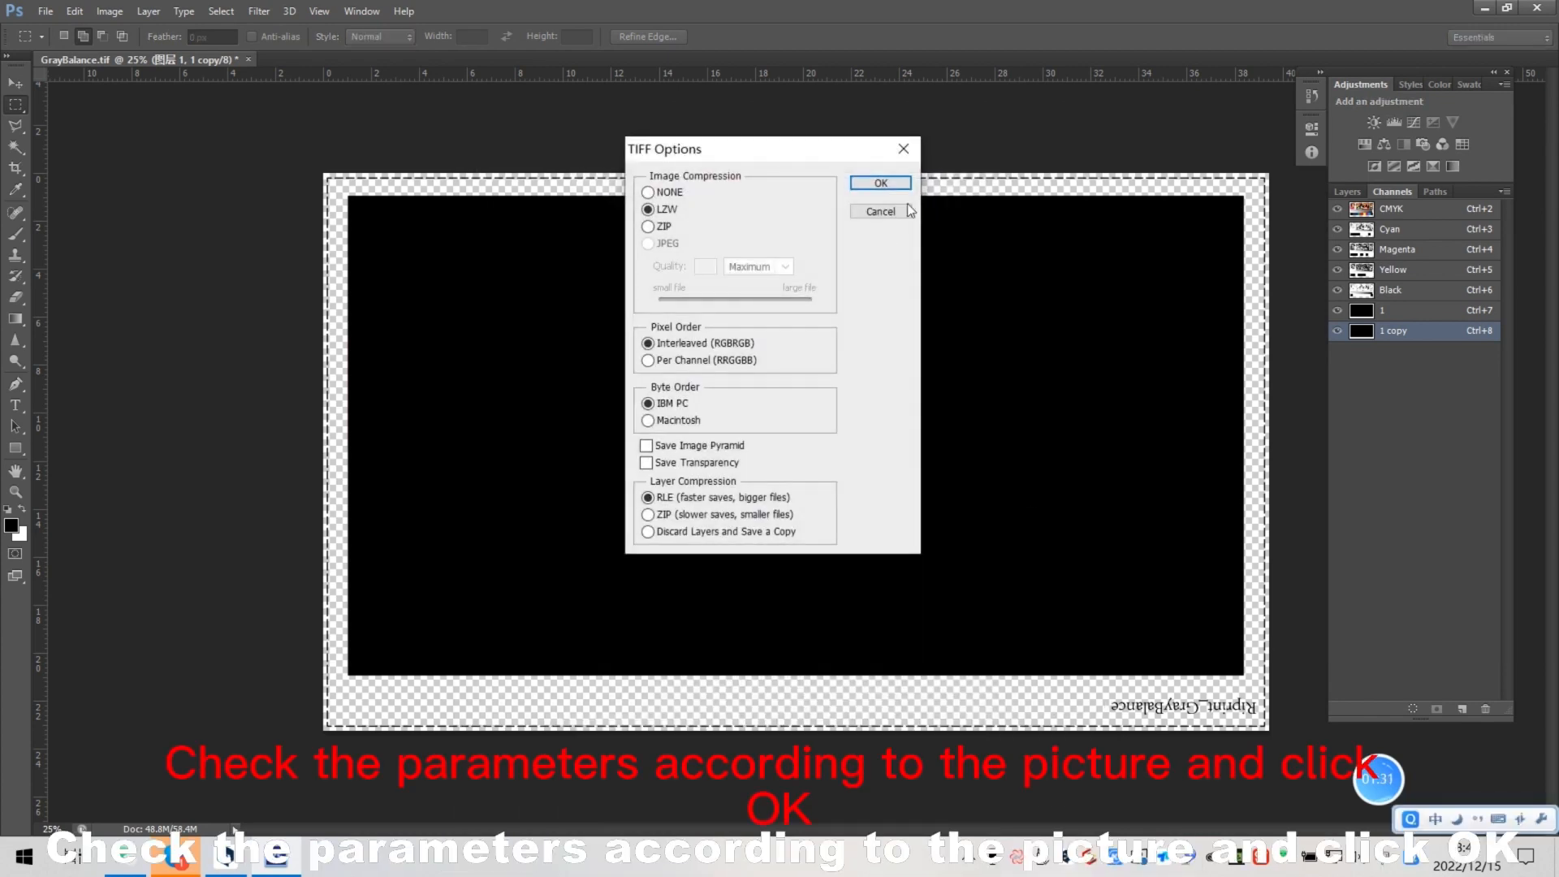
pyautogui.click(880, 183)
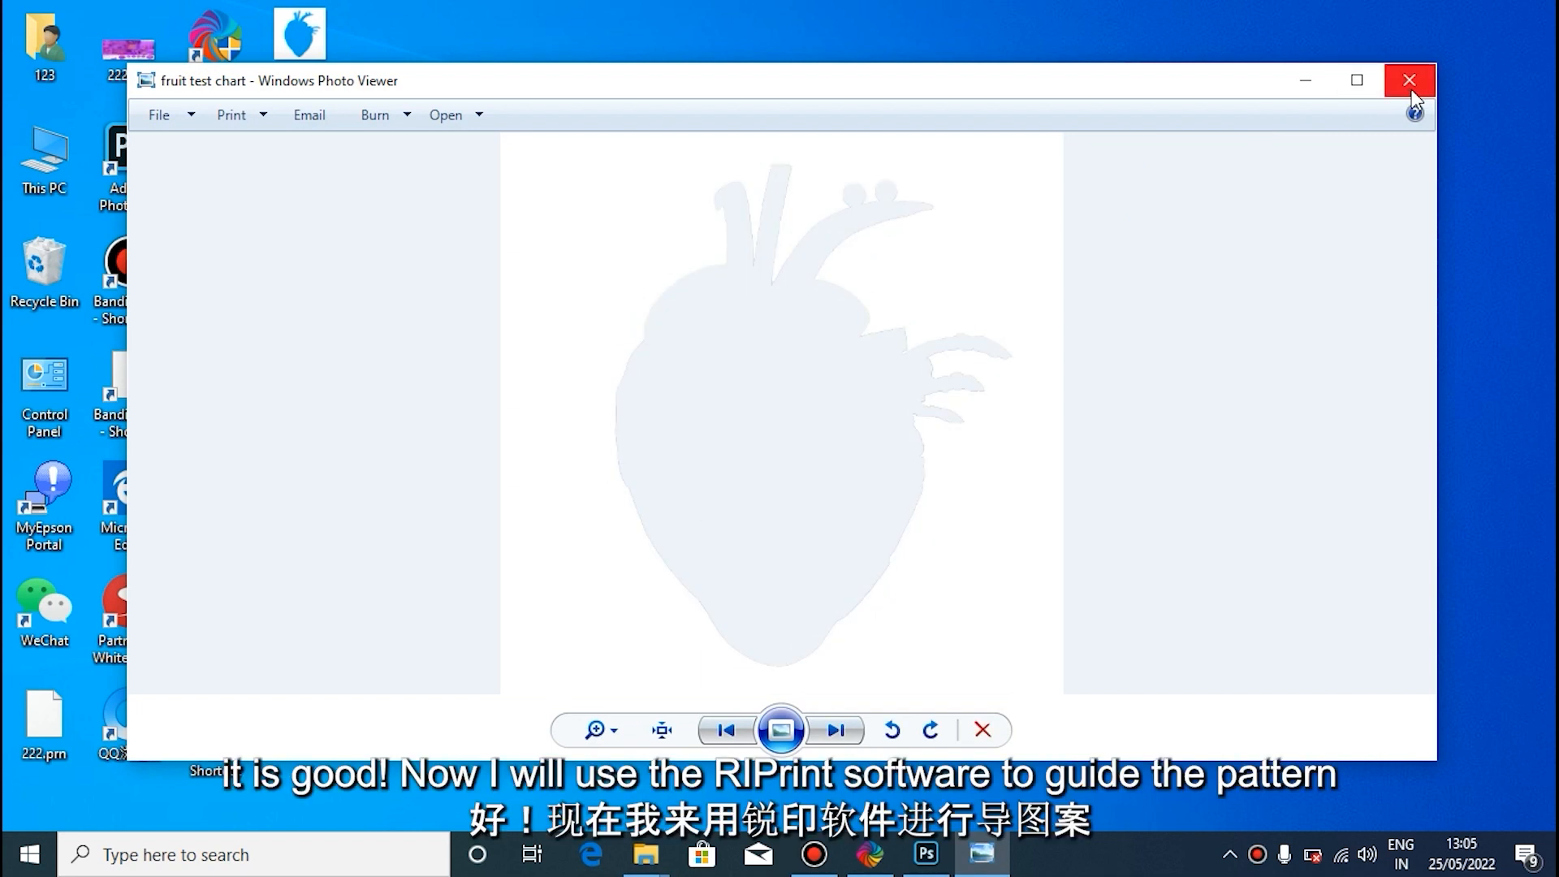
# - Close the fruit test chart preview in Photo Viewer and launch RIPrint
pyautogui.click(1407, 81)
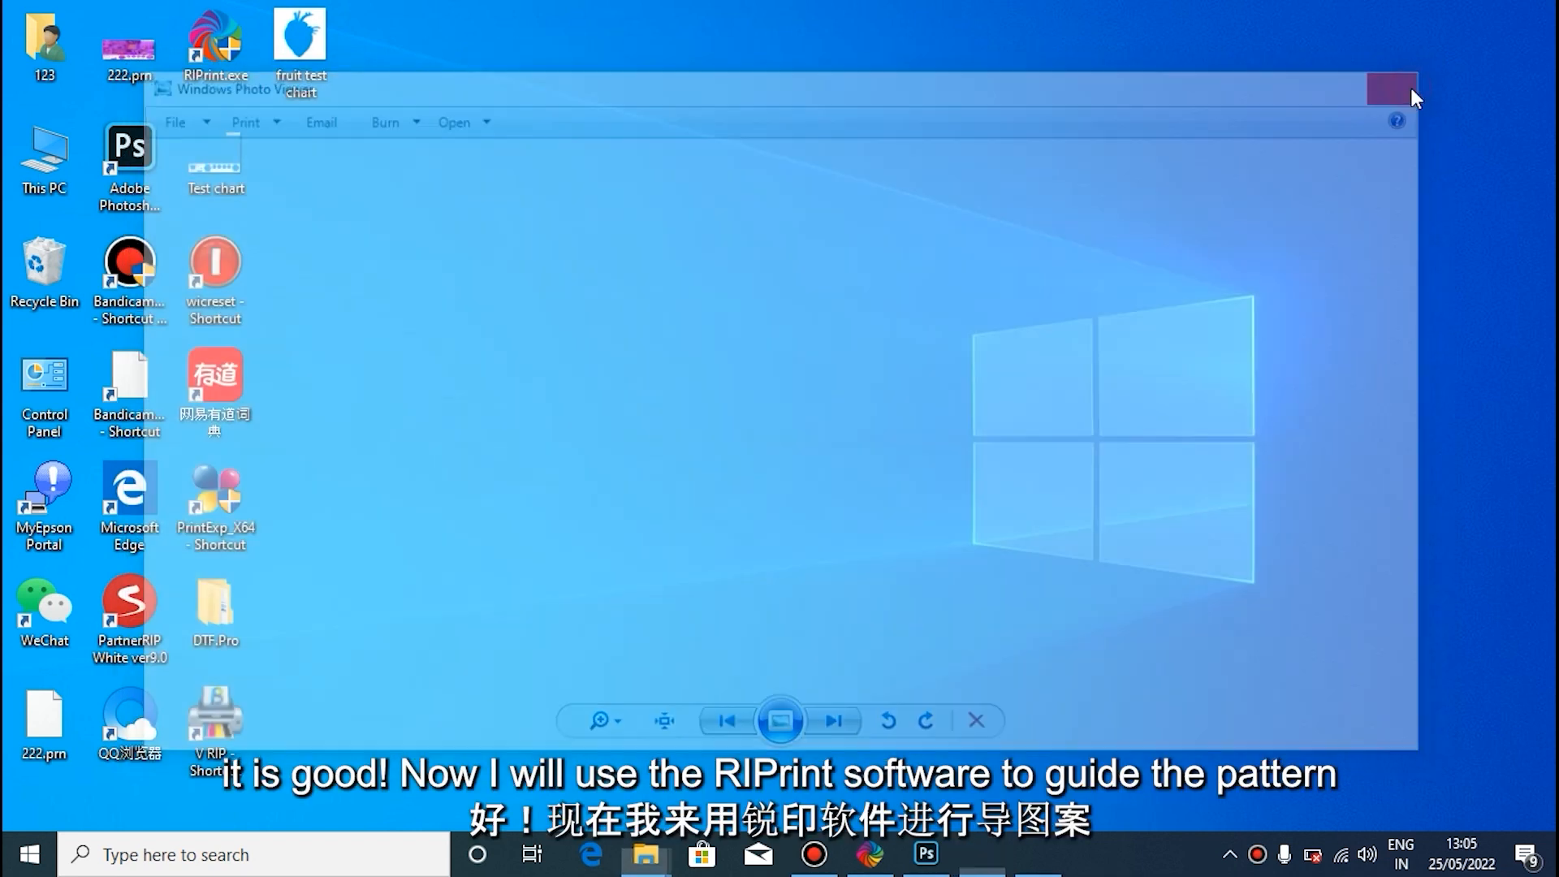
pyautogui.click(1387, 90)
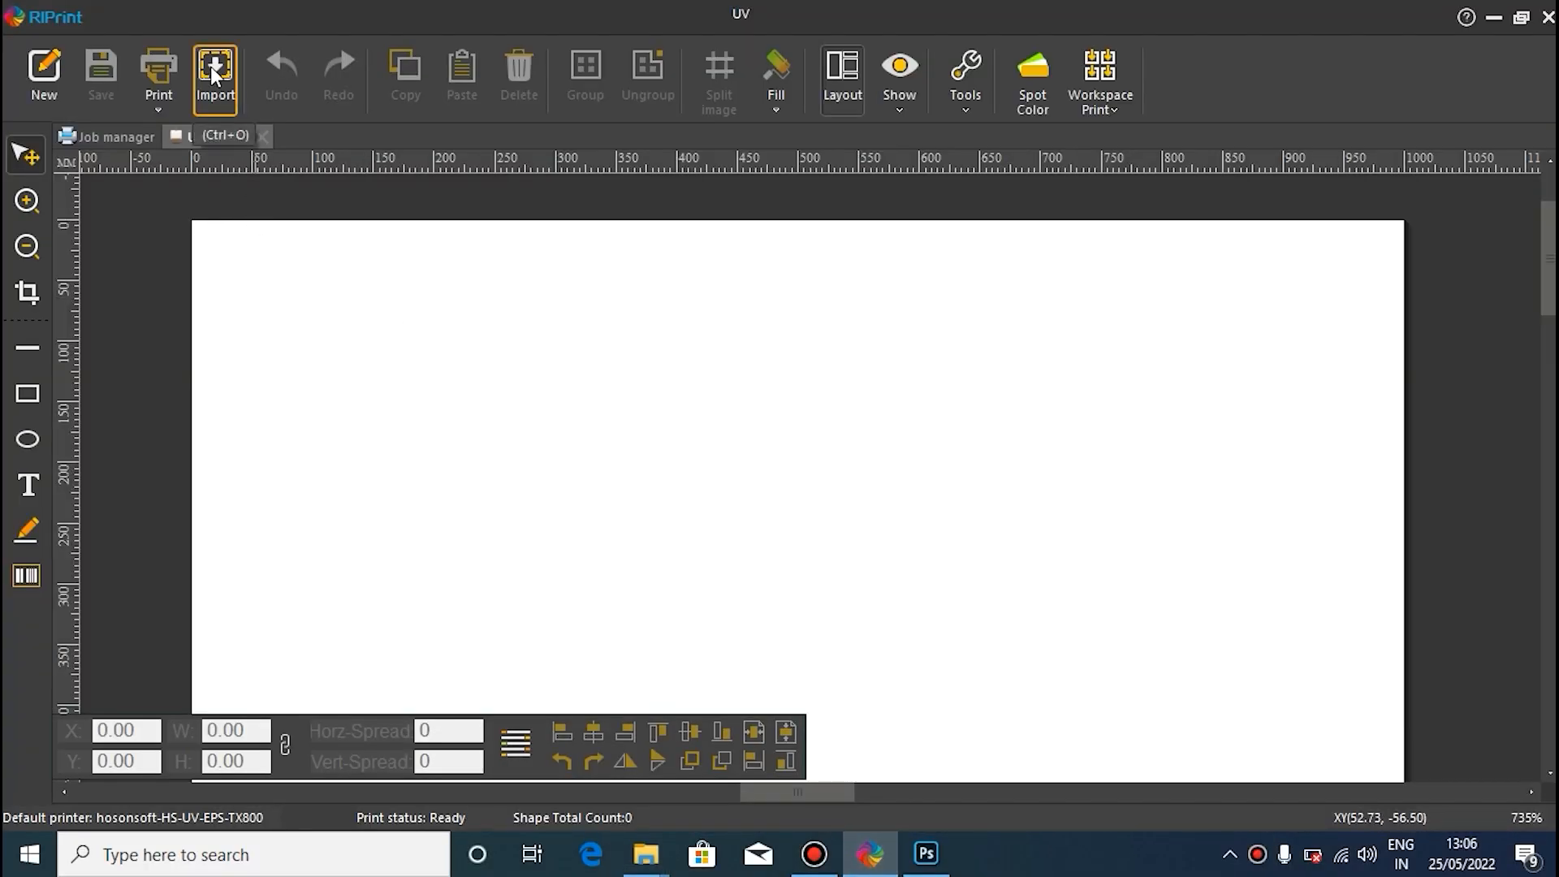
# - Import 'fruit test chart' from the Desktop onto the RIPrint canvas
pyautogui.click(215, 69)
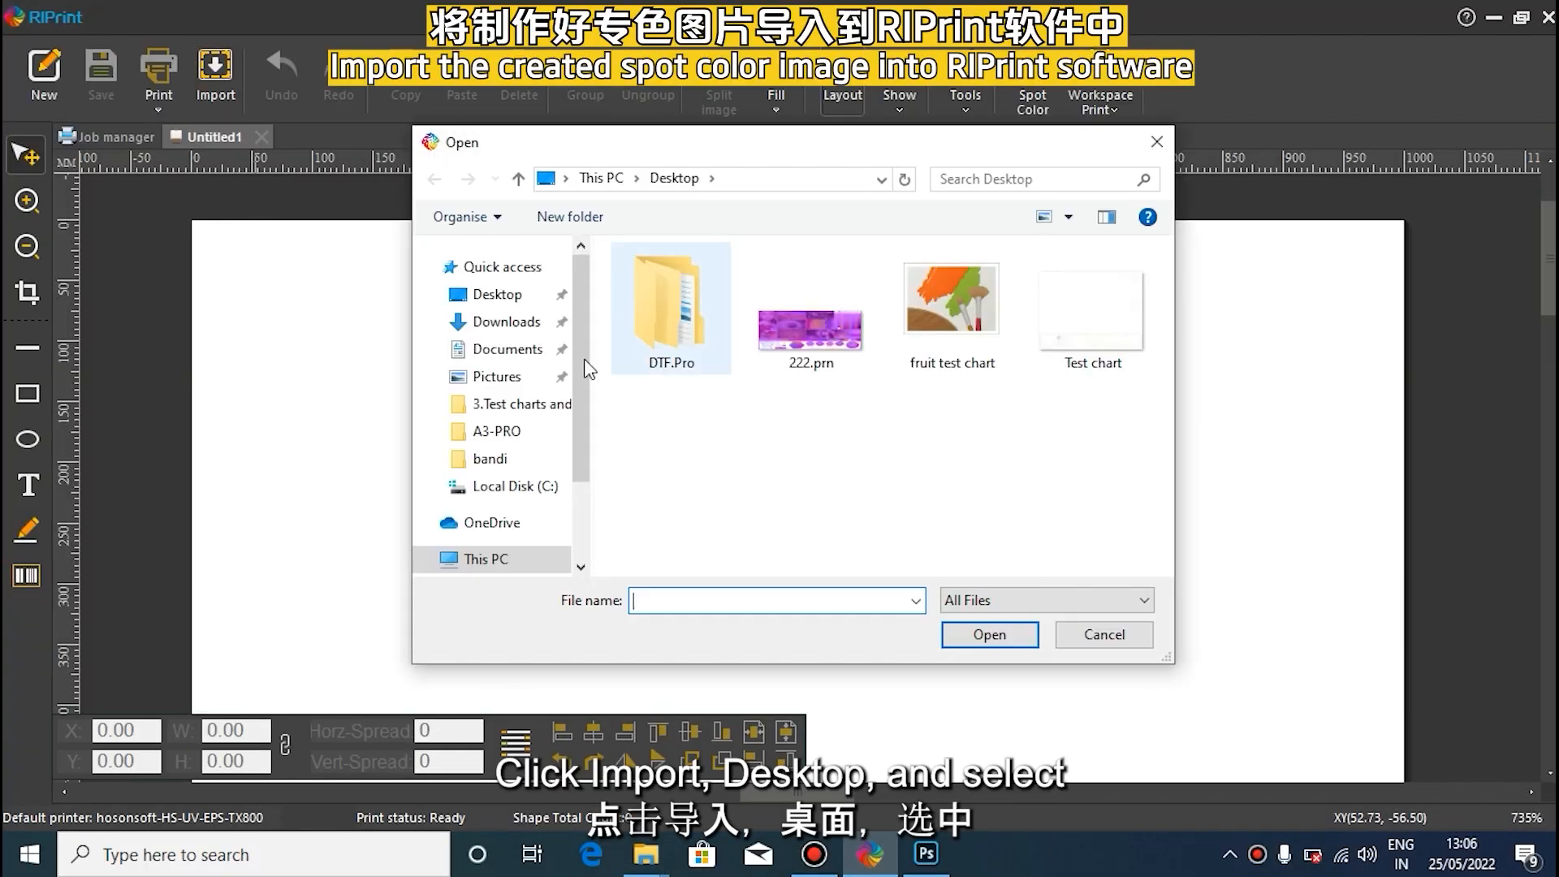
pyautogui.click(501, 294)
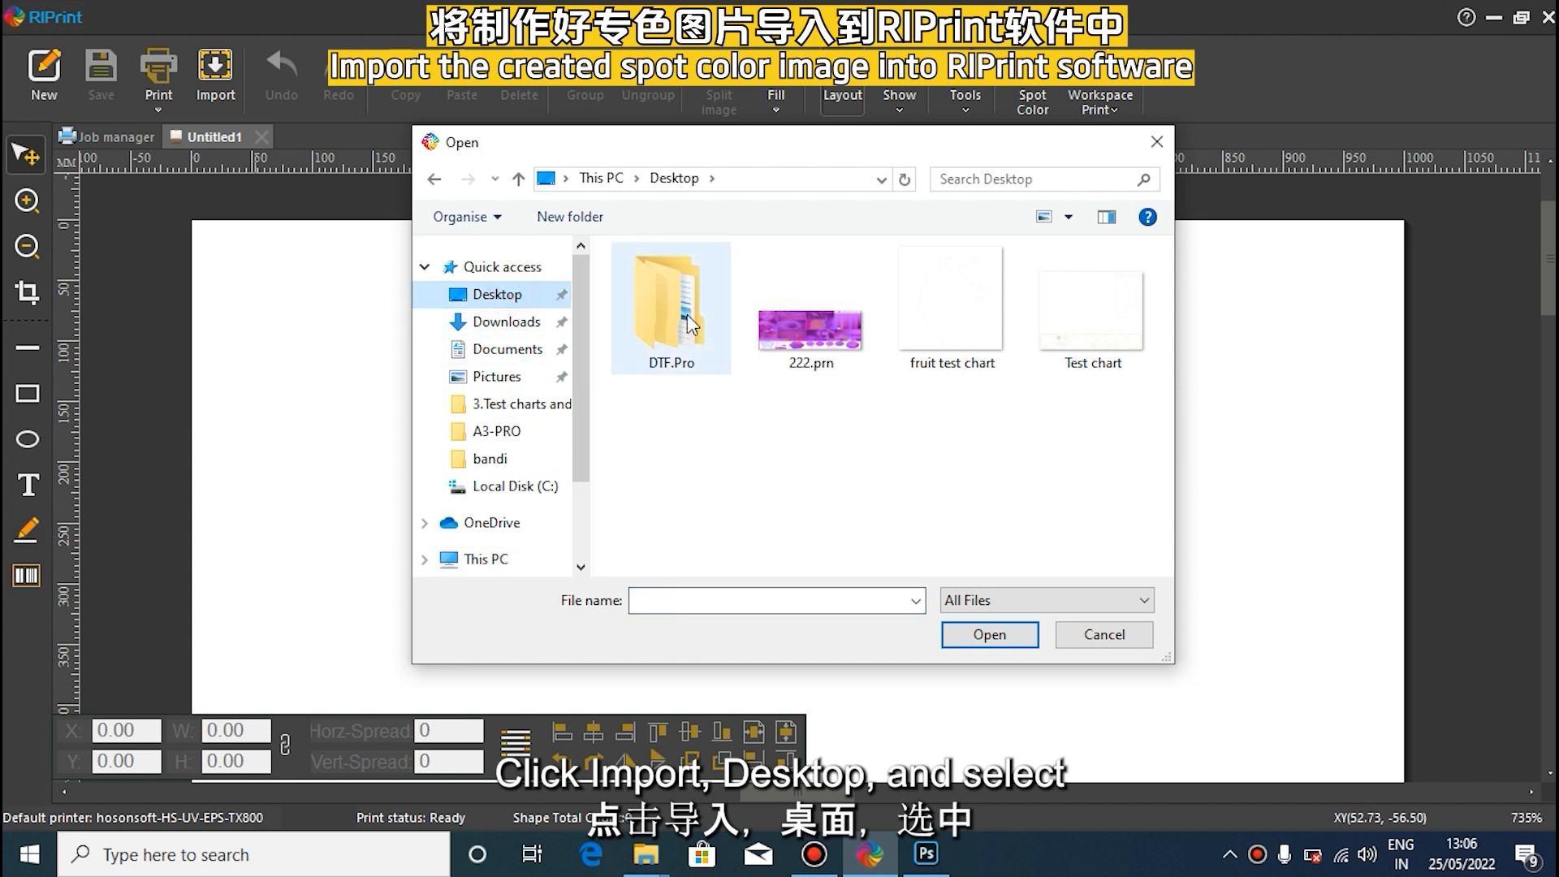
pyautogui.click(1092, 306)
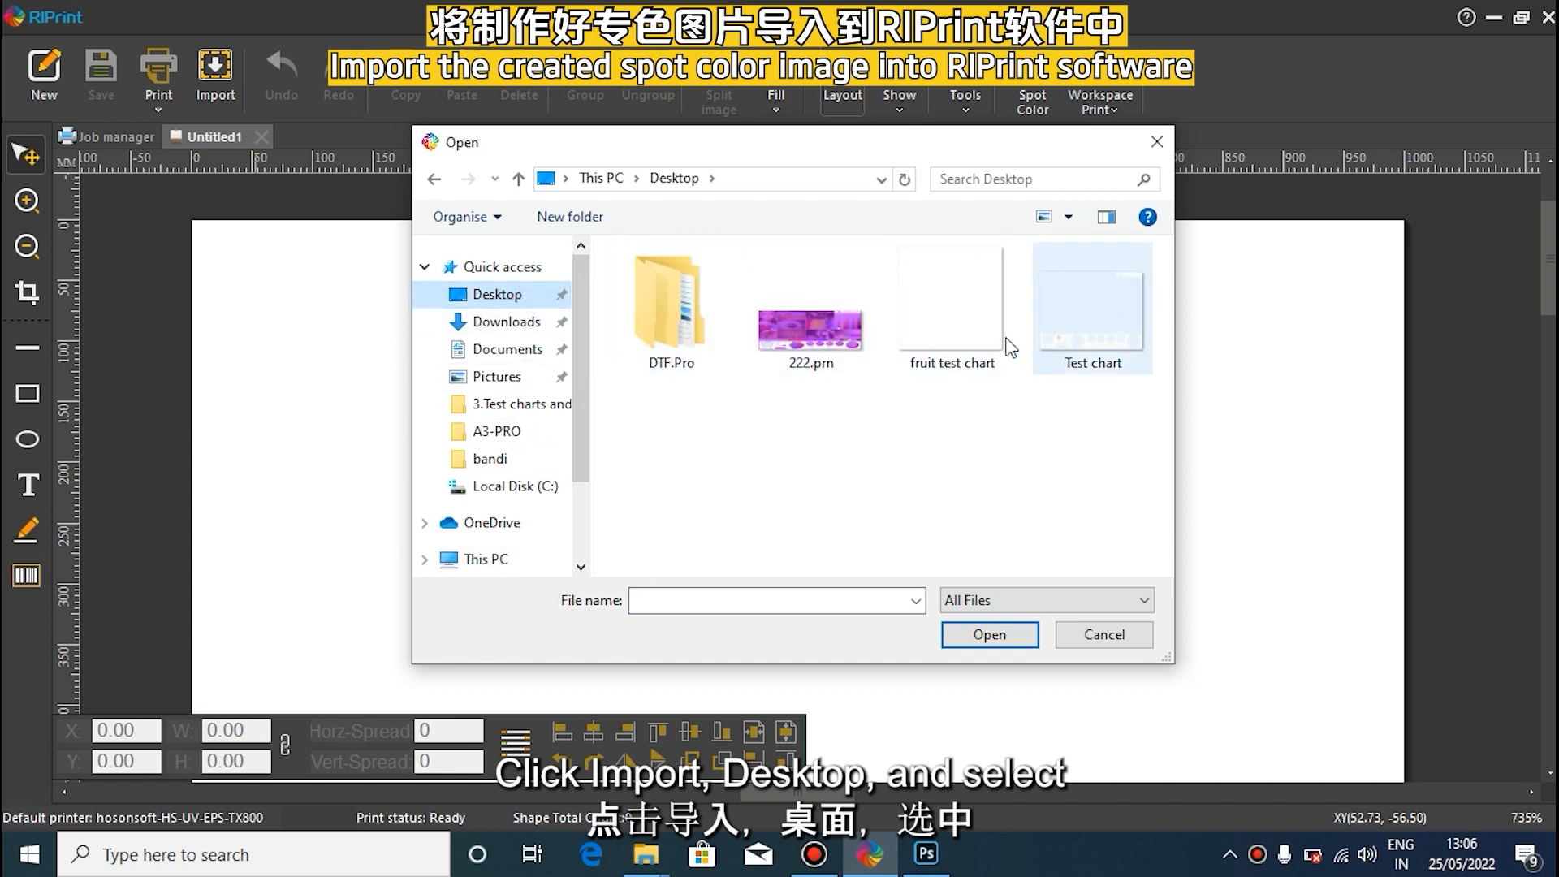
pyautogui.click(951, 298)
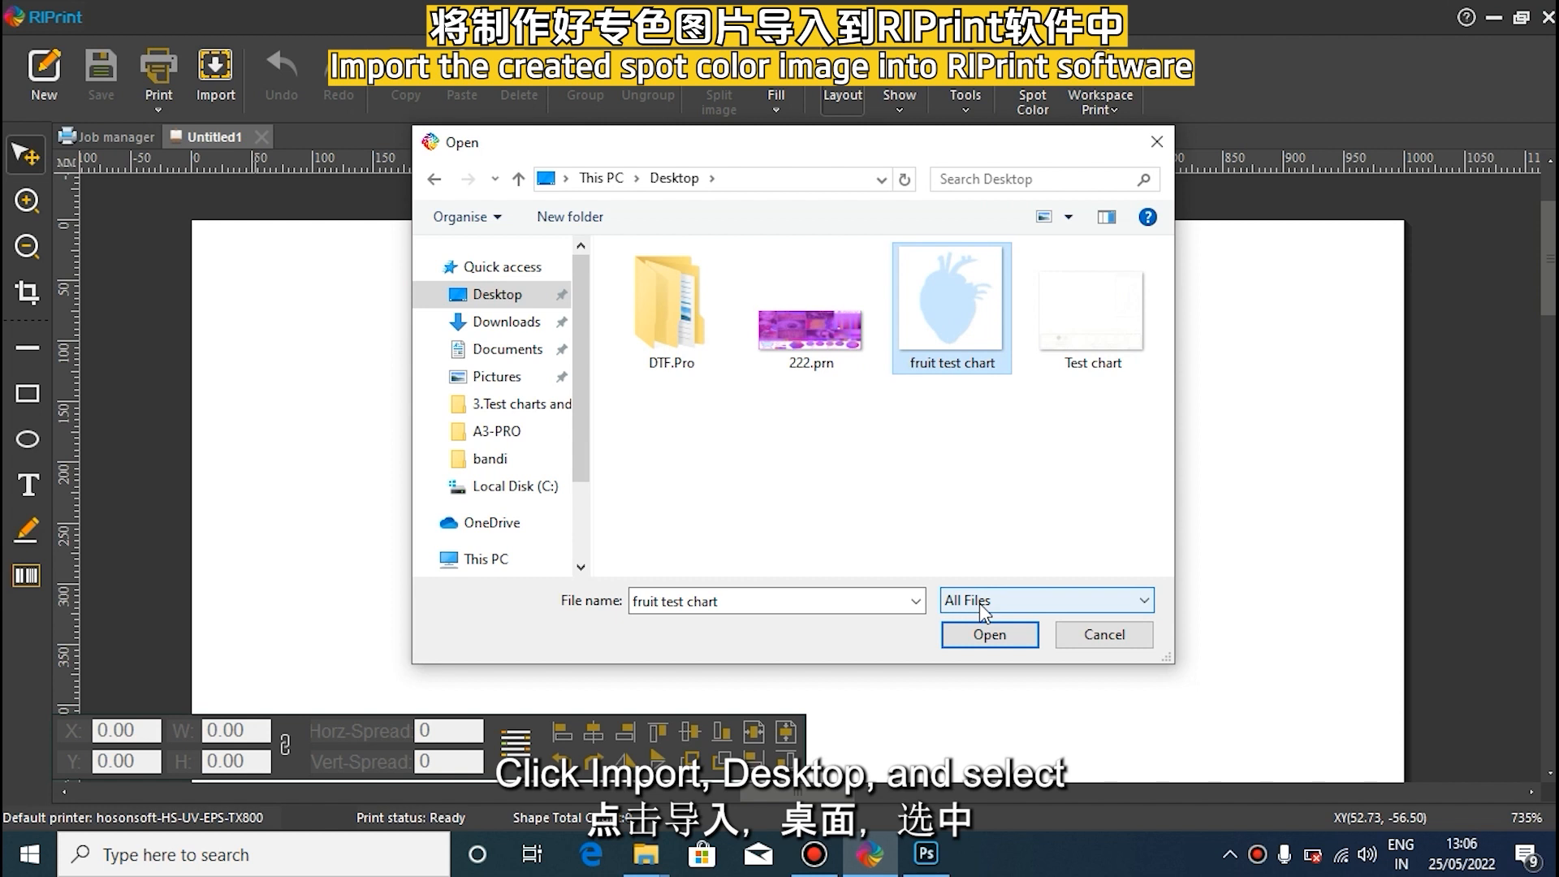
pyautogui.click(990, 635)
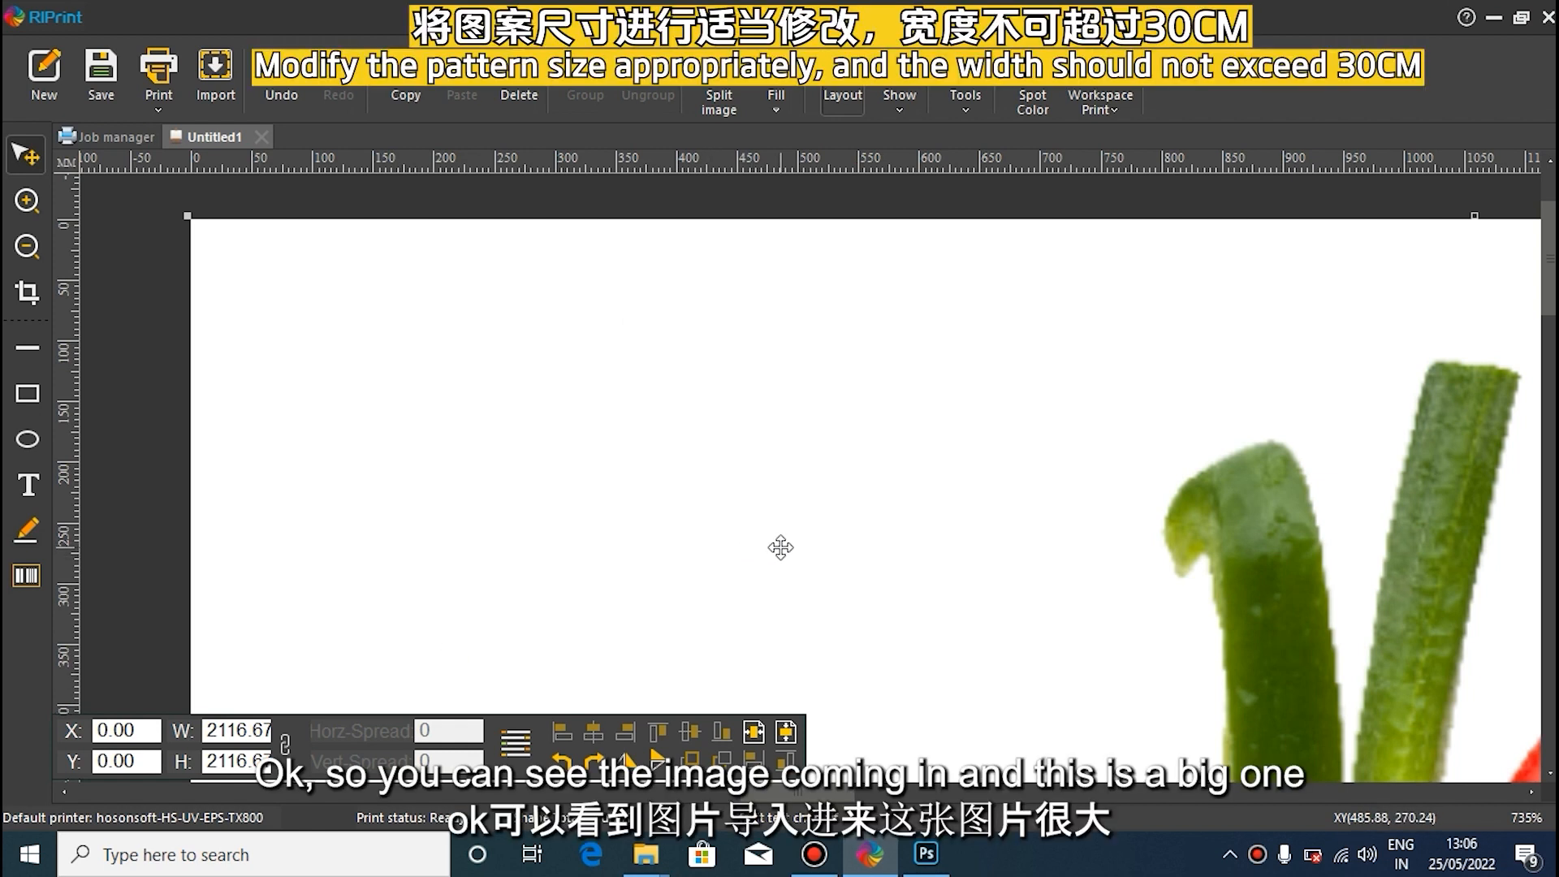
# - Resize the fruit test chart to 28 mm wide, with height following proportionally
pyautogui.click(229, 730)
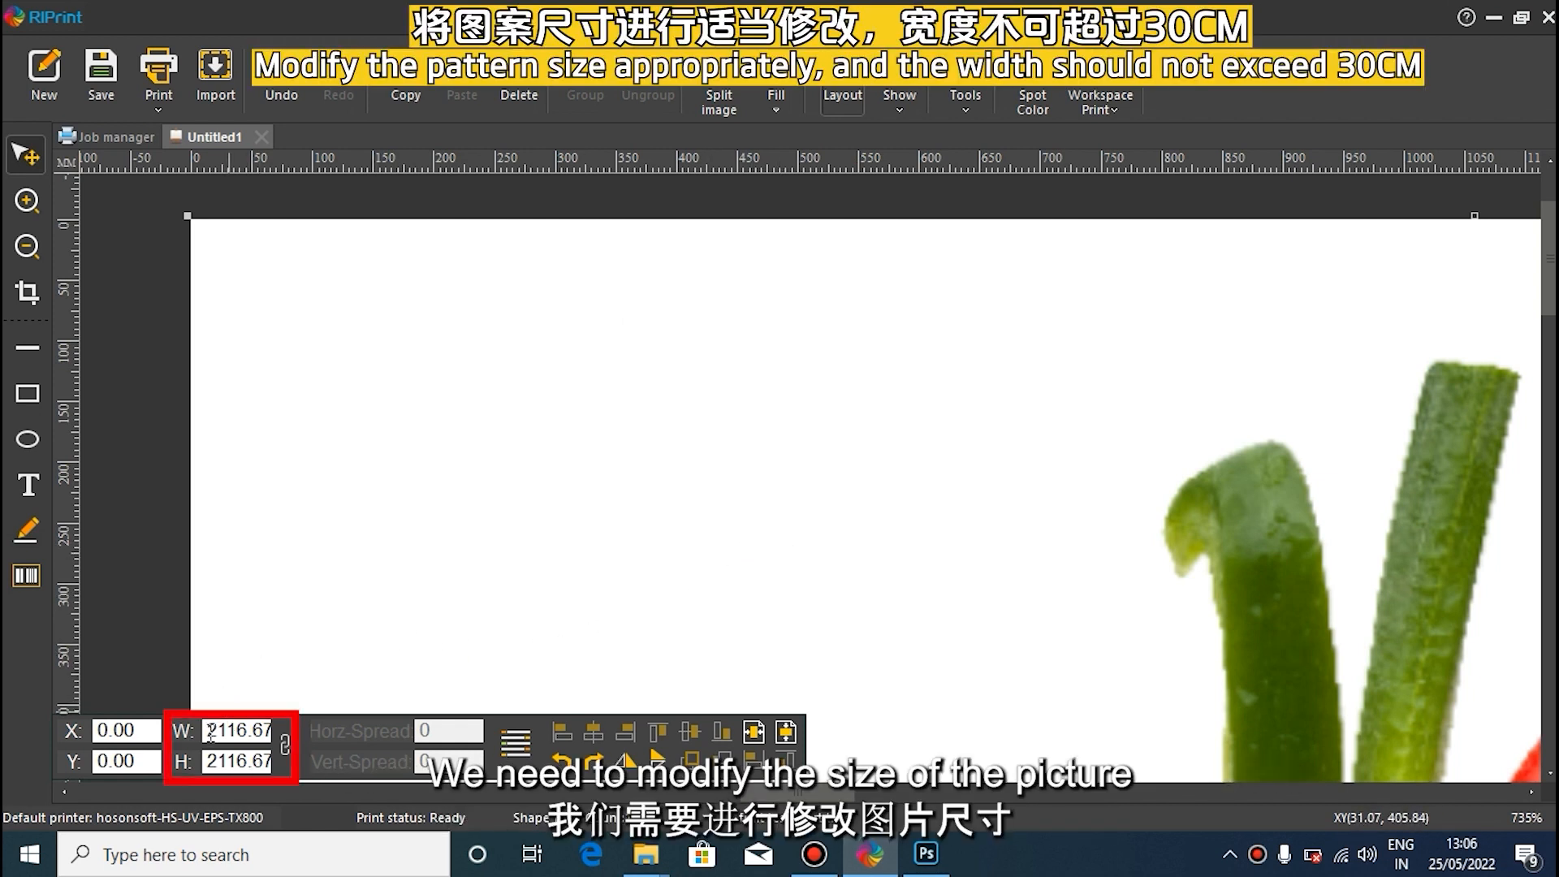
pyautogui.tripleClick(238, 730)
pyautogui.write('28')
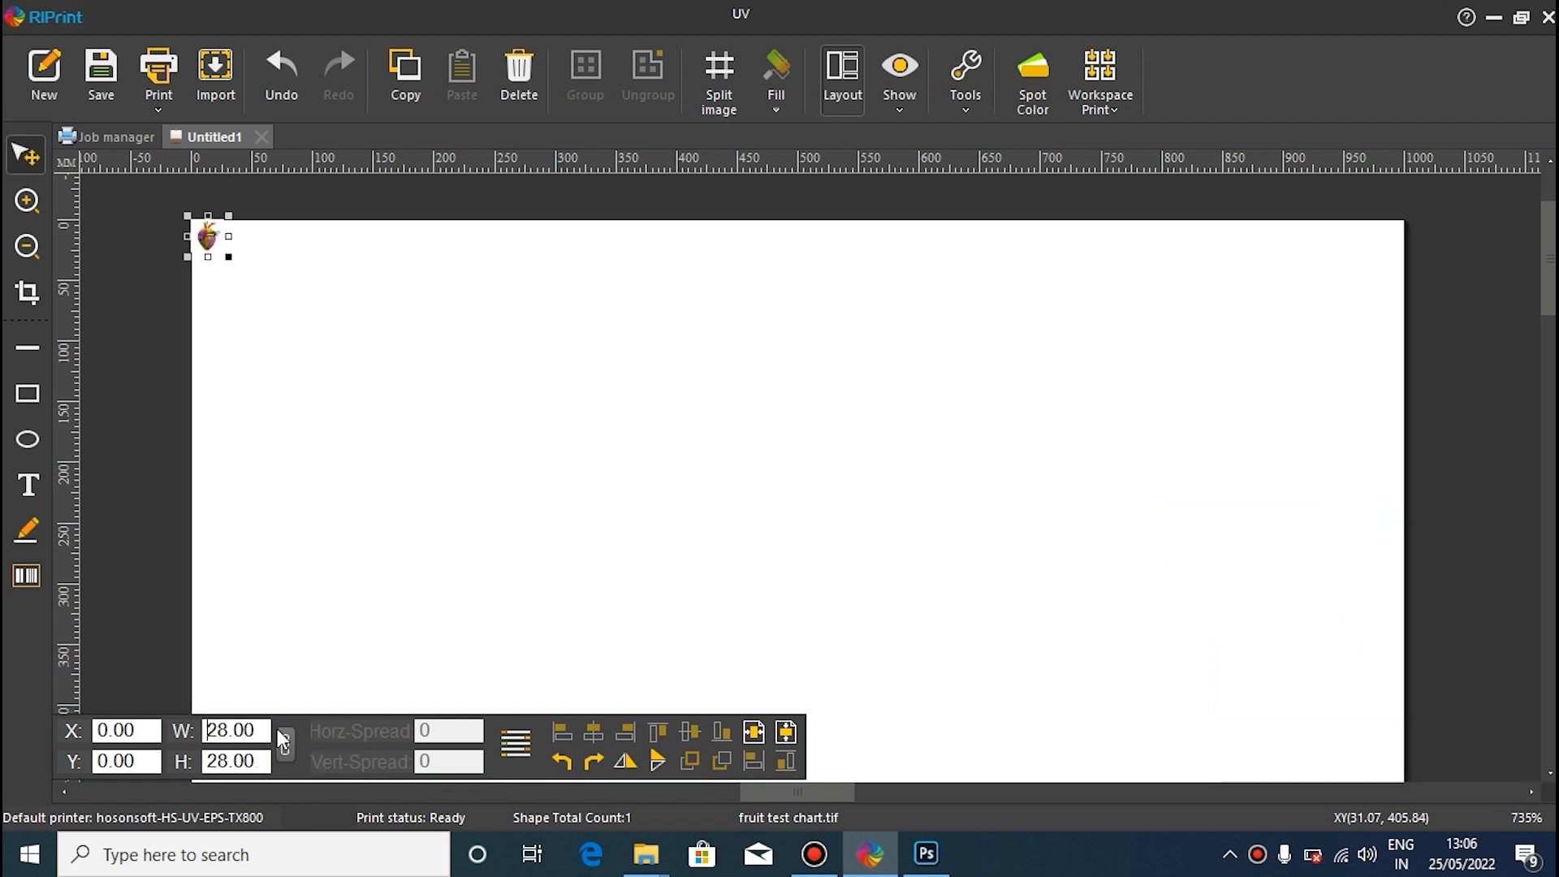
pyautogui.click(158, 64)
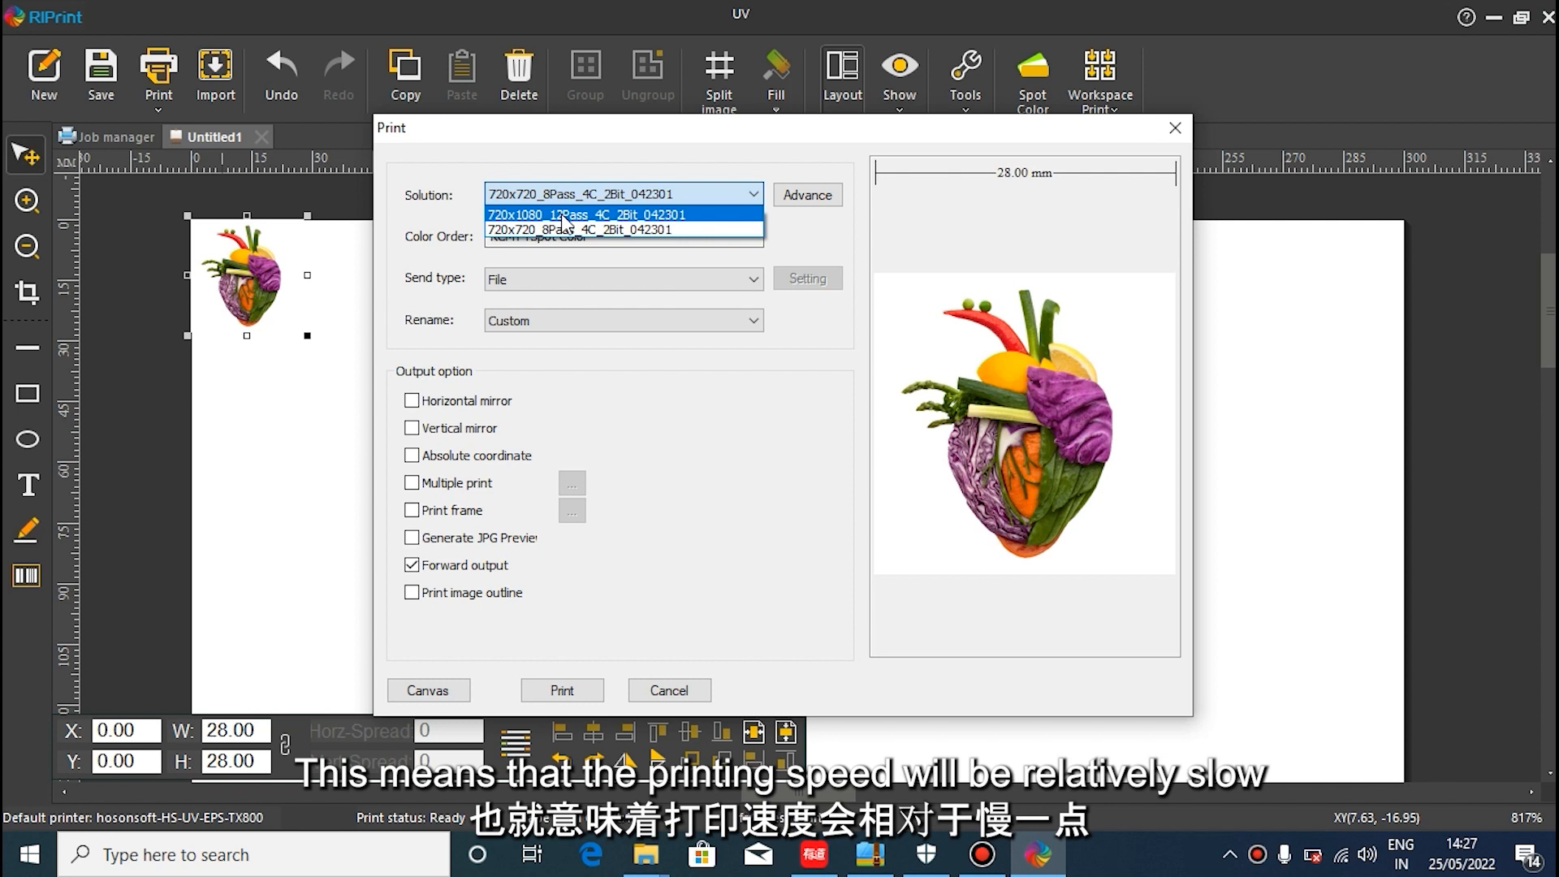
# - Choose print mode 720x1080_12Pass_4C_2Bit_042301 and send the job to a file
pyautogui.click(562, 214)
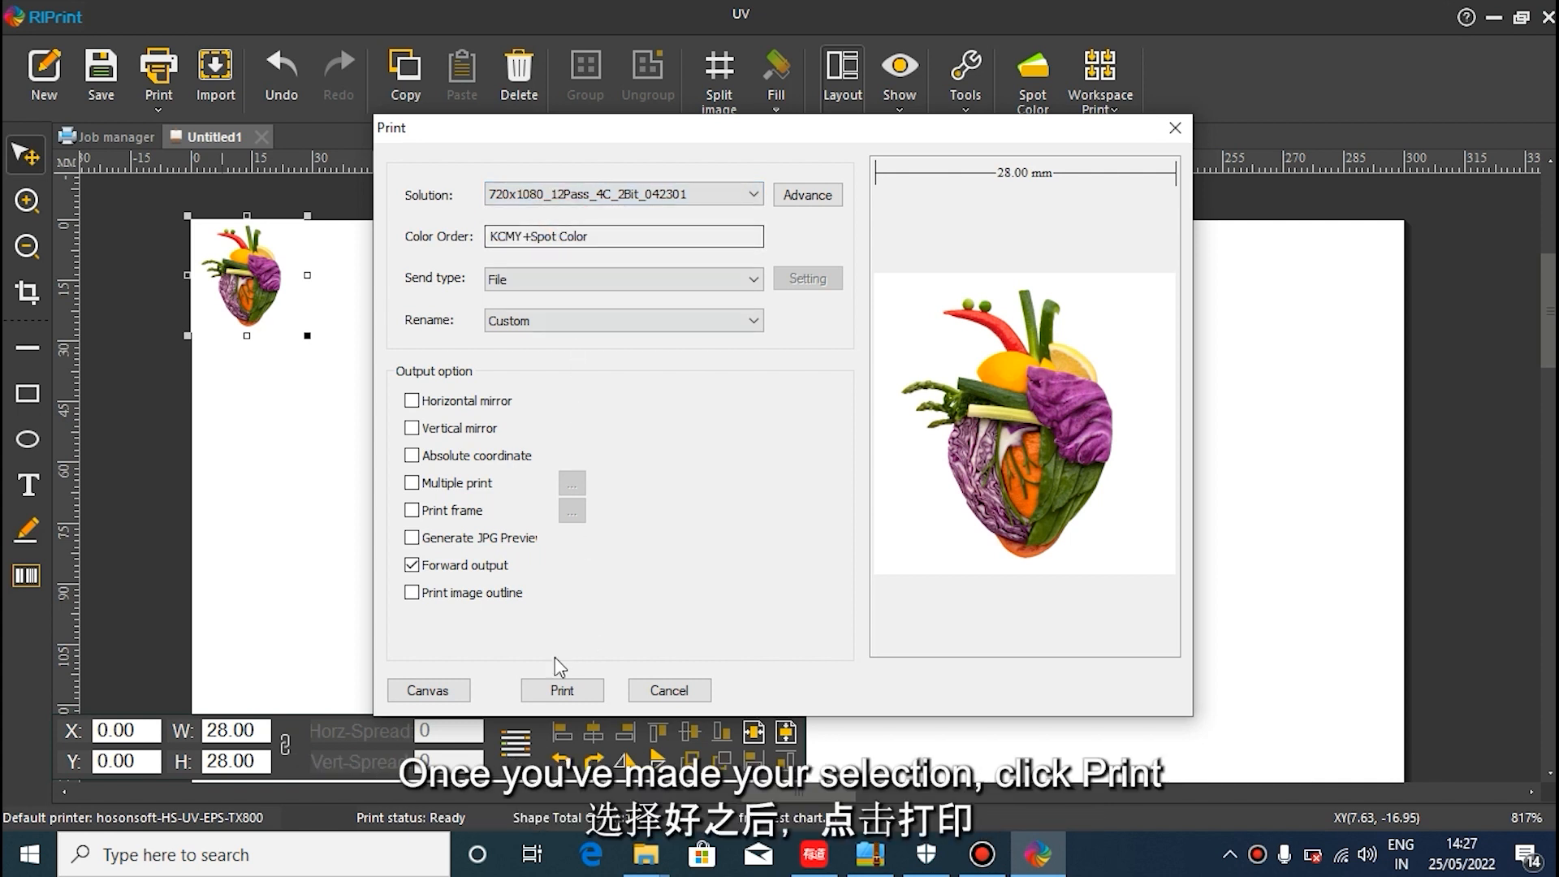
pyautogui.click(562, 690)
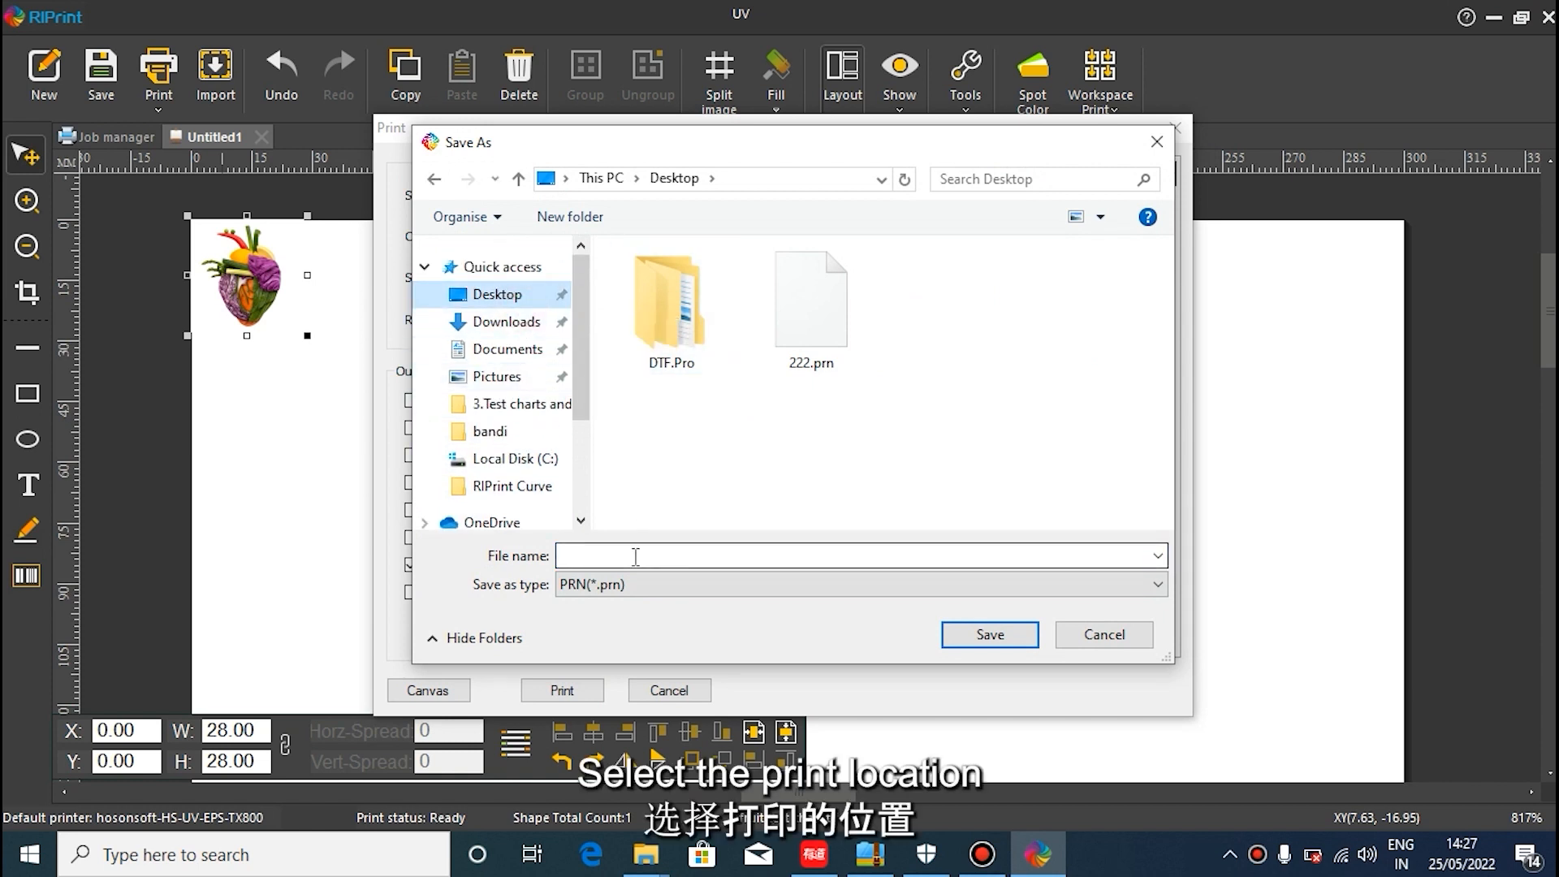
# - Save the print output as 222.prn on the Desktop
pyautogui.write('2')
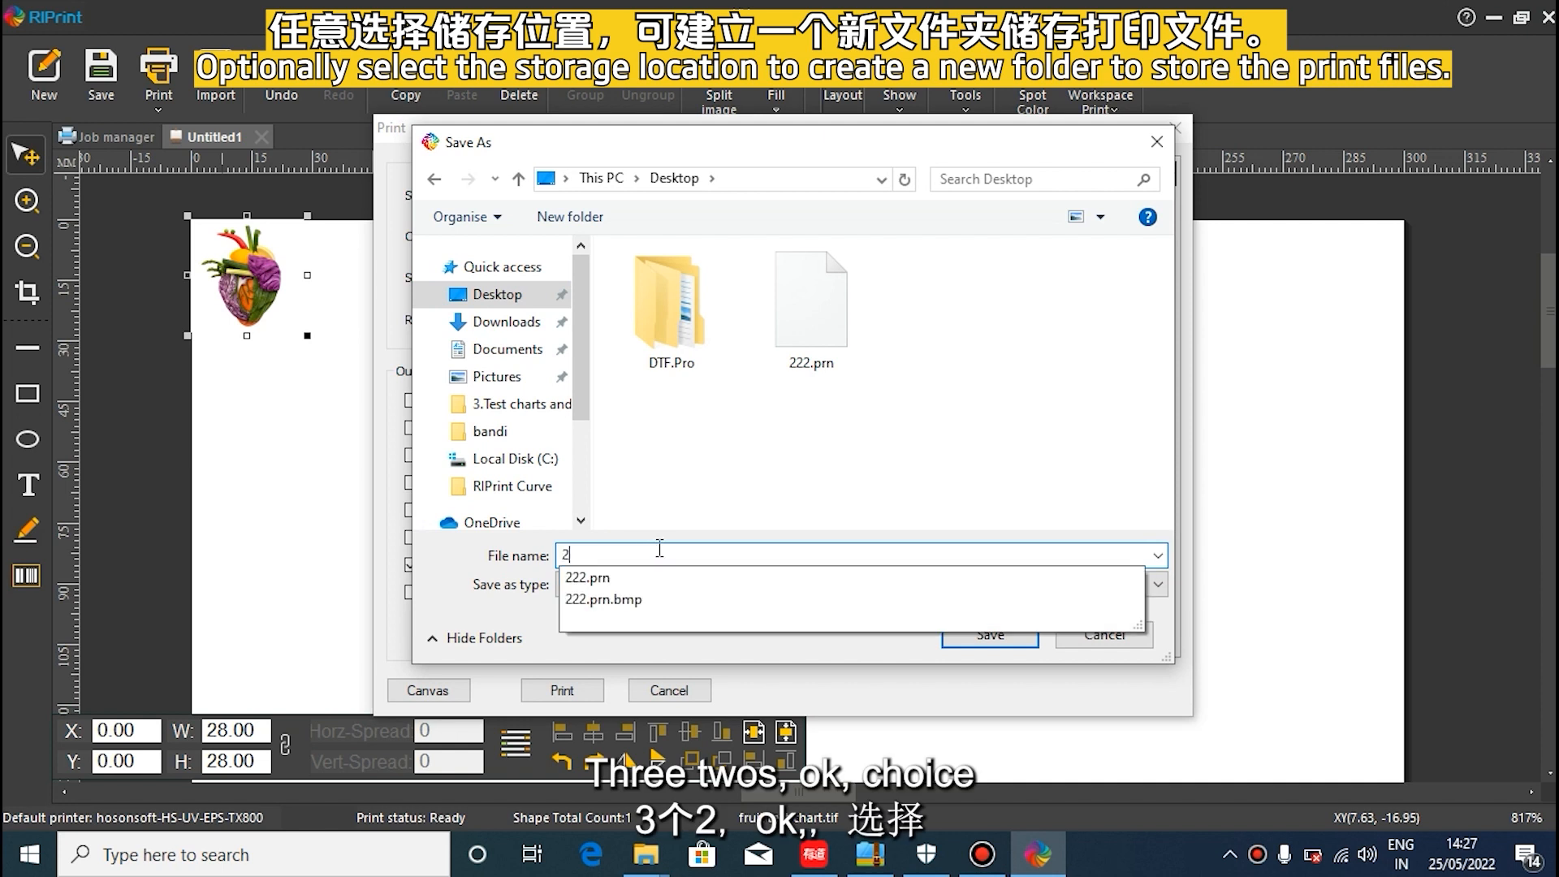
pyautogui.write('2')
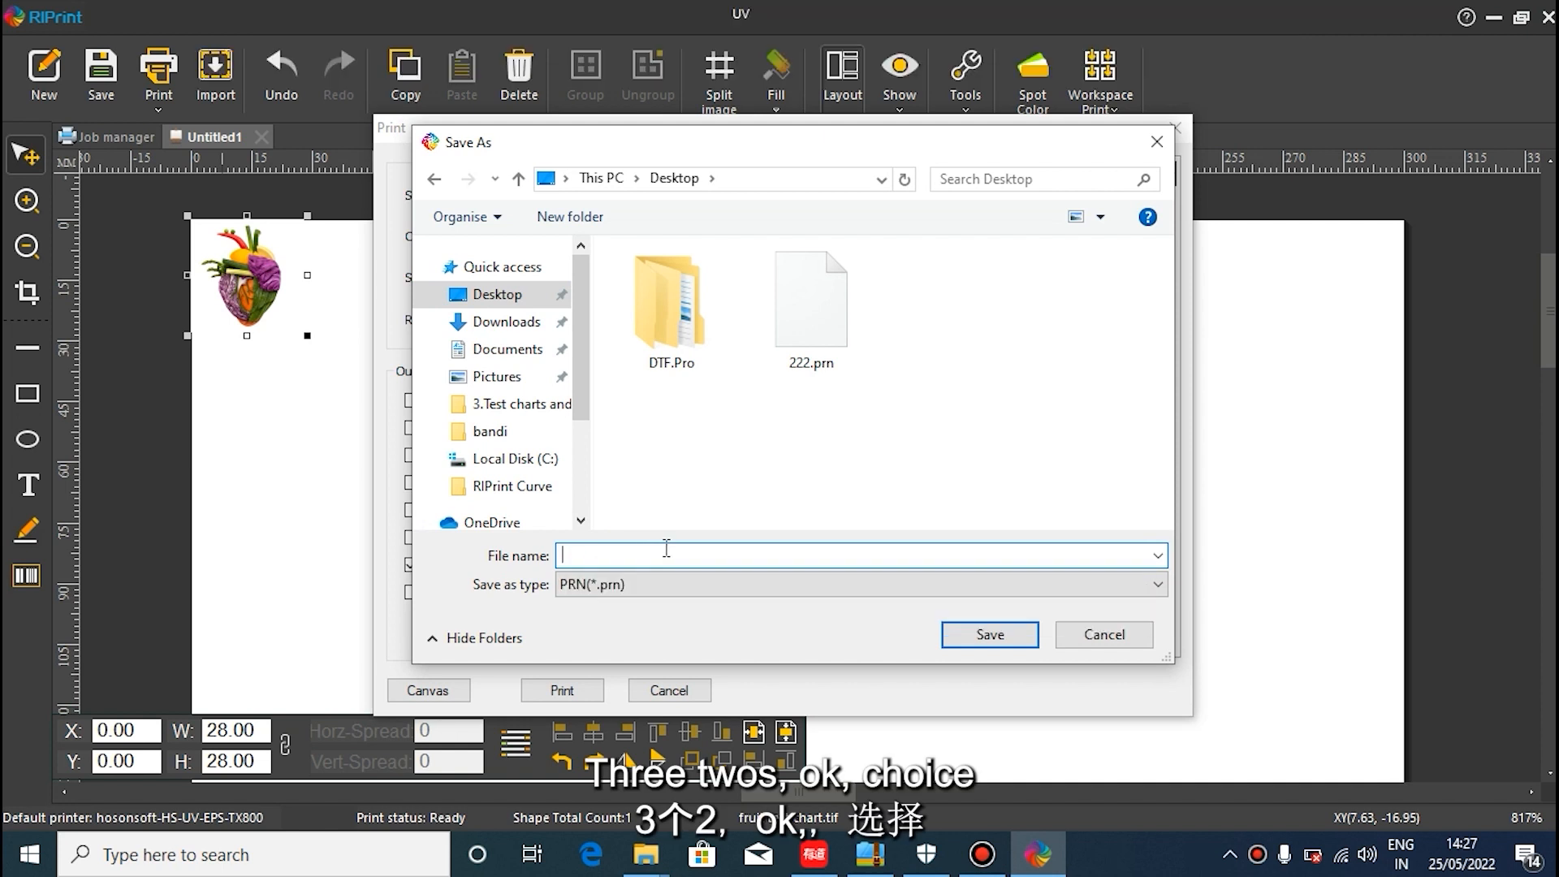
pyautogui.write('222')
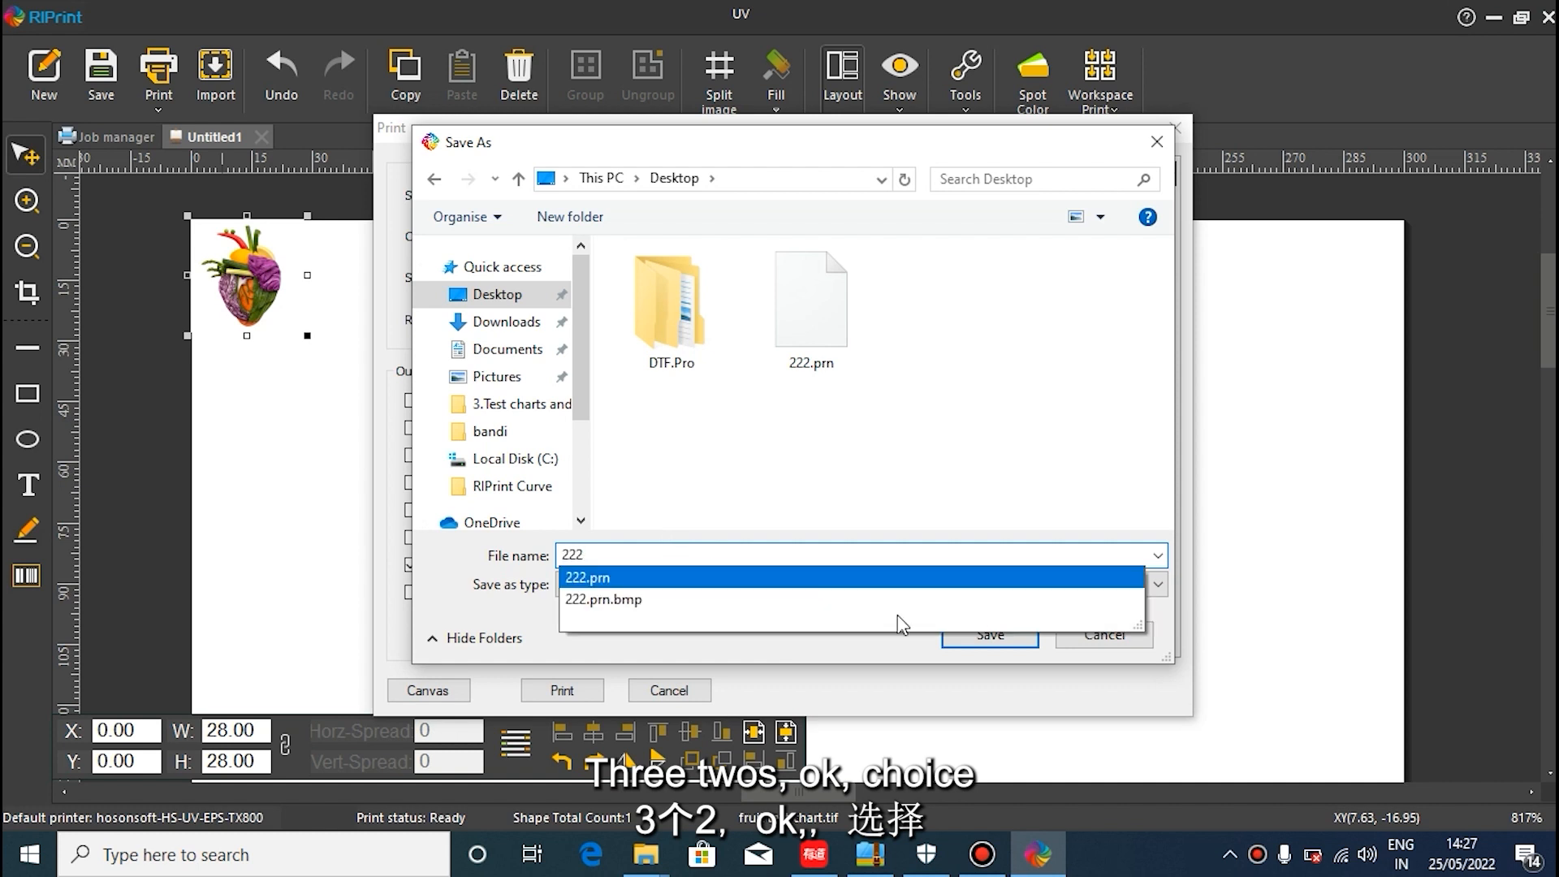
pyautogui.click(990, 635)
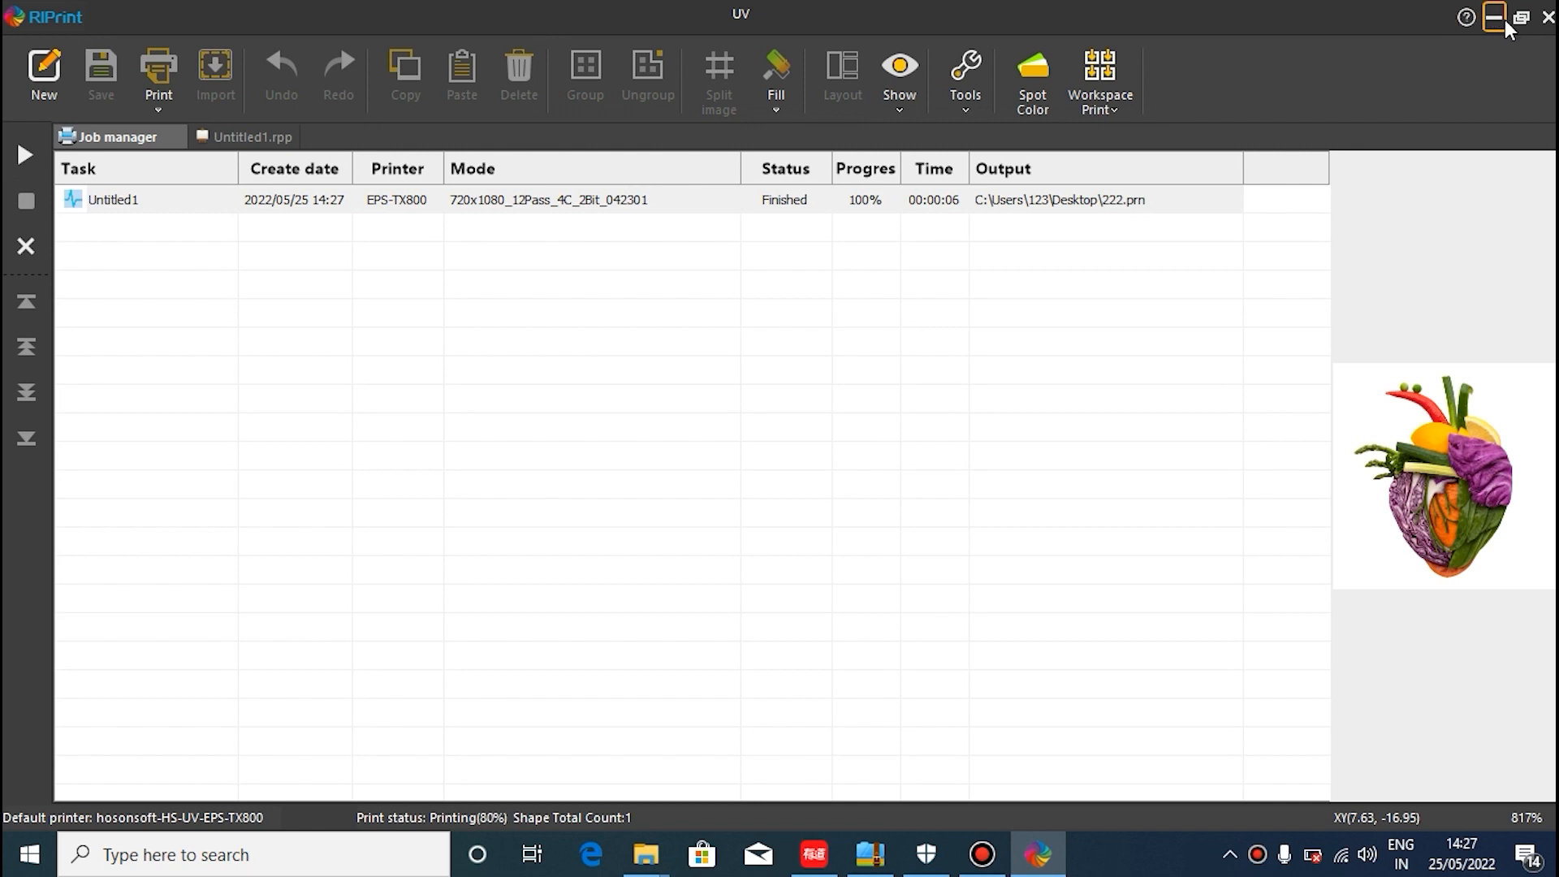
pyautogui.moveTo(1496, 20)
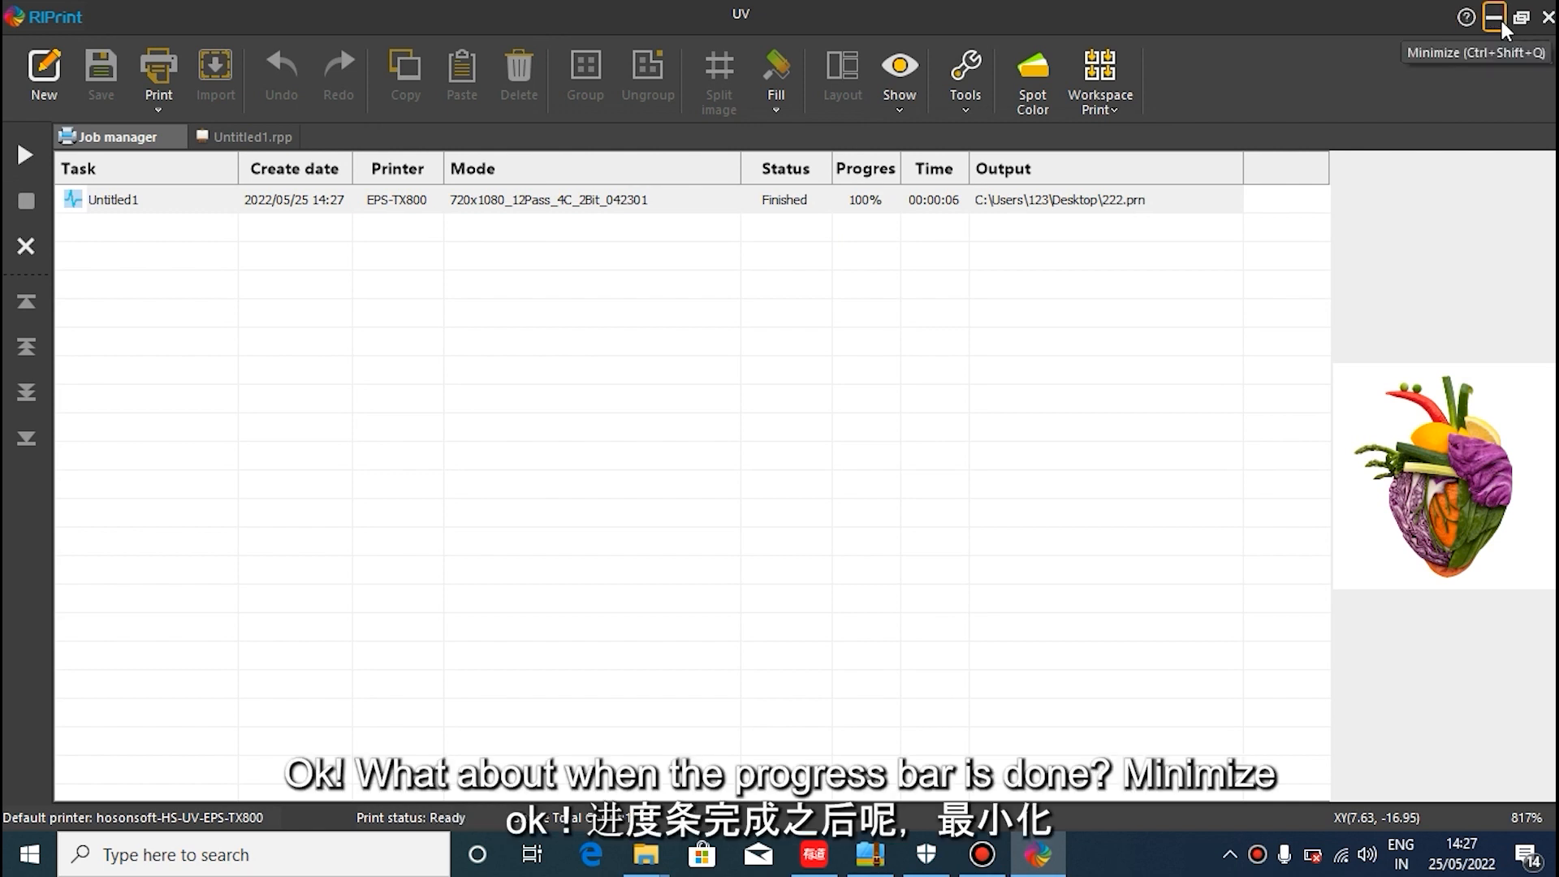
# - Minimise RIPrint to reveal the desktop showing 222.prn
pyautogui.click(1495, 16)
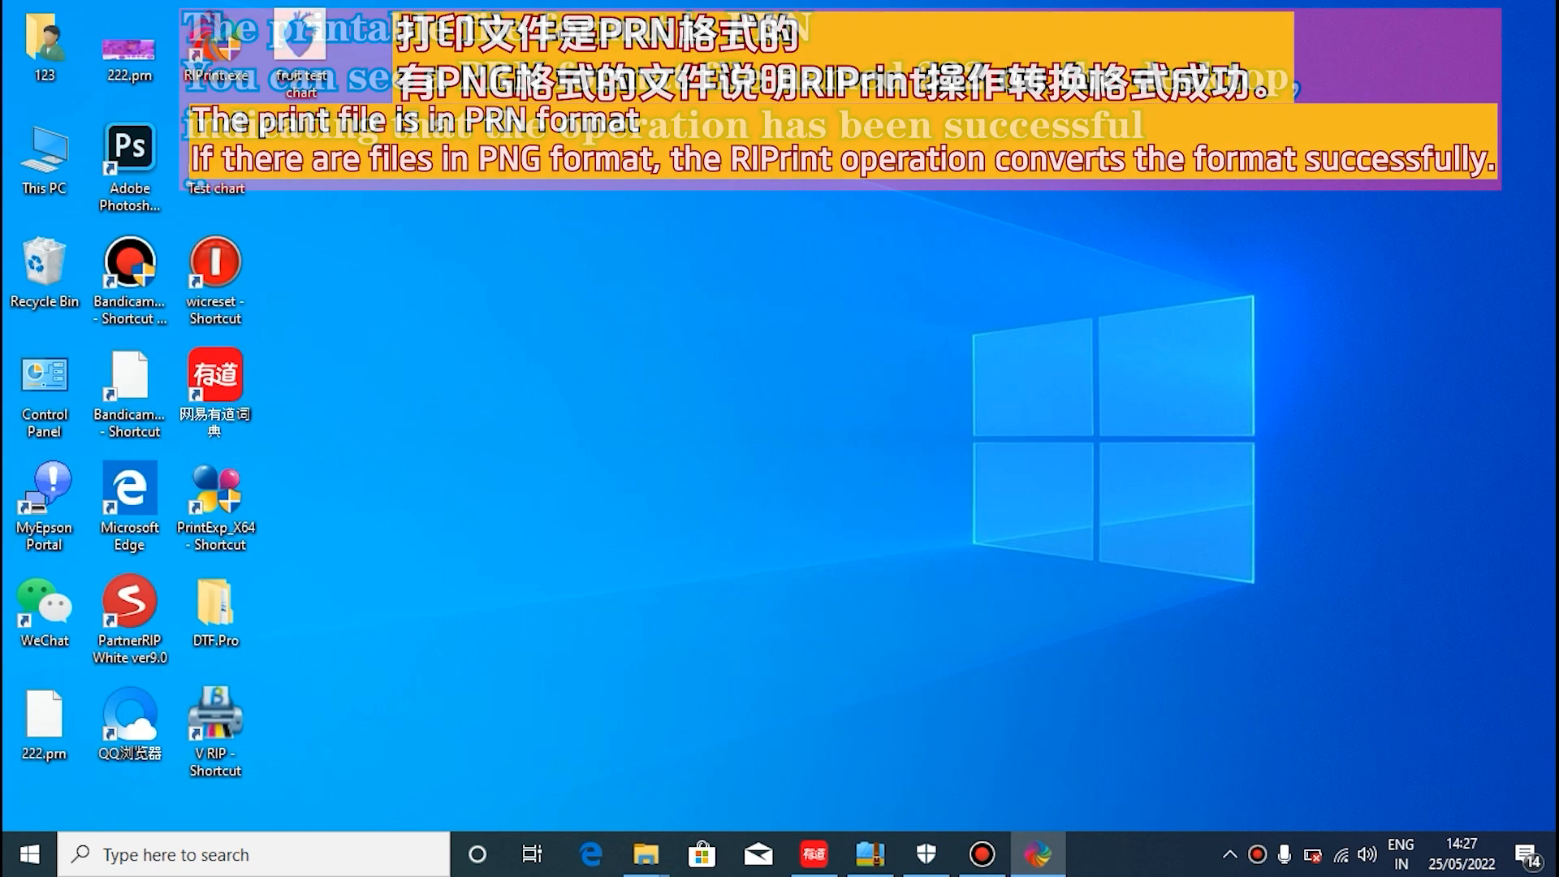